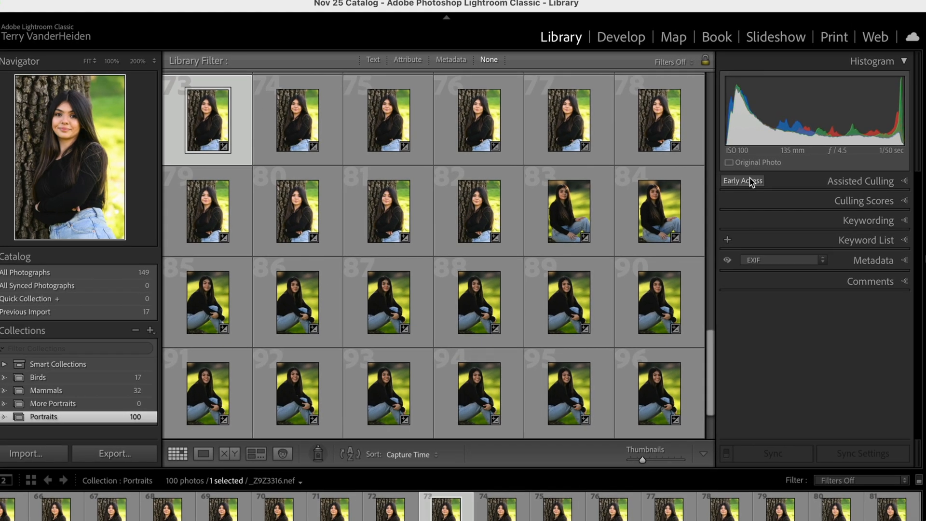
pyautogui.moveTo(749, 182)
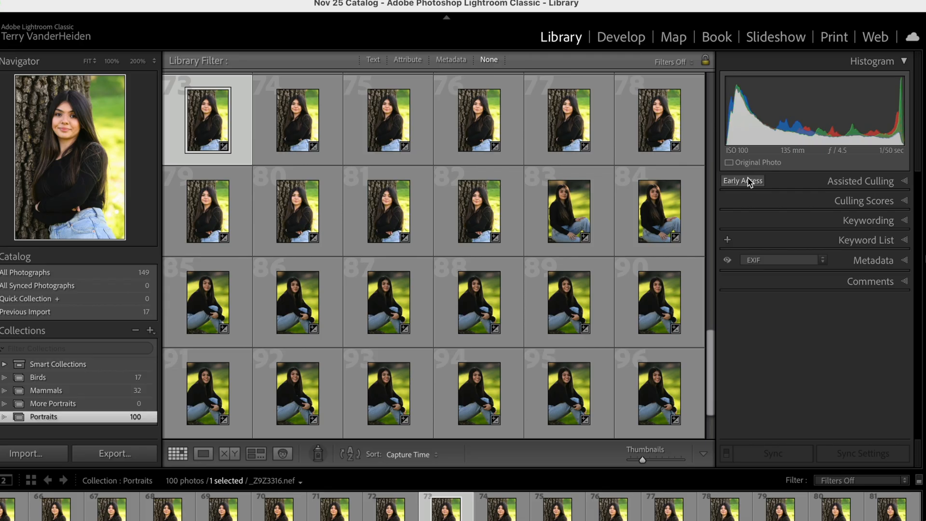
pyautogui.moveTo(752, 182)
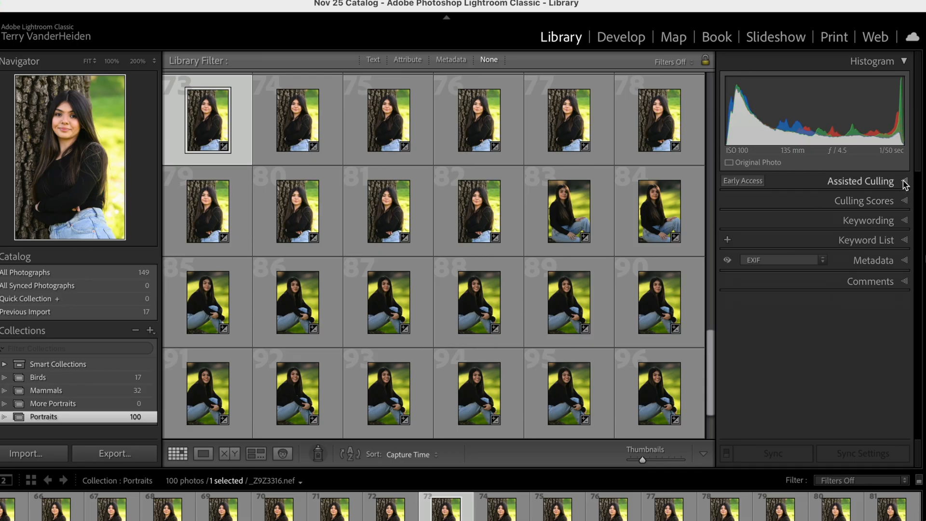
# Expand the Assisted Culling panel to show its Select, Reject, View and Stacking options.
pyautogui.click(904, 182)
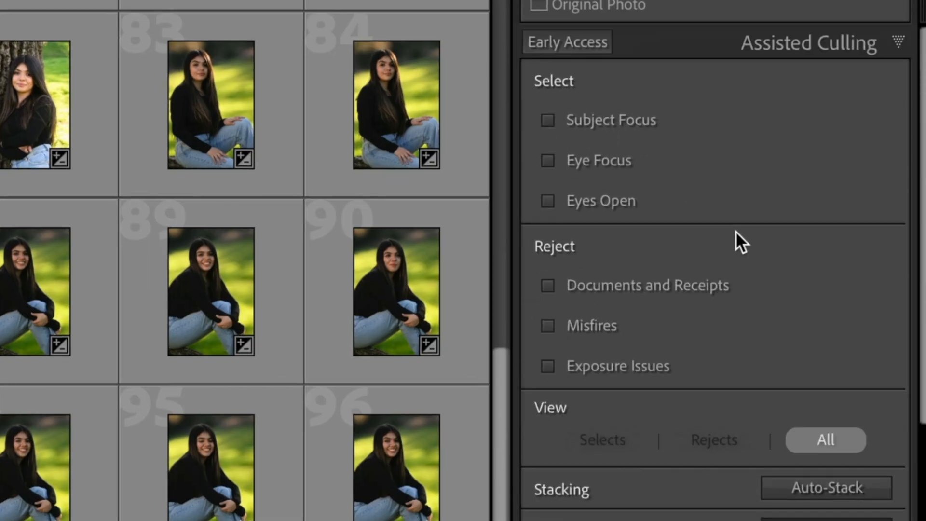
pyautogui.moveTo(727, 158)
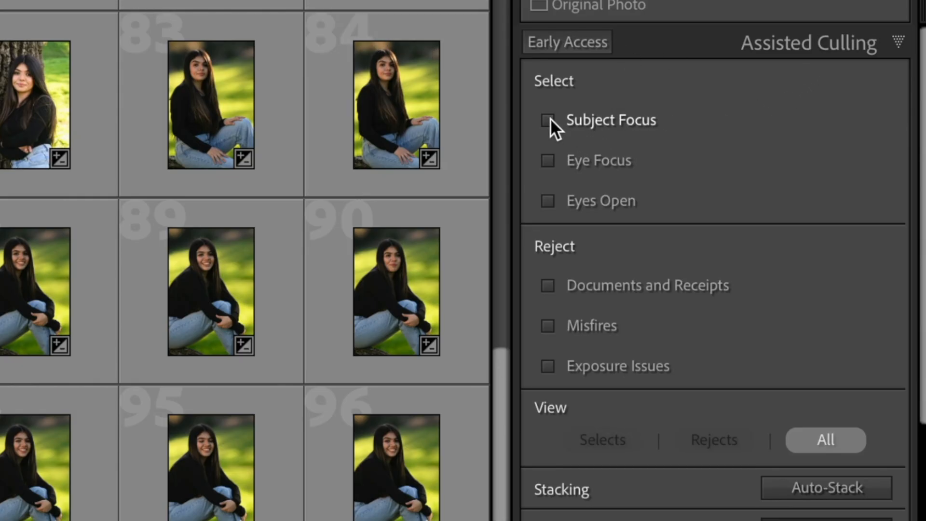
# Enable Subject Focus culling, test thresholds 70 and 90, then settle at 50 keeping all 100 selects.
pyautogui.click(547, 120)
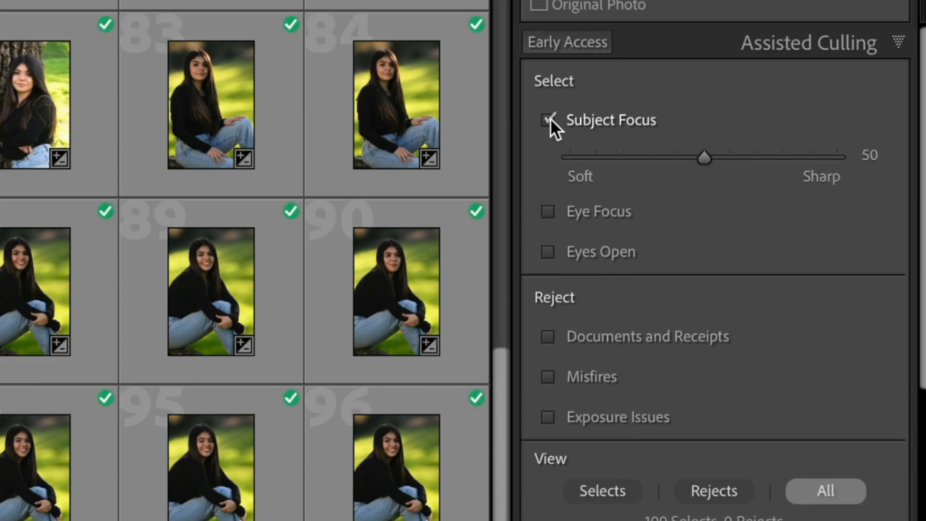
pyautogui.click(547, 120)
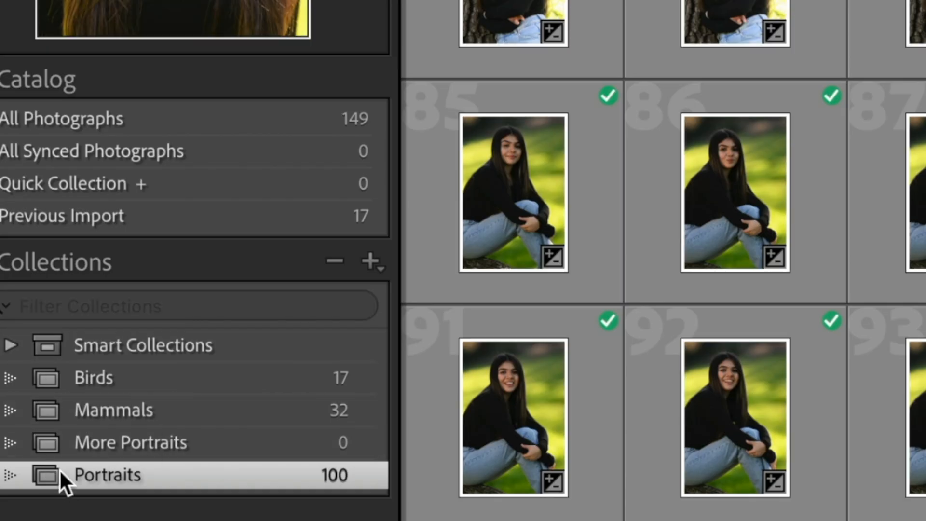
pyautogui.moveTo(363, 487)
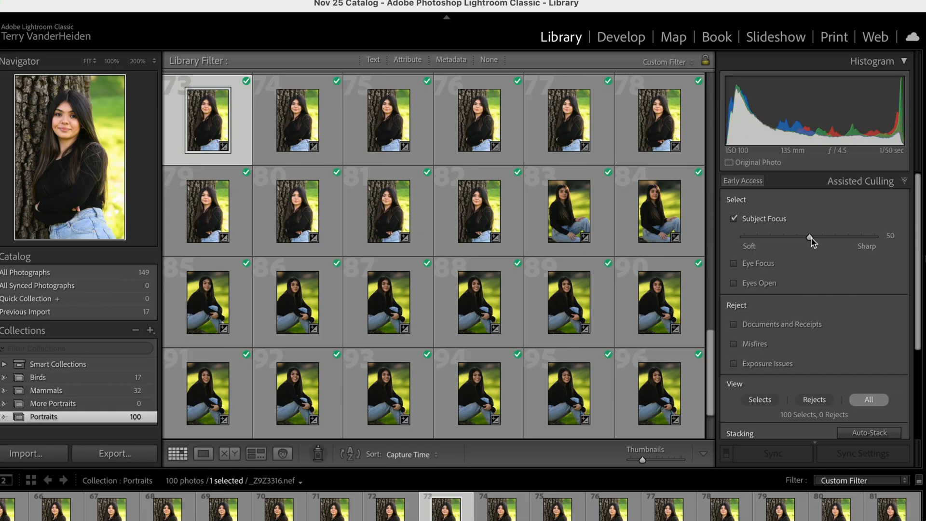
pyautogui.moveTo(810, 236); pyautogui.dragTo(874, 237)
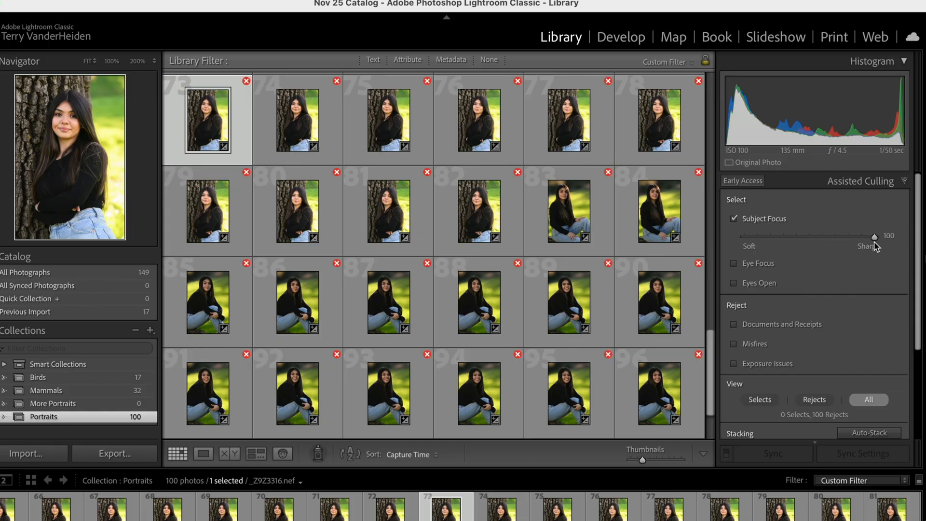
pyautogui.moveTo(874, 236); pyautogui.dragTo(770, 235)
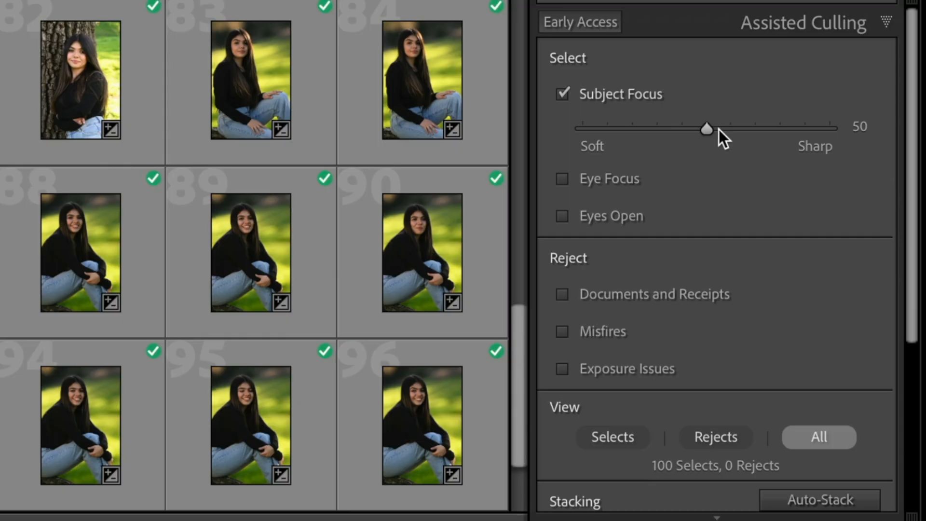
pyautogui.moveTo(721, 139)
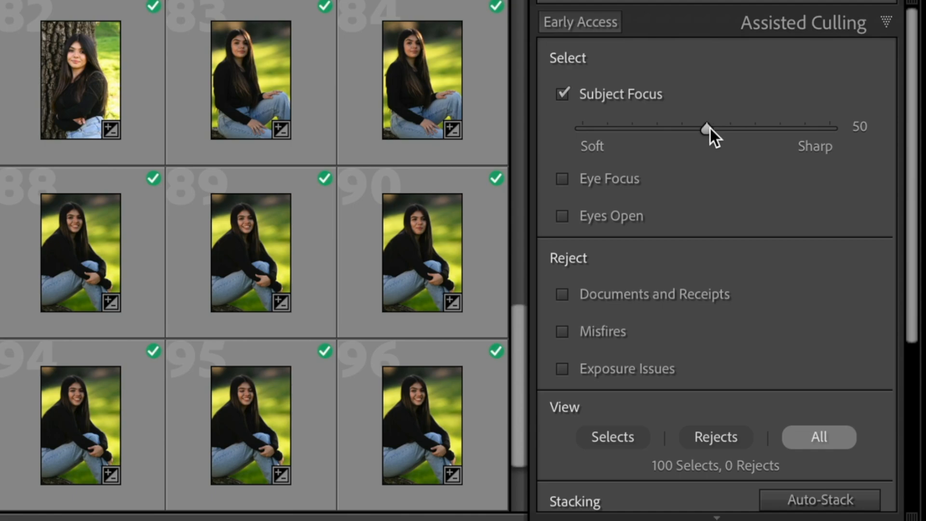
pyautogui.moveTo(708, 128); pyautogui.dragTo(755, 128)
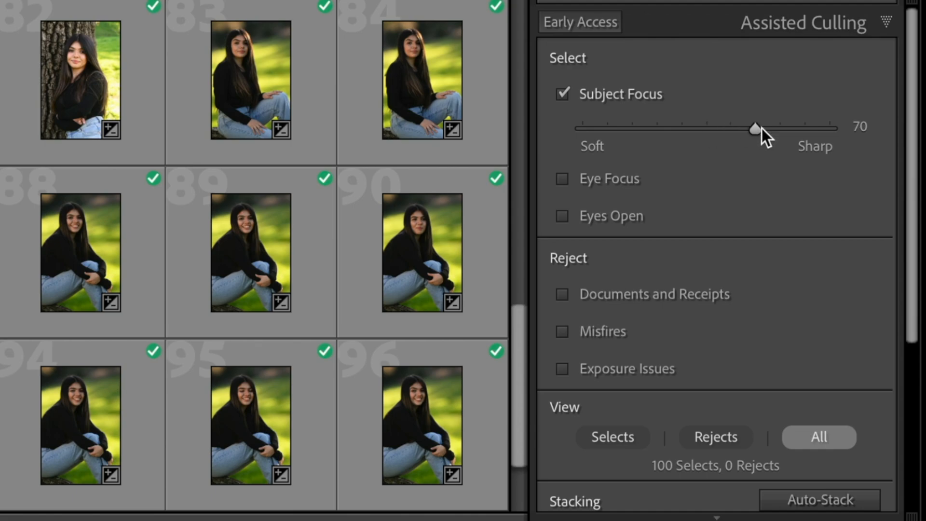
pyautogui.moveTo(755, 128); pyautogui.dragTo(861, 236)
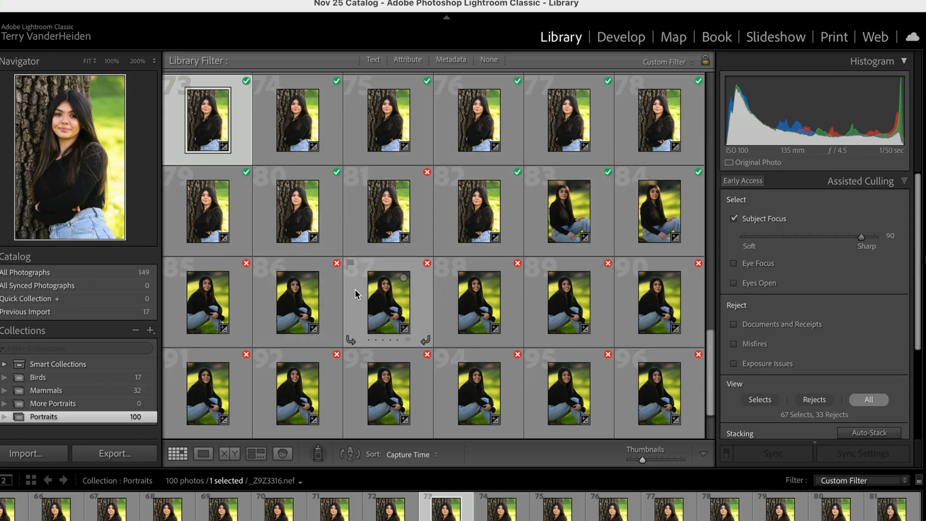
pyautogui.moveTo(861, 236); pyautogui.dragTo(794, 237)
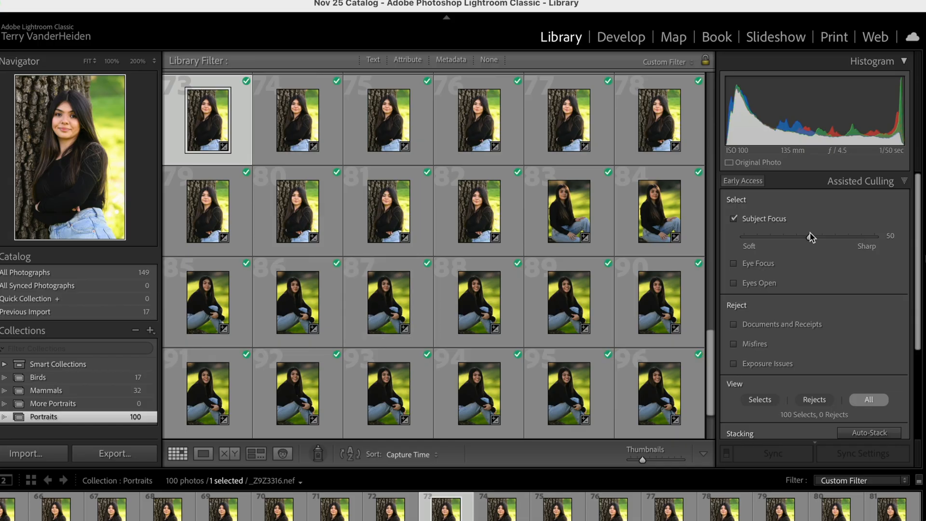
pyautogui.moveTo(755, 195)
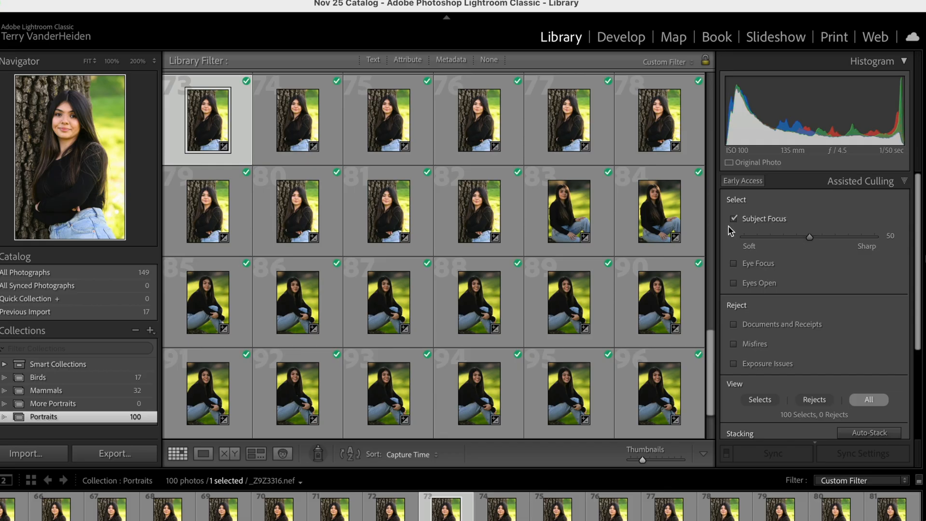
pyautogui.moveTo(737, 223)
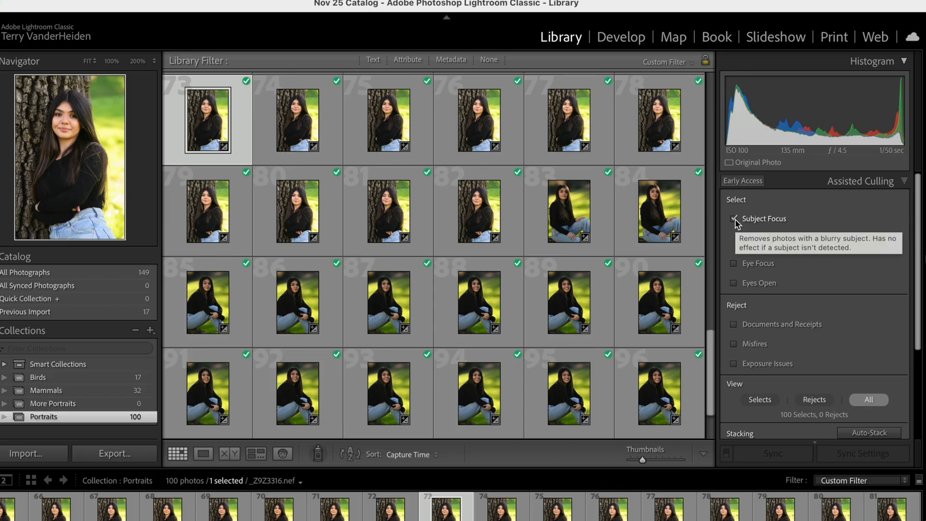
# Swap Subject Focus for Eye Focus, trying 60, 80 and 100, ending at 90 (82 selects, 18 rejects).
pyautogui.click(733, 219)
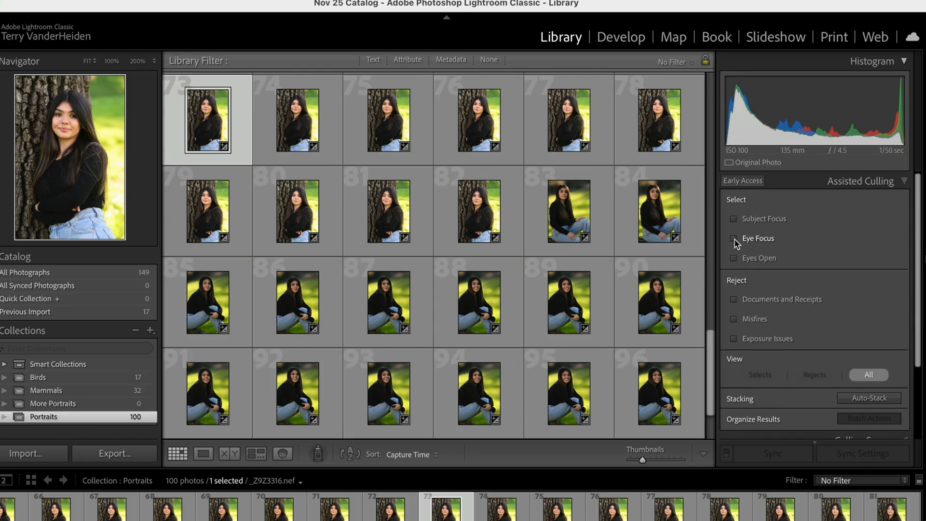
pyautogui.click(734, 238)
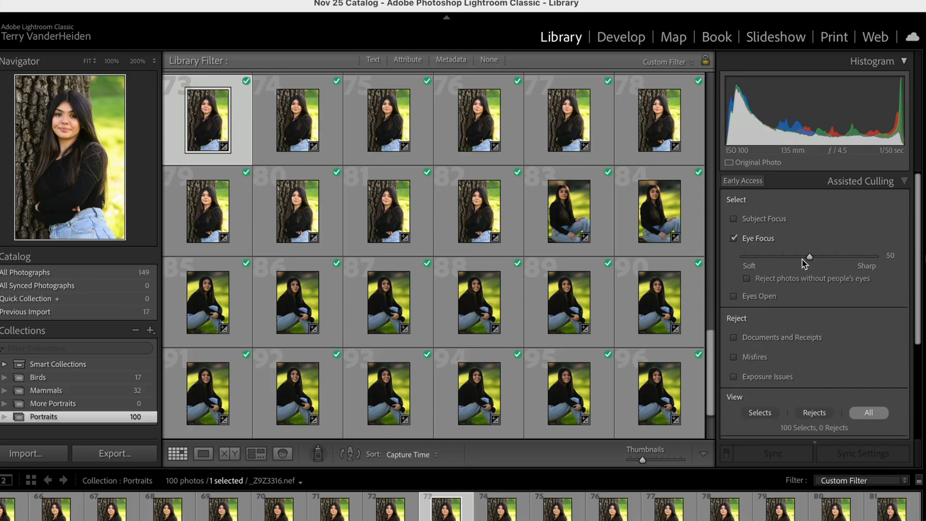
pyautogui.moveTo(761, 265)
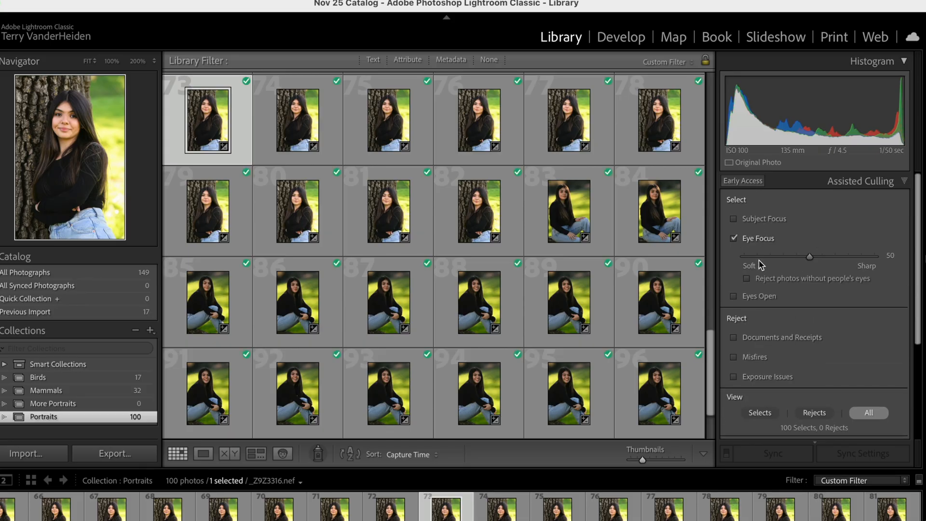
pyautogui.moveTo(812, 260)
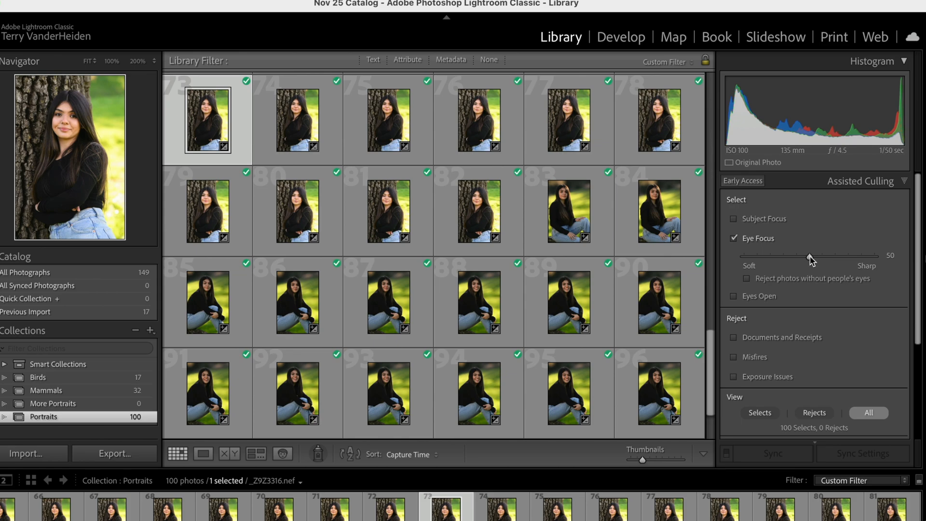
pyautogui.moveTo(809, 257); pyautogui.dragTo(821, 257)
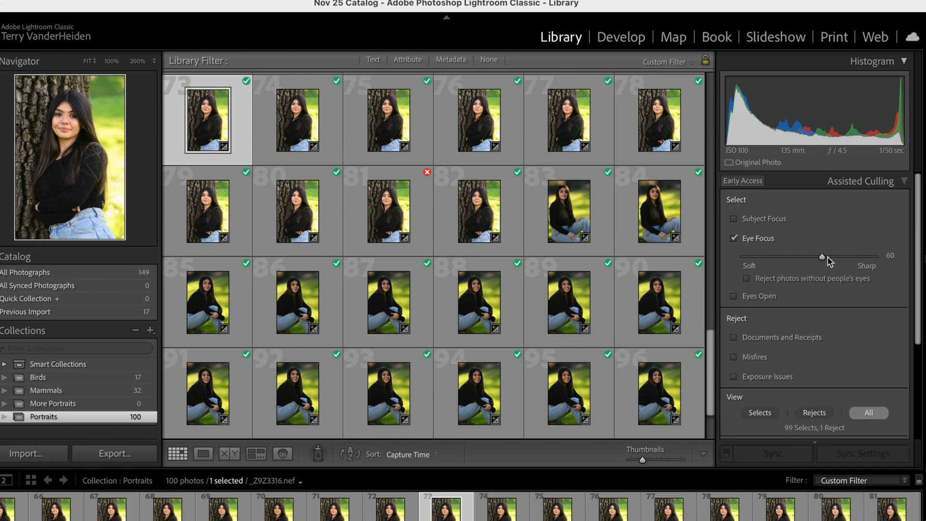
pyautogui.moveTo(821, 256); pyautogui.dragTo(852, 256)
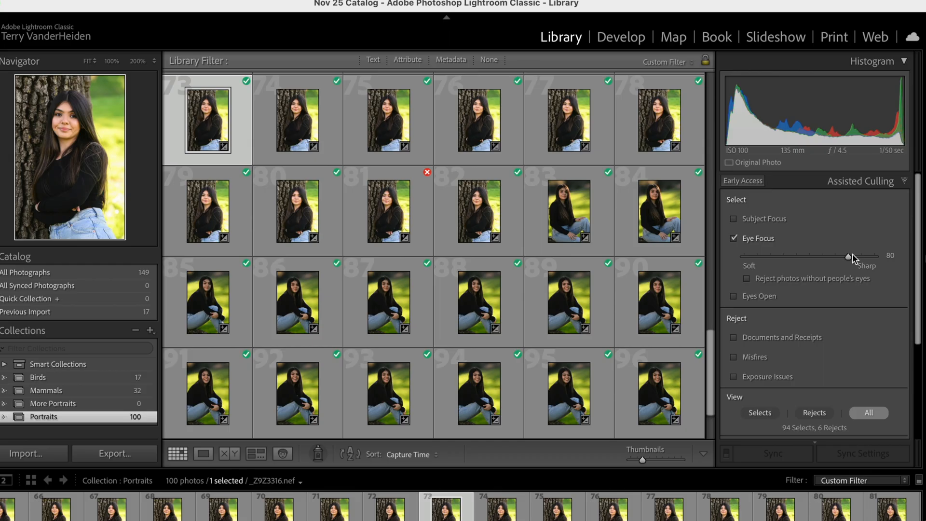
pyautogui.moveTo(856, 256); pyautogui.dragTo(868, 255)
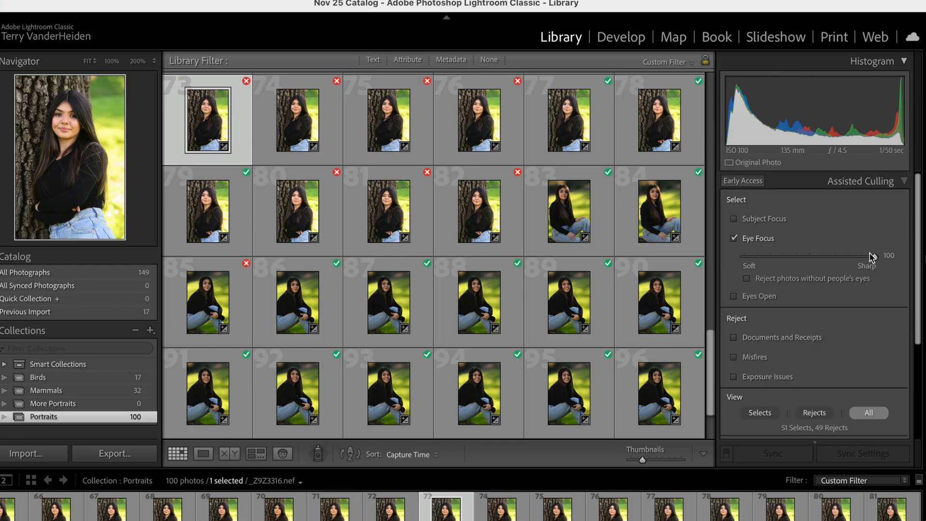
pyautogui.moveTo(871, 255); pyautogui.dragTo(861, 255)
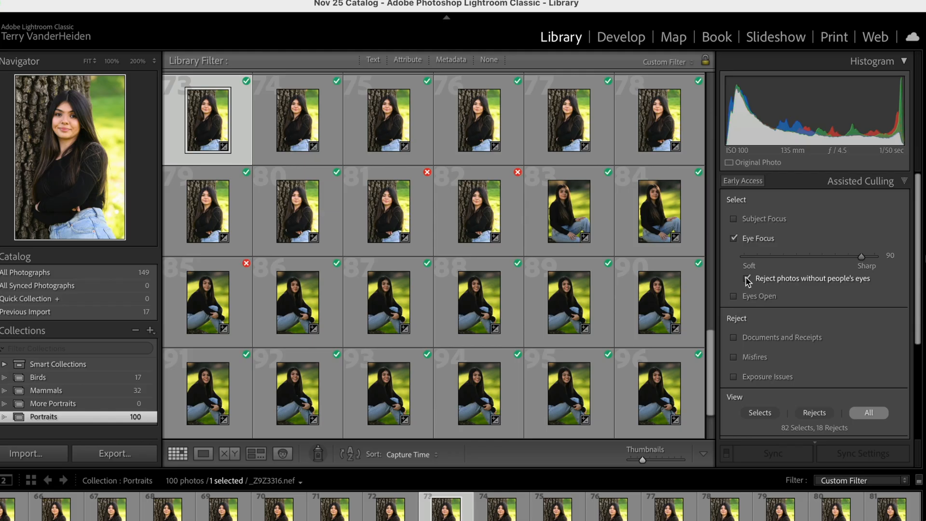
# Try rejecting eyeless photos, Eyes Open and Can't Tell images, ending with Eye Focus 90 alone.
pyautogui.click(746, 279)
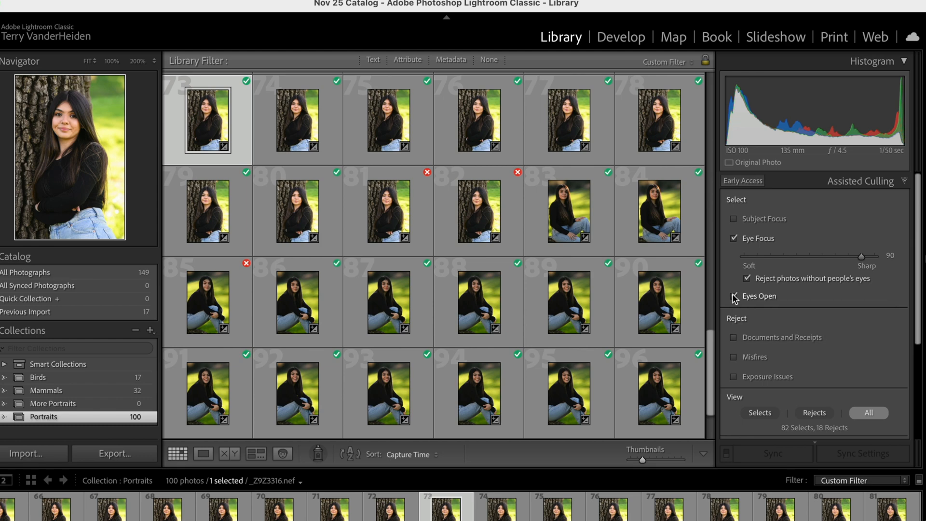
pyautogui.click(734, 295)
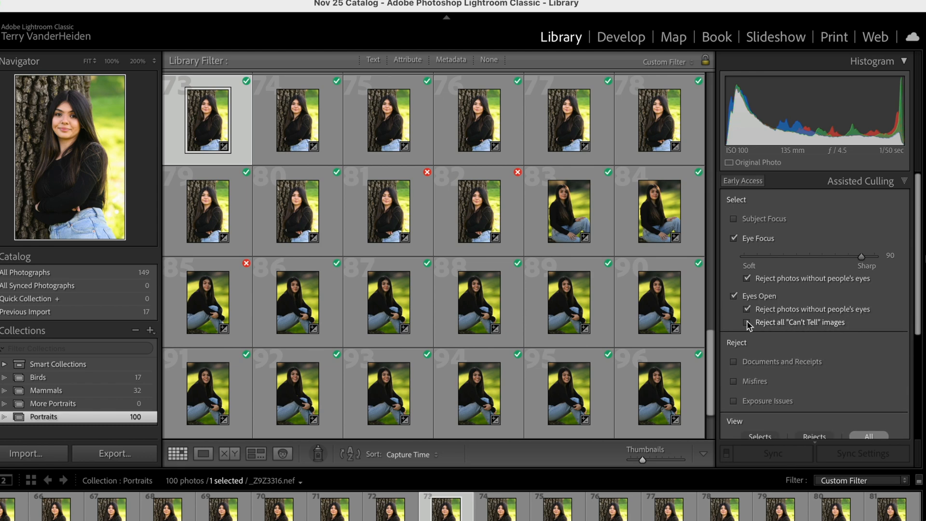
pyautogui.click(747, 322)
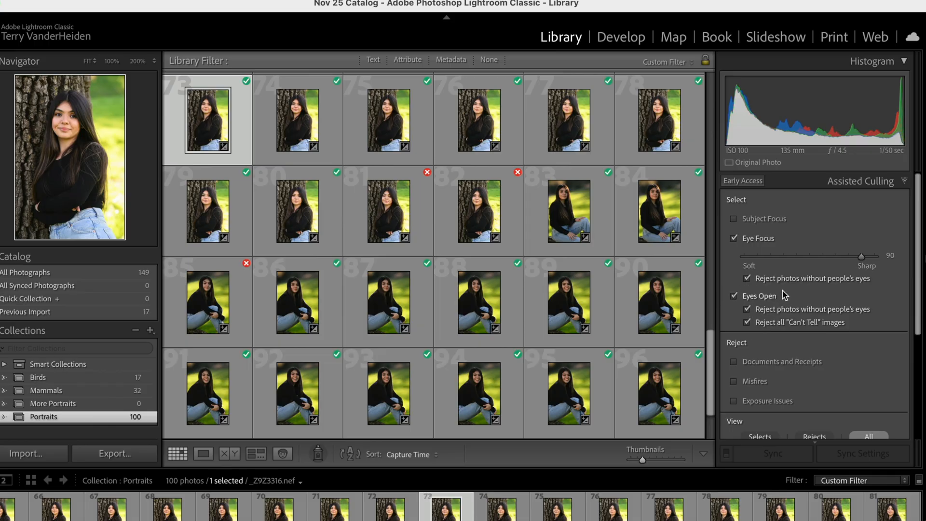
pyautogui.moveTo(760, 296)
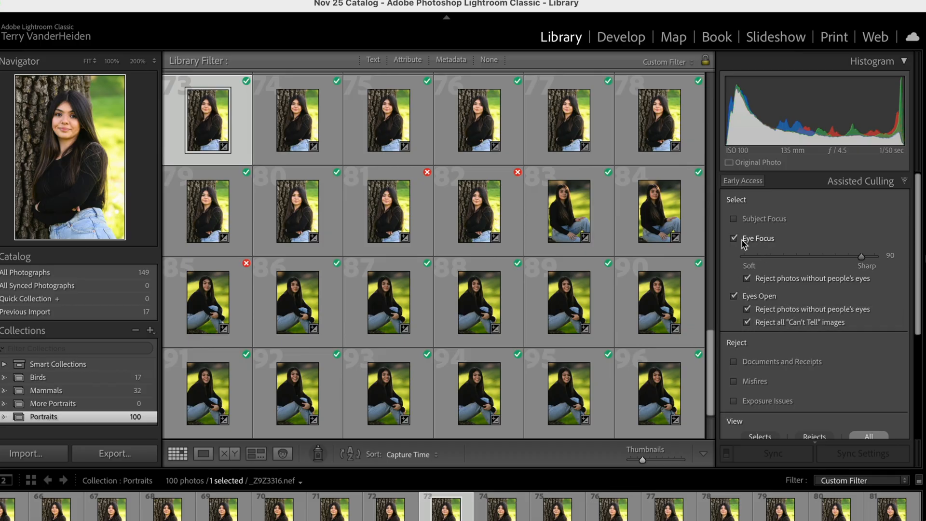
pyautogui.moveTo(826, 237)
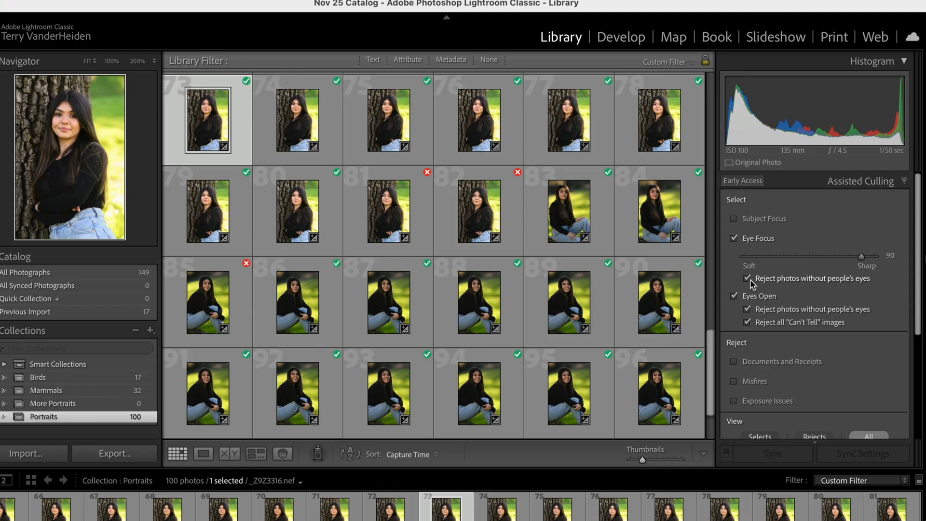
pyautogui.moveTo(748, 278)
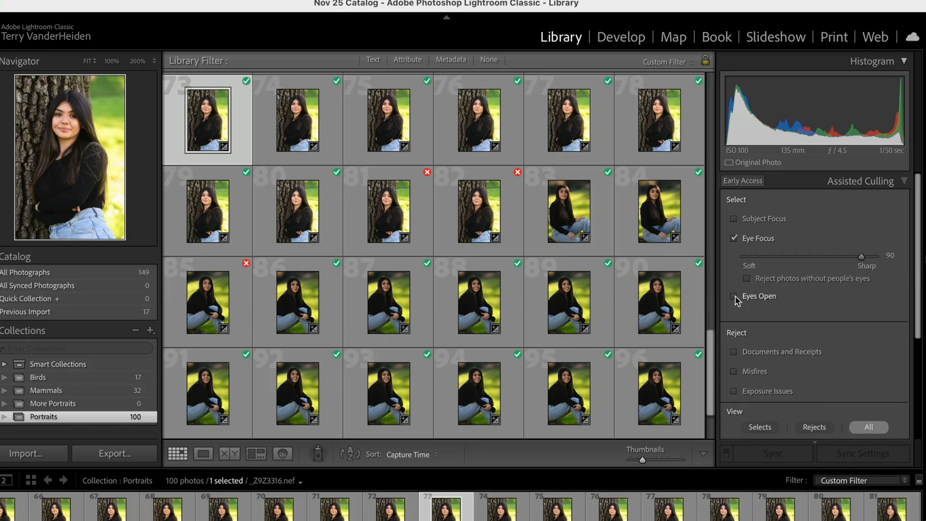
pyautogui.click(734, 296)
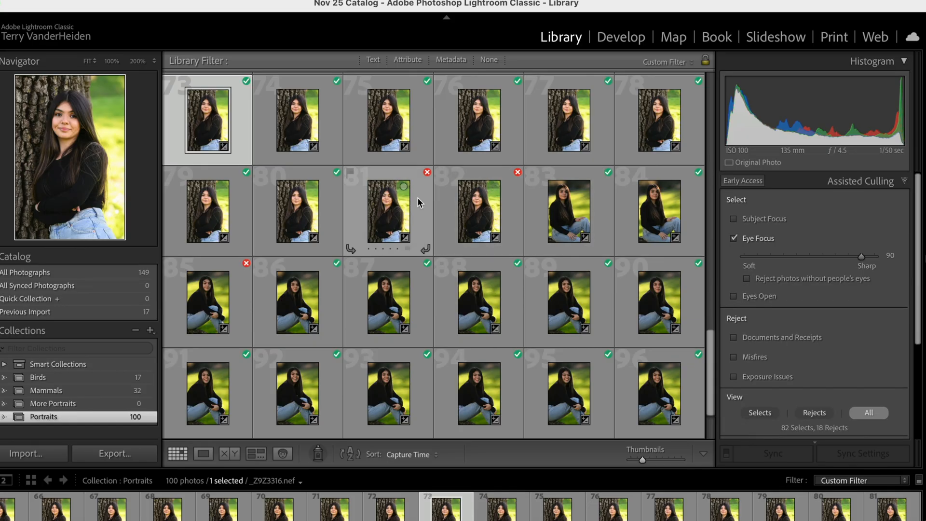
pyautogui.moveTo(755, 251)
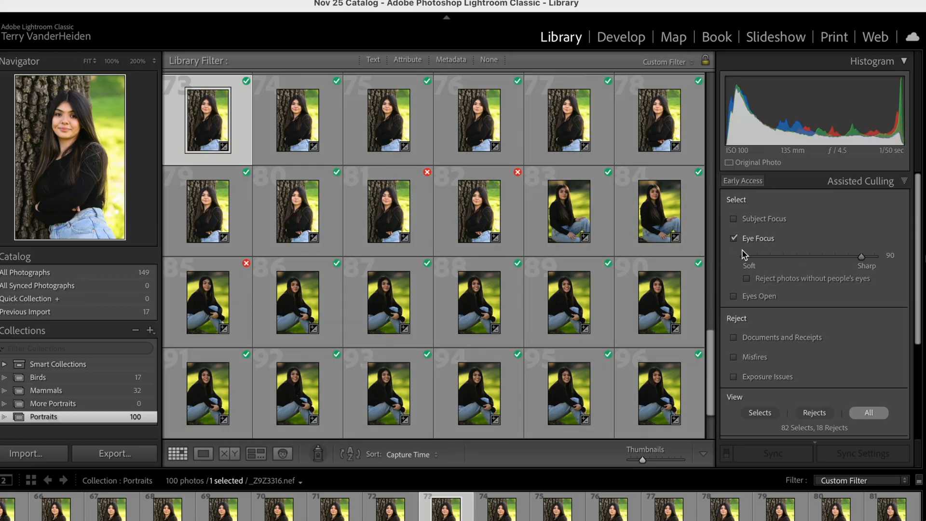
# Test Eye Focus at 70 and 50, then set it to 100 and reject Misfires (51 selects, 49 rejects).
pyautogui.scroll(-3)
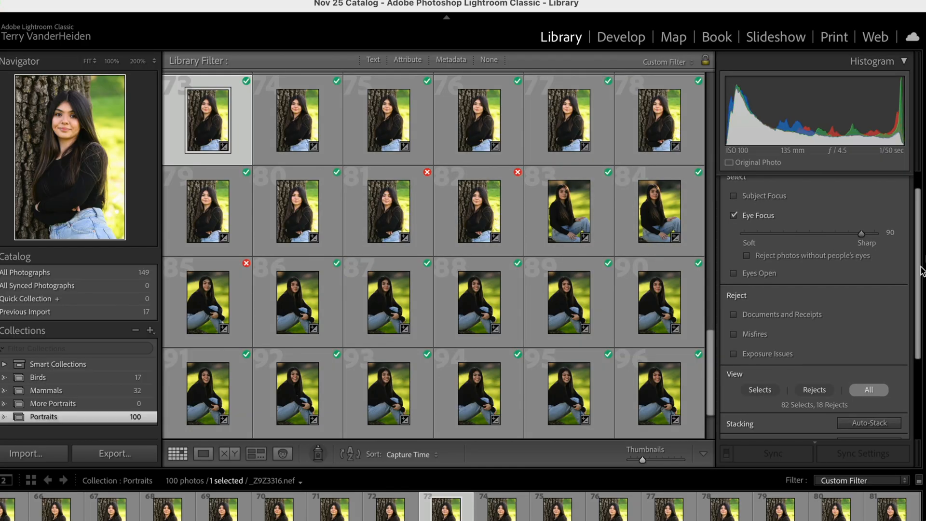
pyautogui.scroll(-3)
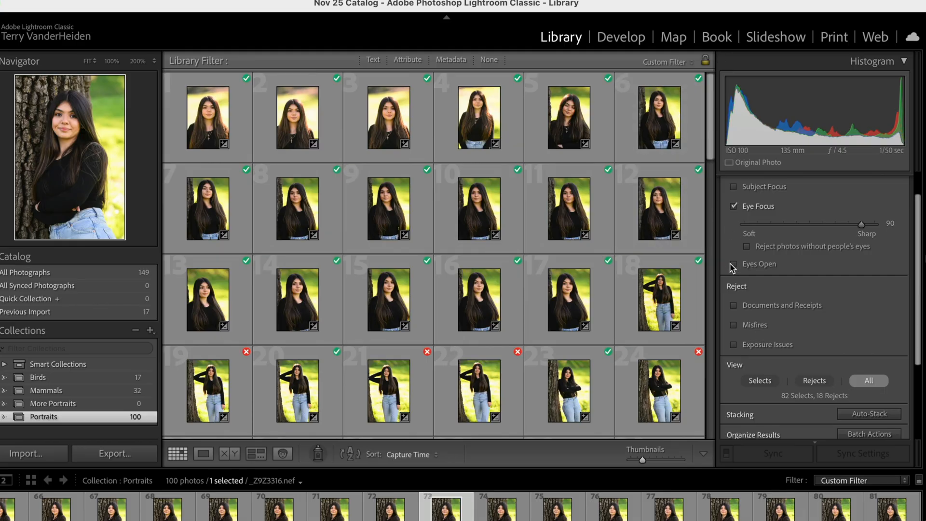
pyautogui.click(734, 264)
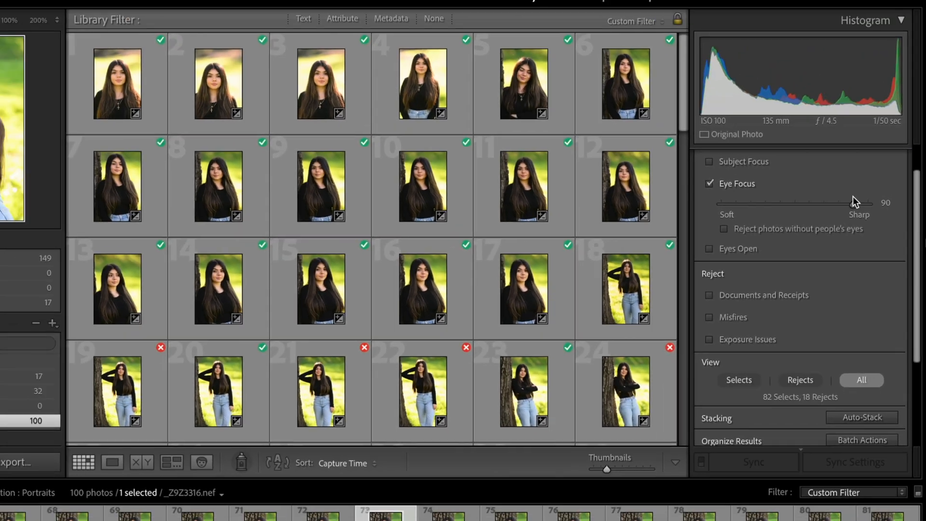
pyautogui.moveTo(857, 212); pyautogui.dragTo(833, 223)
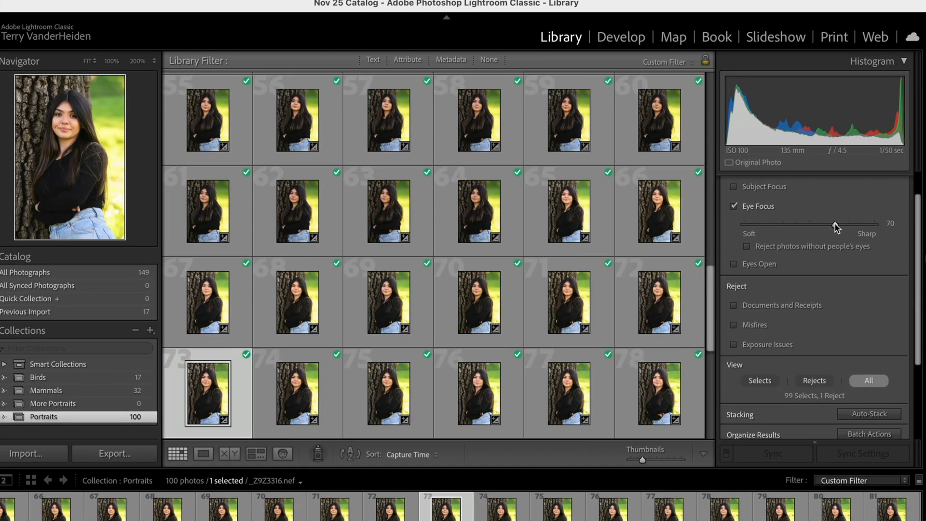
pyautogui.moveTo(836, 225); pyautogui.dragTo(809, 225)
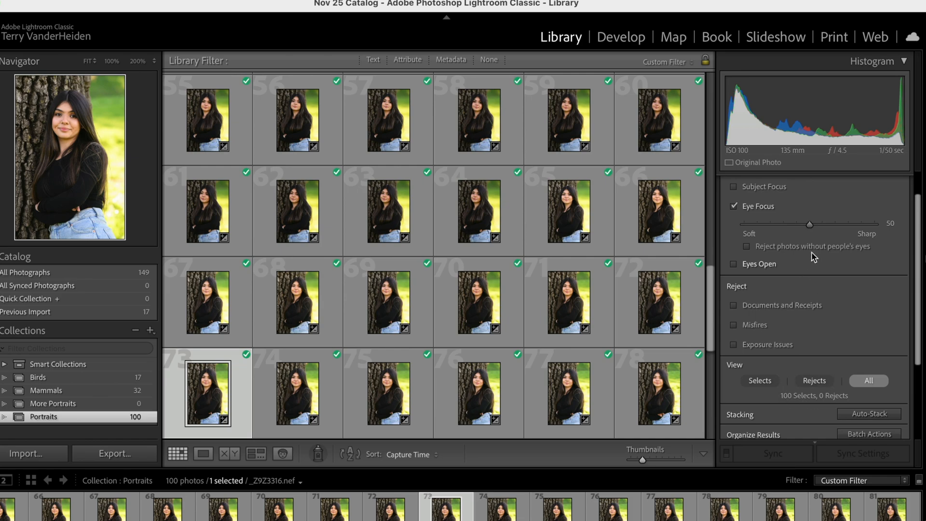
pyautogui.moveTo(809, 224); pyautogui.dragTo(875, 224)
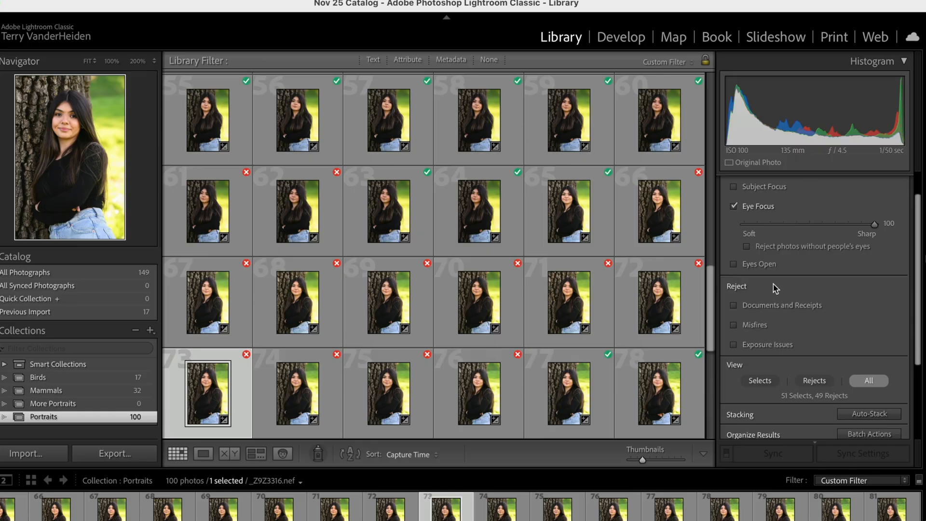
pyautogui.moveTo(771, 287)
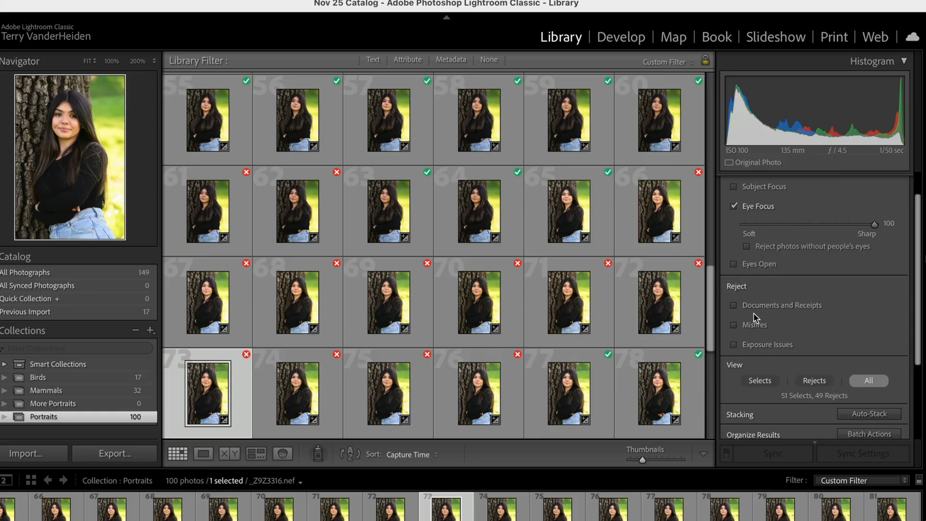
pyautogui.click(734, 325)
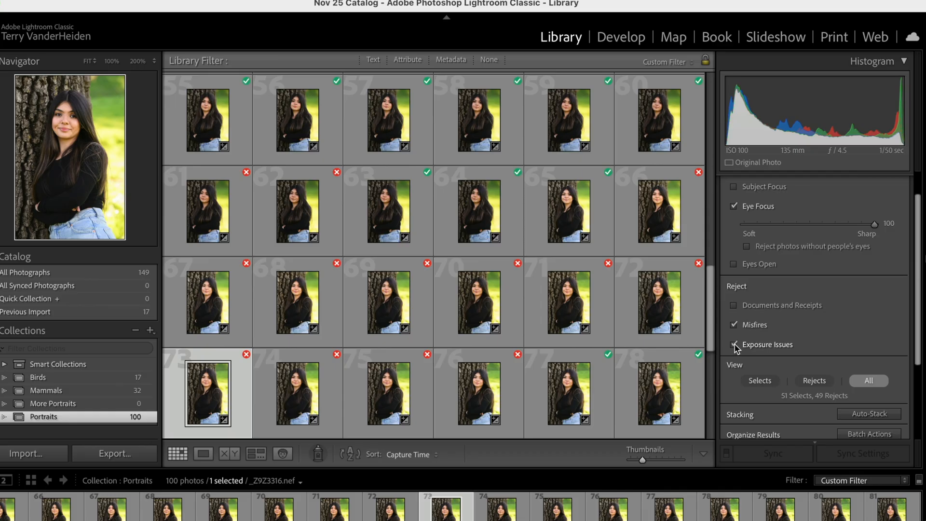
# Enable Exposure Issues rejection and keep Misfires on, counts staying at 51 selects, 49 rejects.
pyautogui.click(735, 344)
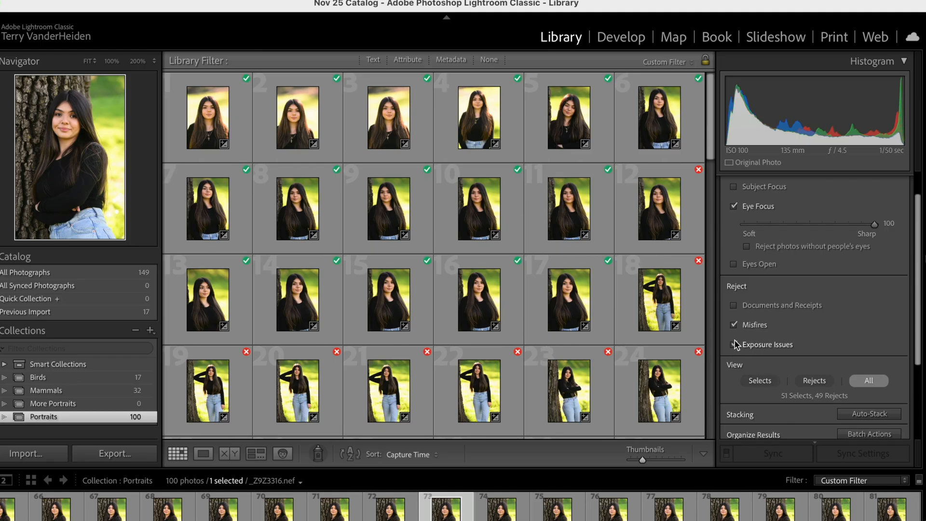
pyautogui.scroll(-3)
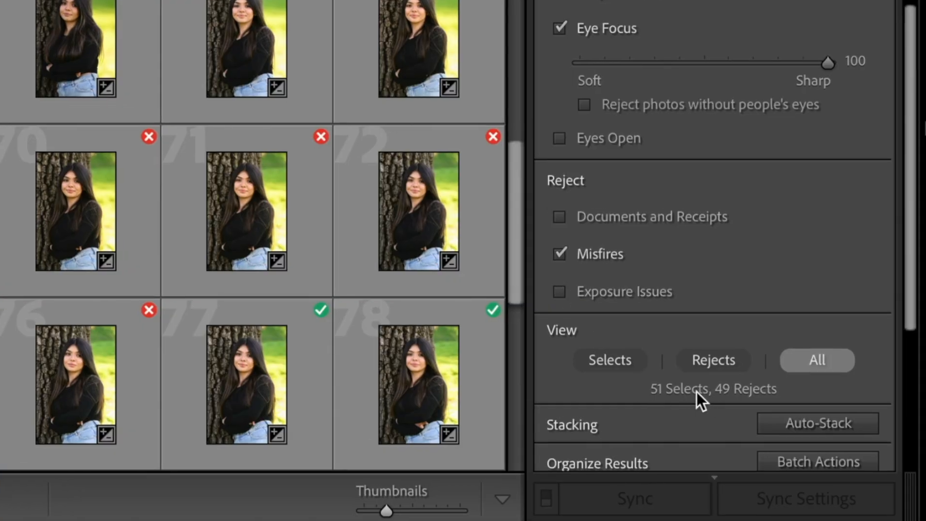
pyautogui.moveTo(742, 403)
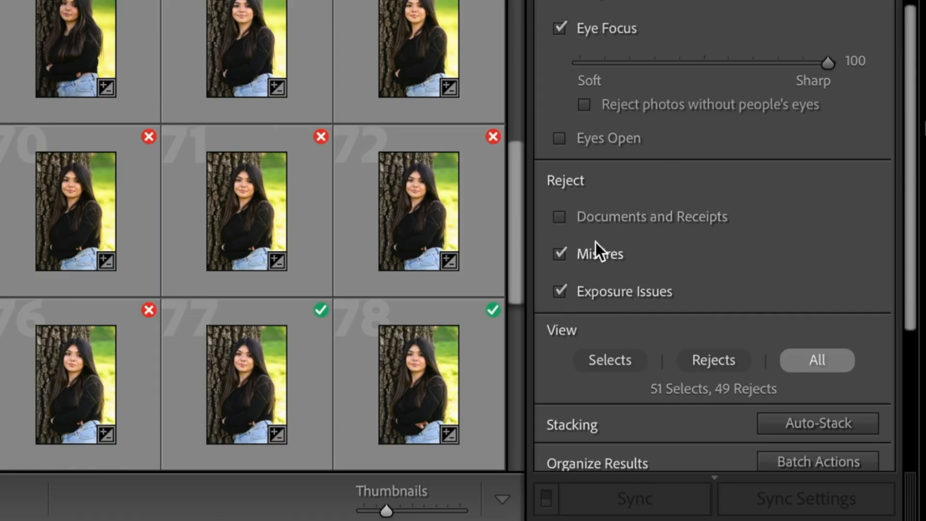
pyautogui.click(558, 253)
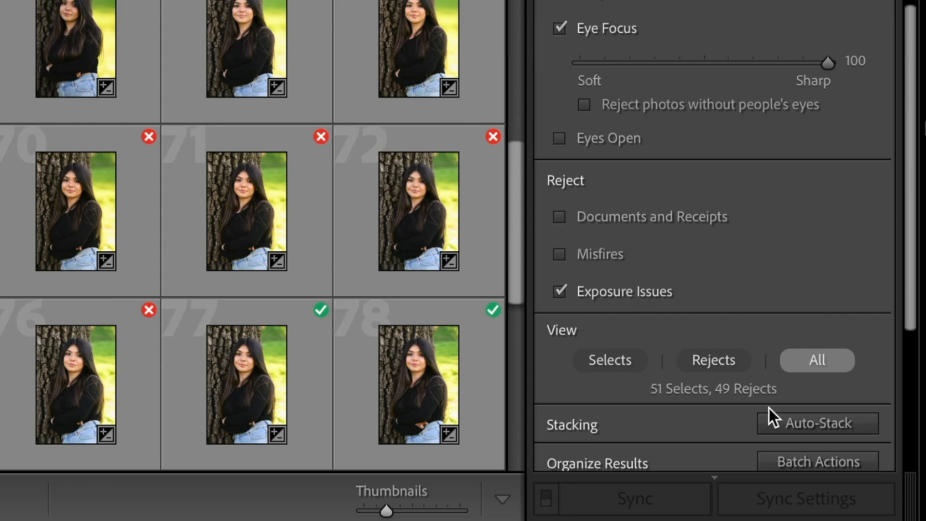
pyautogui.click(559, 254)
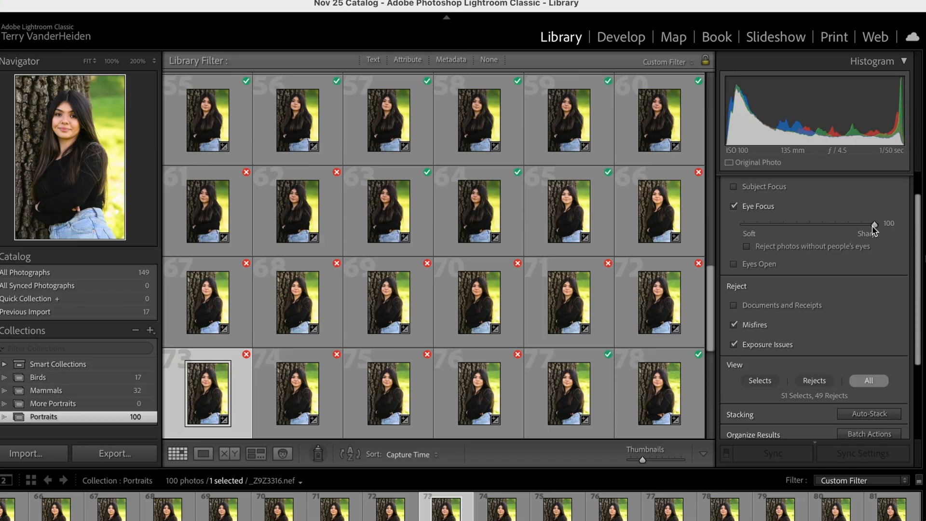
pyautogui.moveTo(719, 225)
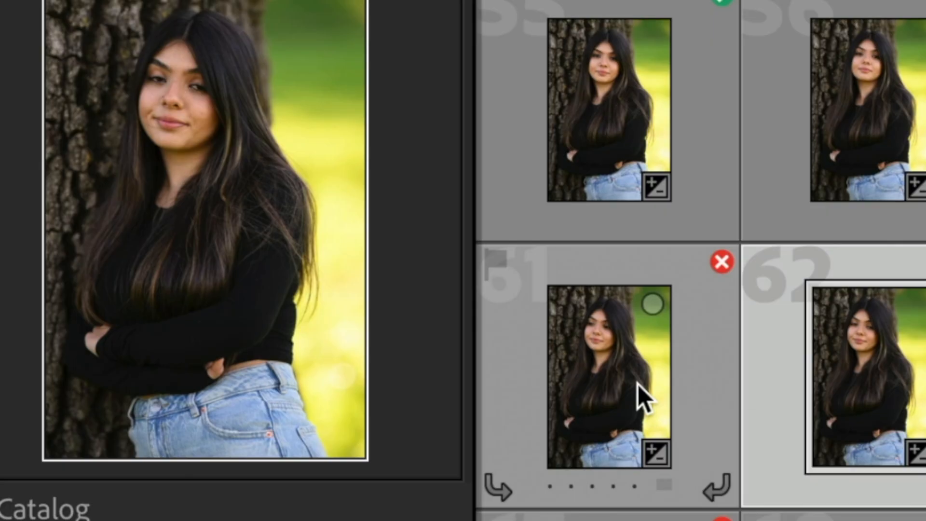
# Inspect photos 63 and 69, then select rejected photo 76 together with select photo 77.
pyautogui.click(614, 378)
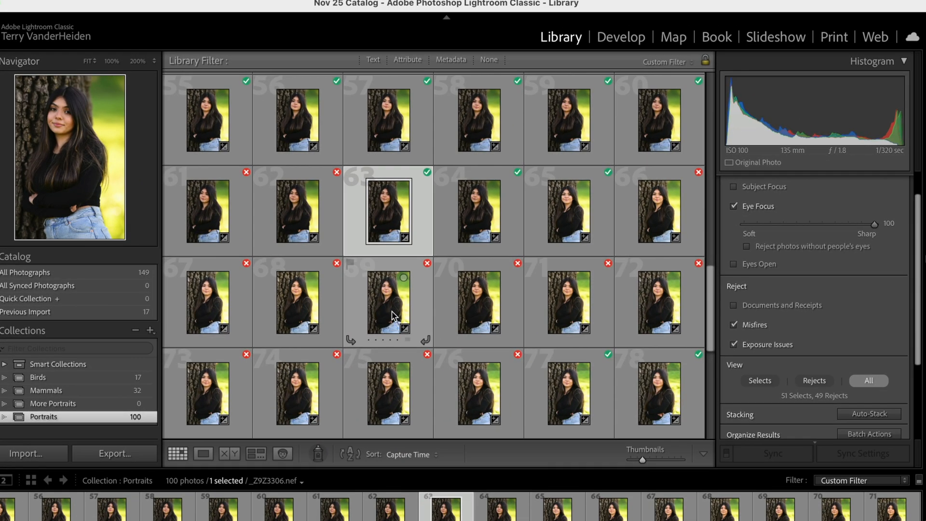
pyautogui.click(388, 303)
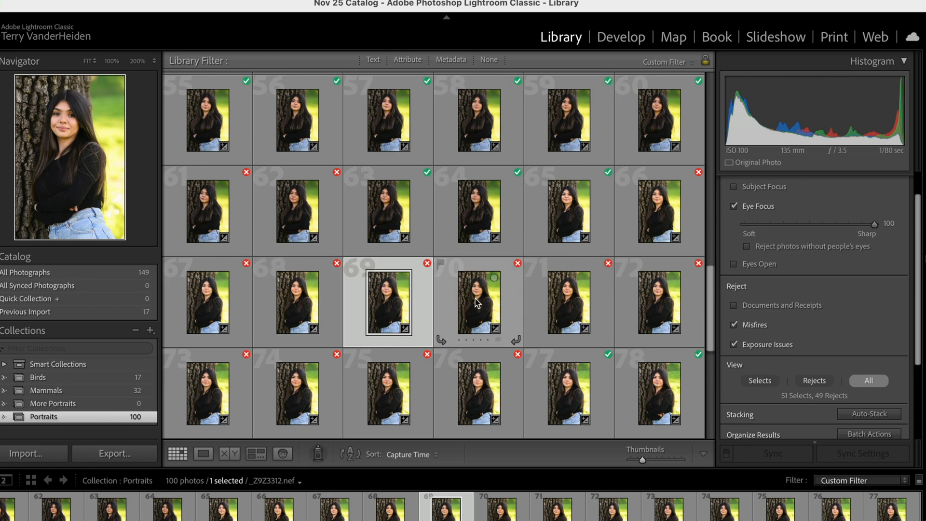
pyautogui.scroll(-3)
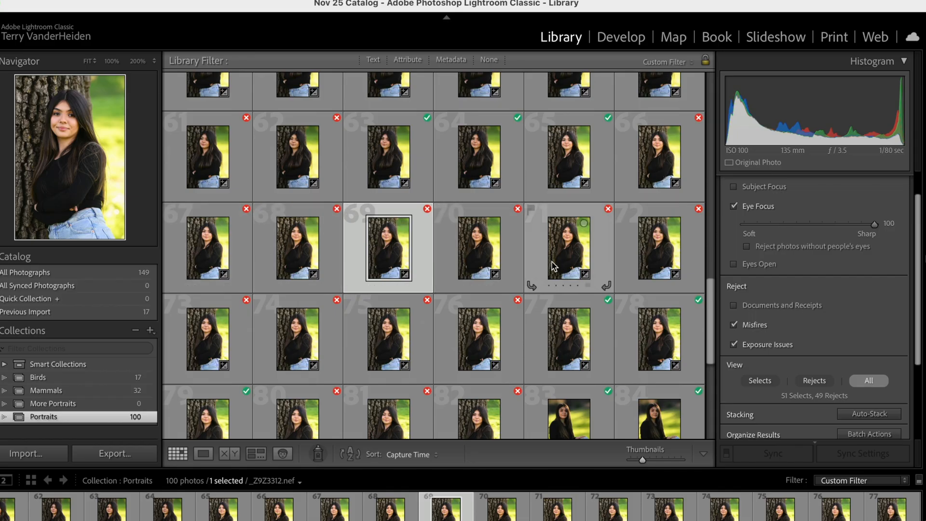
pyautogui.click(478, 339)
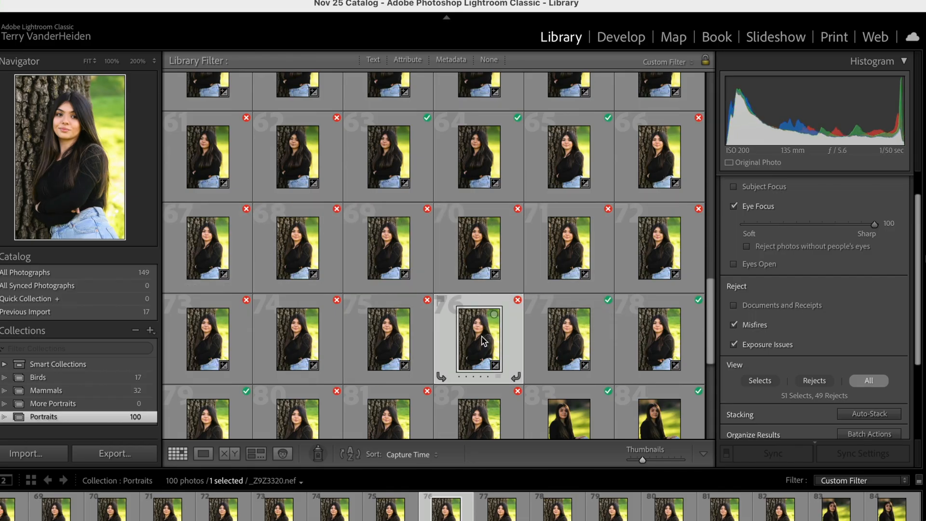
pyautogui.moveTo(510, 340)
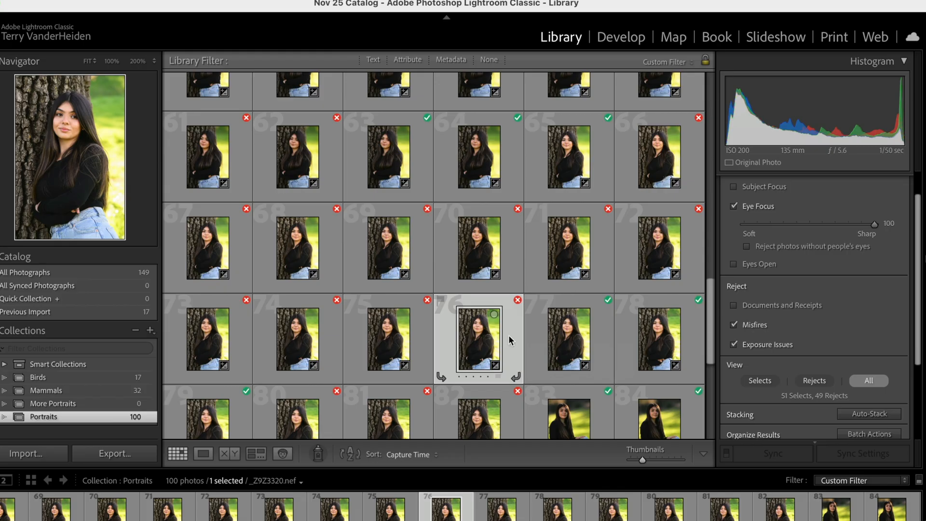
pyautogui.click(567, 340)
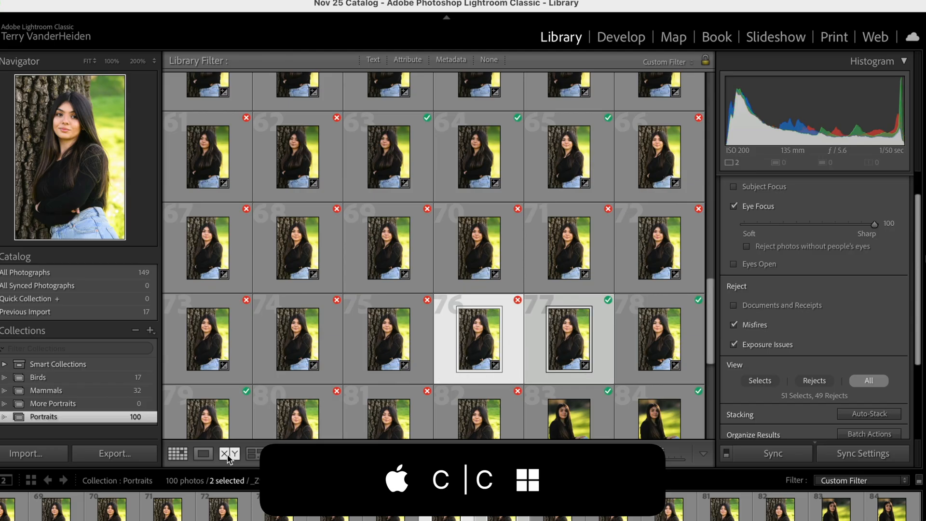
pyautogui.click(229, 453)
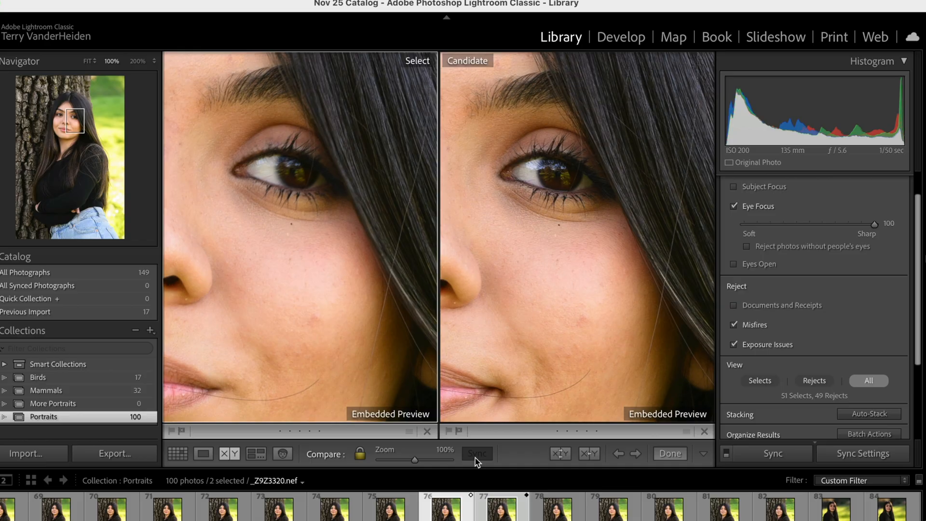
pyautogui.moveTo(264, 203)
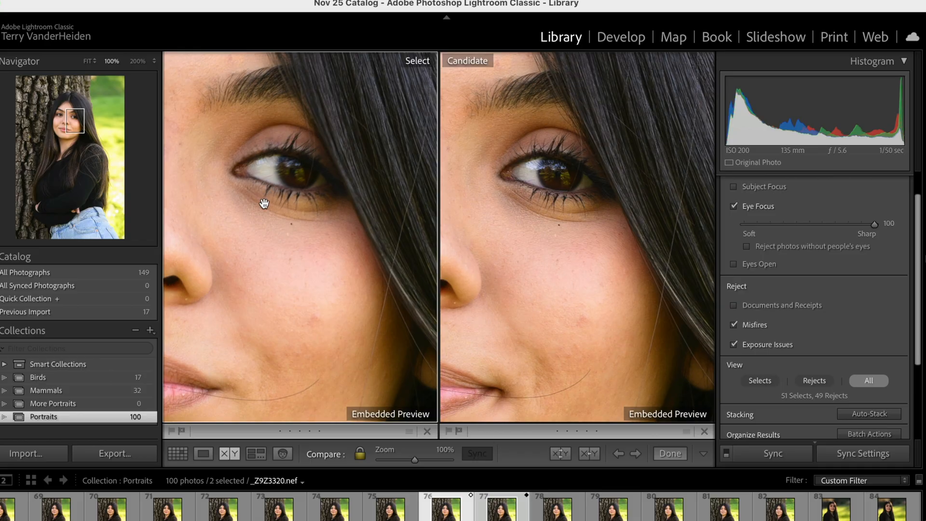
pyautogui.moveTo(290, 200)
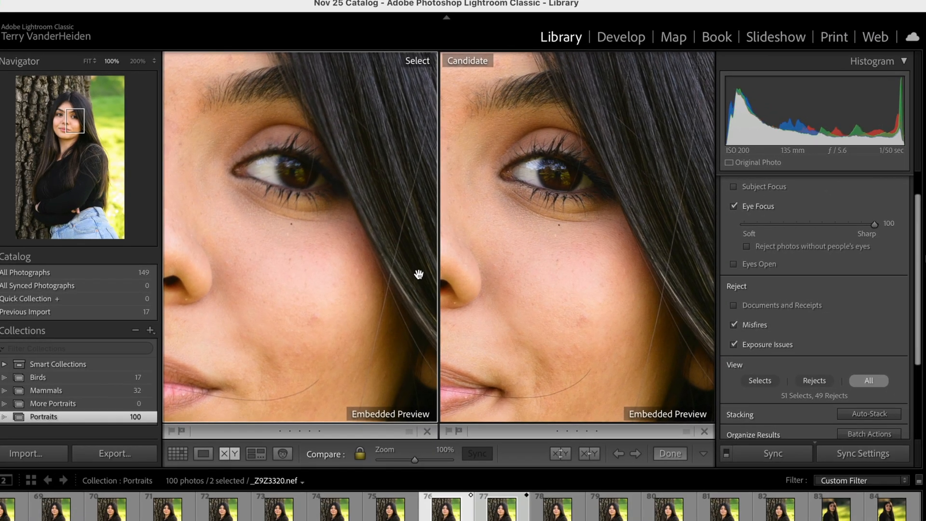
pyautogui.click(177, 453)
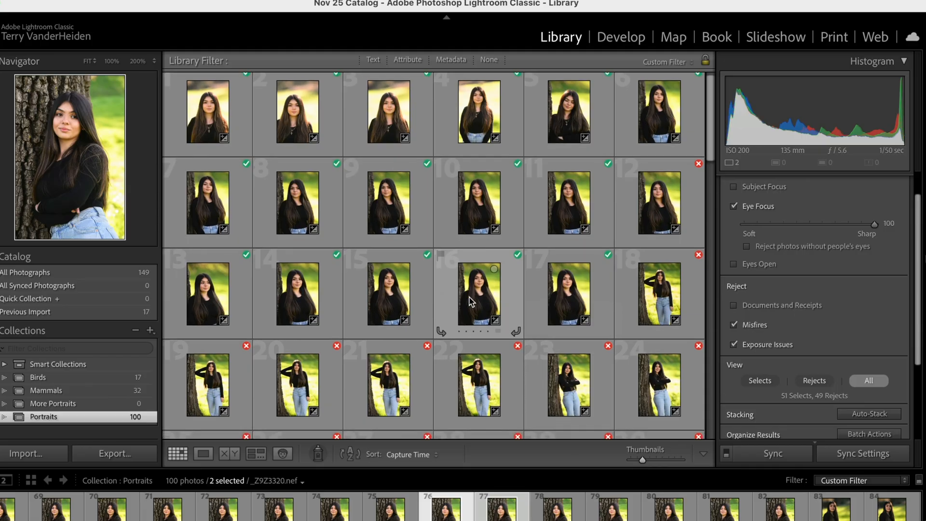
# Browse the 51 selects and dismiss the new-collection menu without creating one.
pyautogui.scroll(-3)
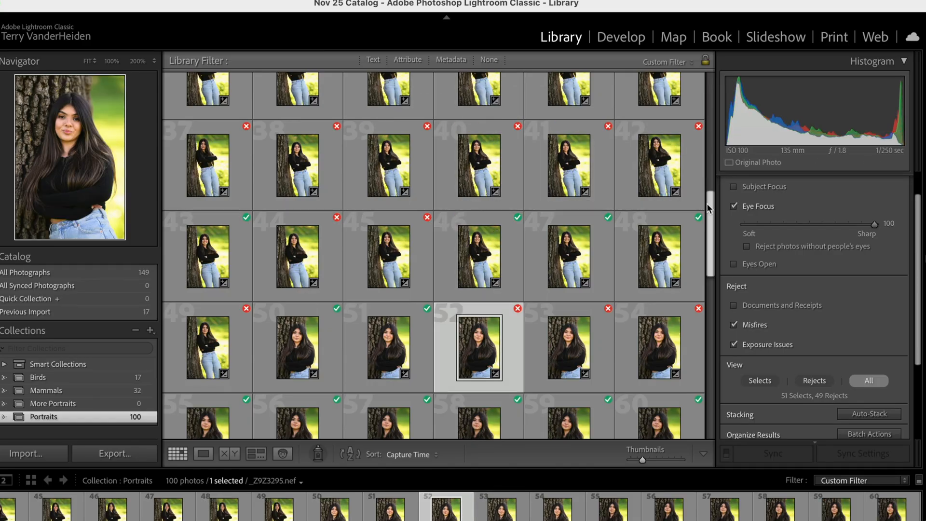
pyautogui.scroll(-3)
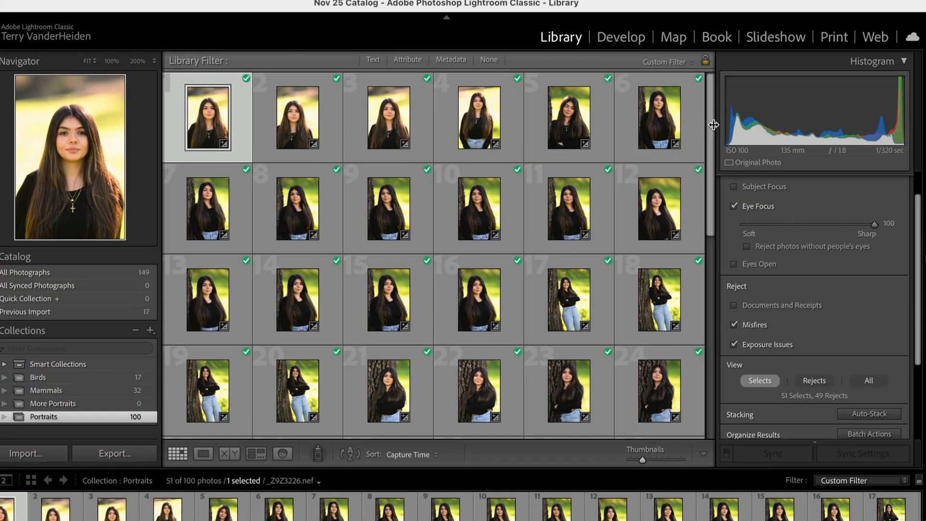
pyautogui.scroll(-3)
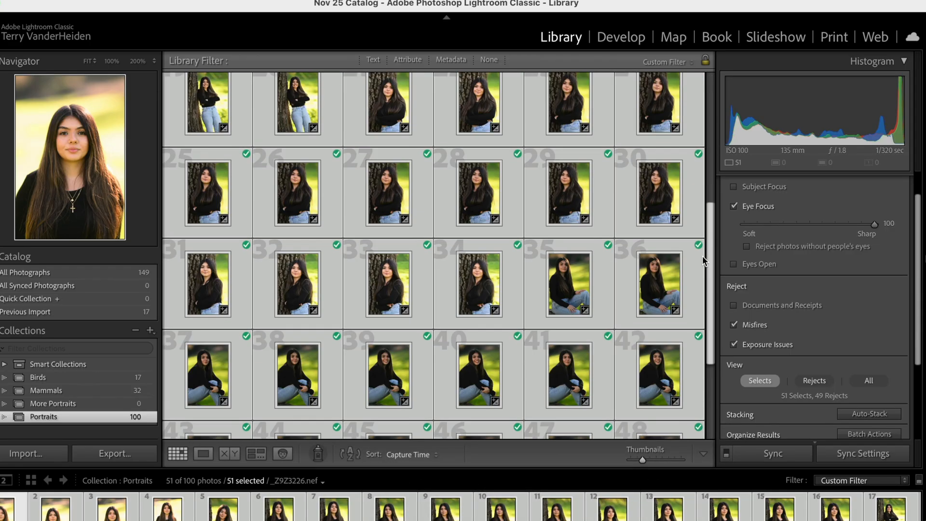
pyautogui.scroll(-3)
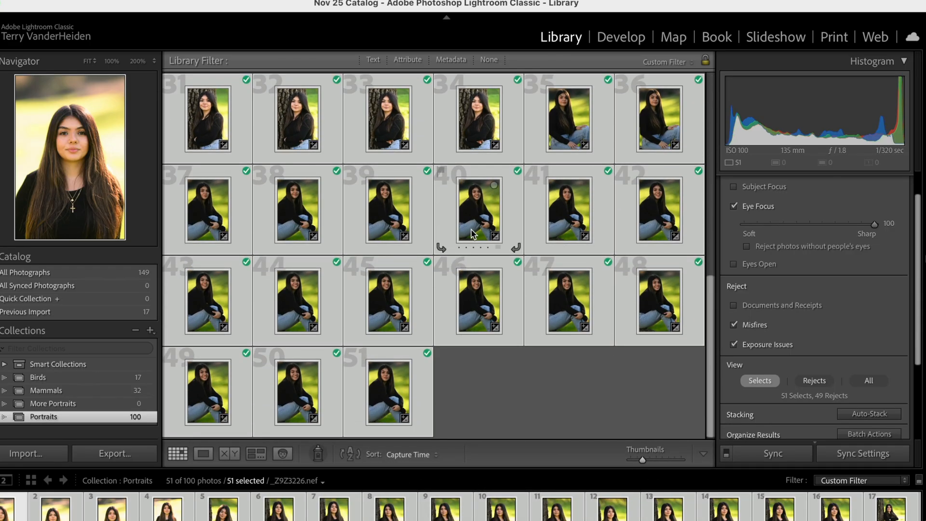
pyautogui.moveTo(472, 234)
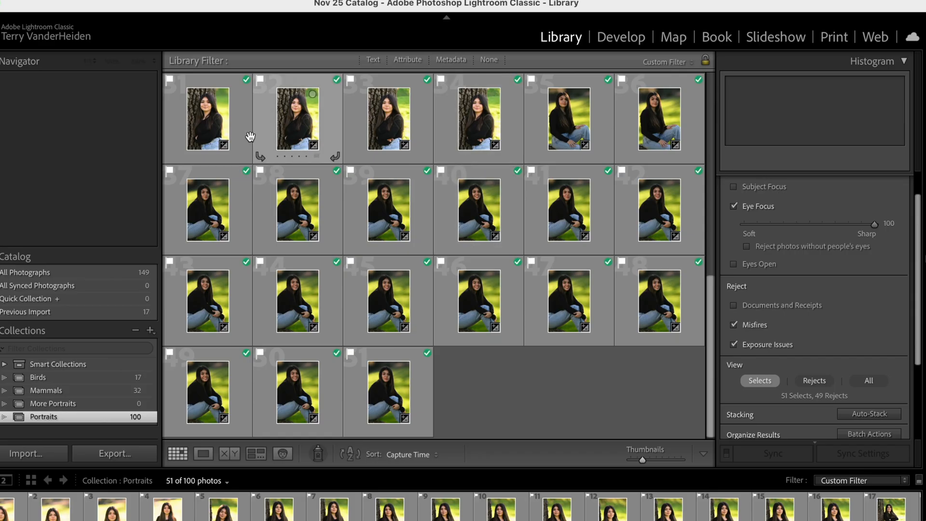
pyautogui.moveTo(159, 335)
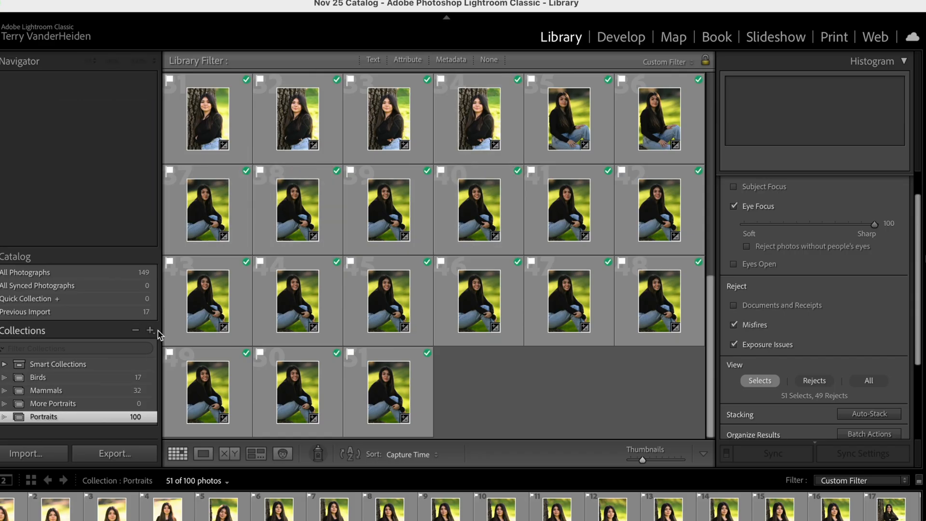
pyautogui.click(151, 331)
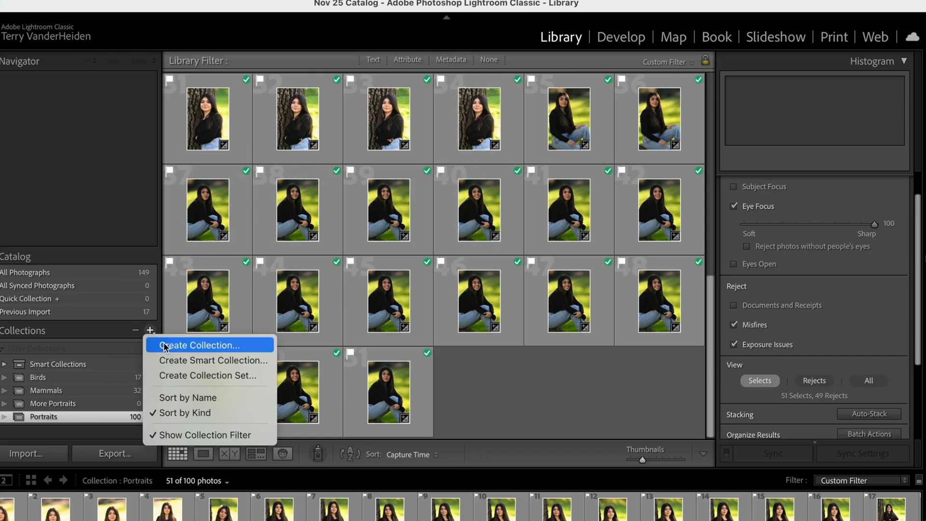
pyautogui.click(197, 344)
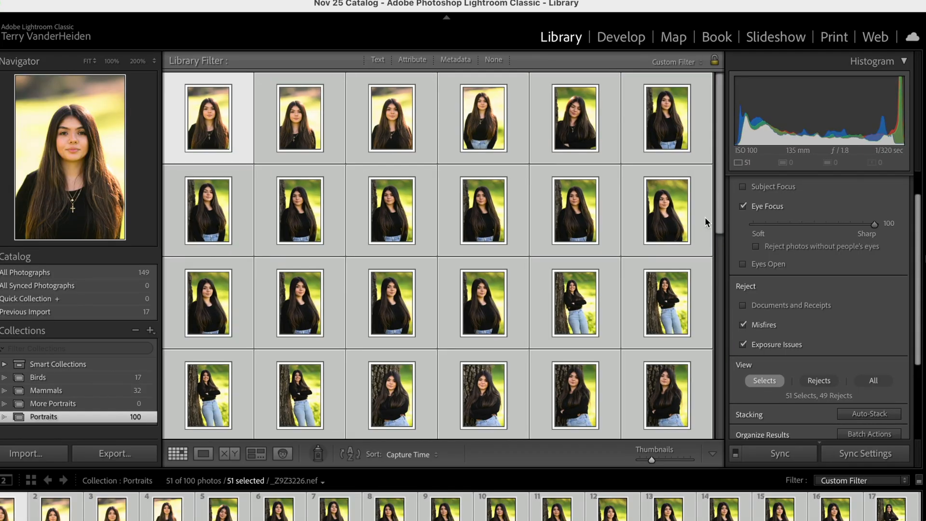
# In Batch Actions, drop the flag option and choose Add to Collection for the 51 selects.
pyautogui.scroll(-3)
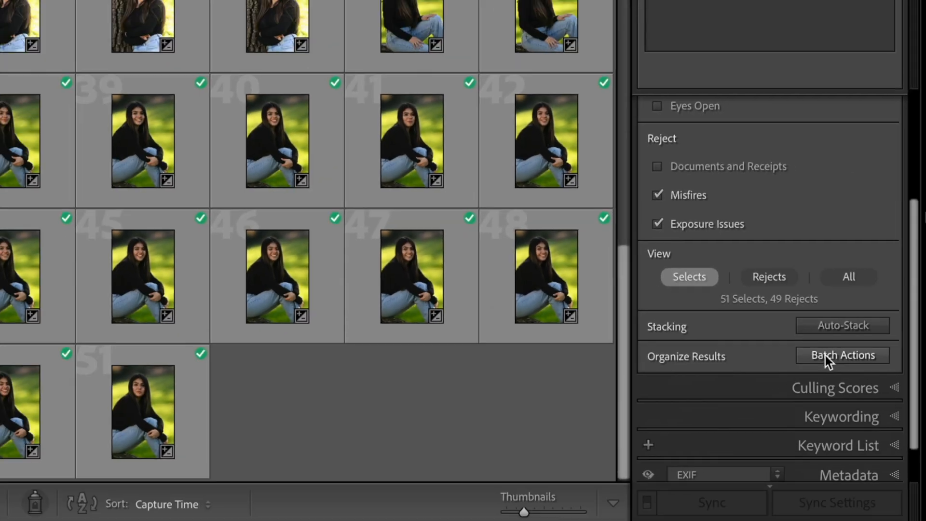
pyautogui.click(843, 355)
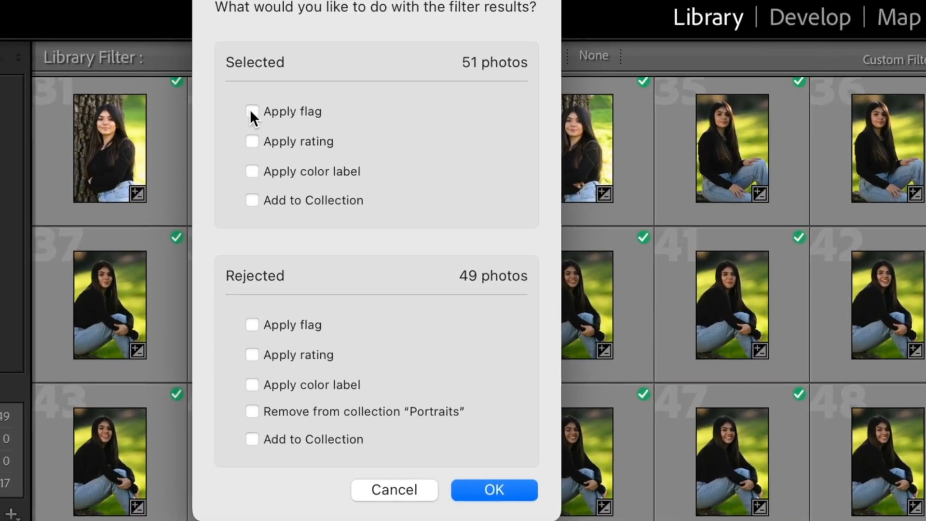
pyautogui.click(252, 112)
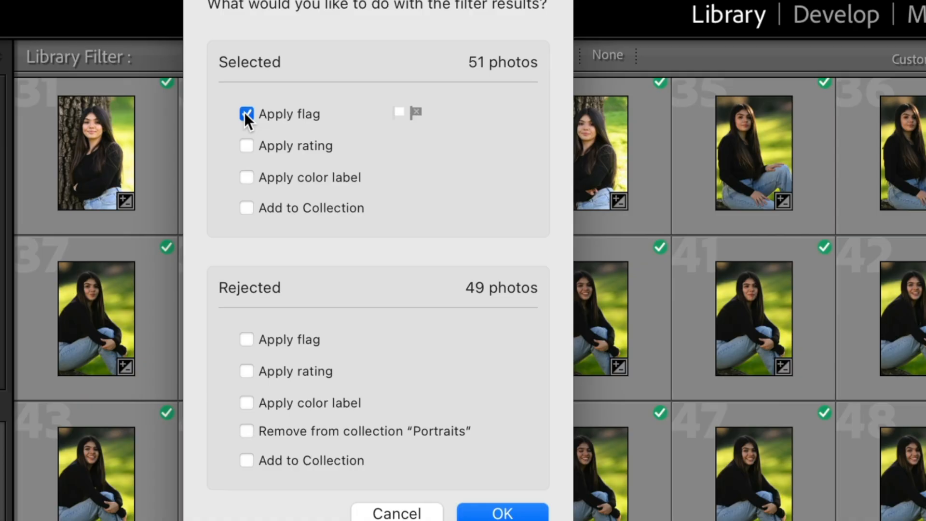
pyautogui.click(246, 113)
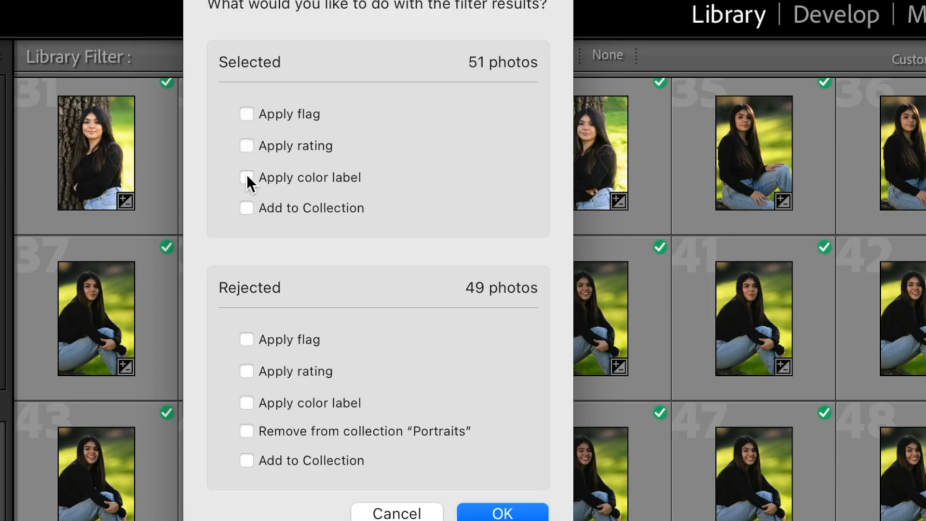
pyautogui.moveTo(247, 218)
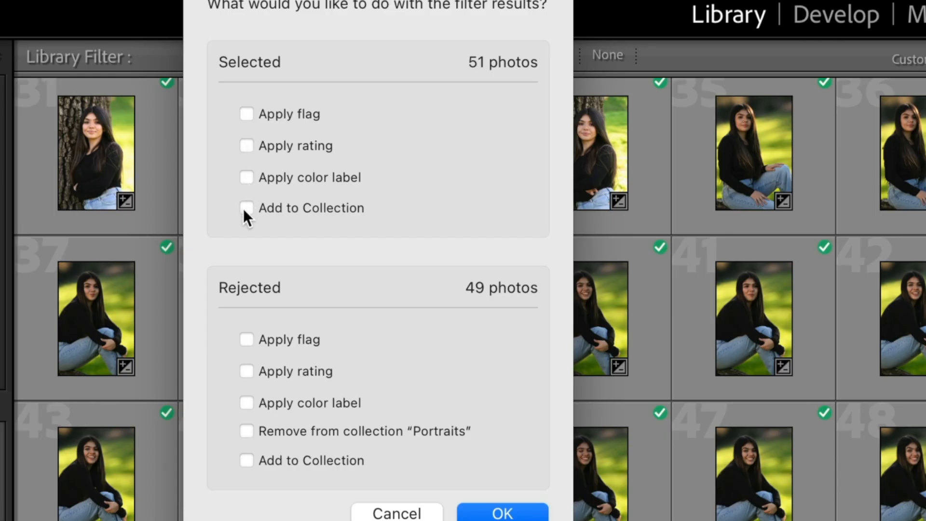
pyautogui.click(247, 208)
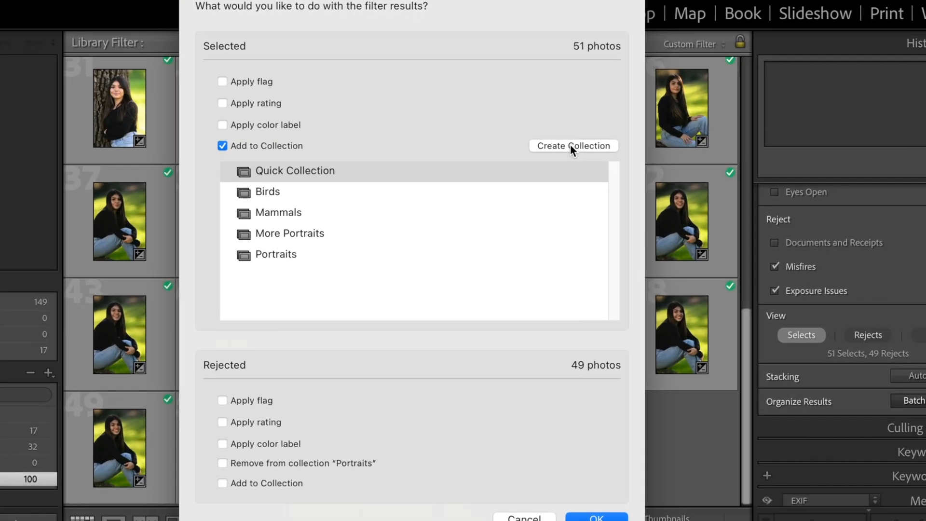
# Create the 'Portrait Best' collection and apply the batch action to the selects.
pyautogui.click(573, 146)
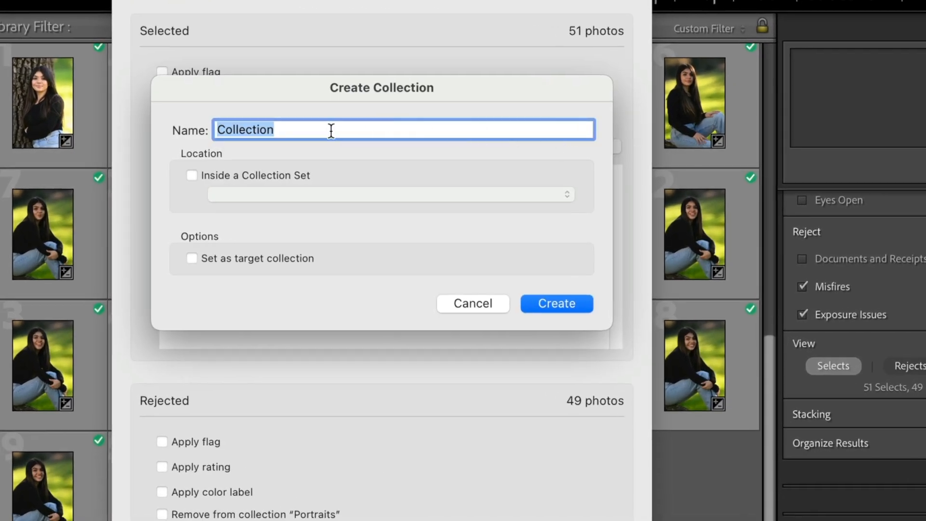
pyautogui.write('Portrait Best')
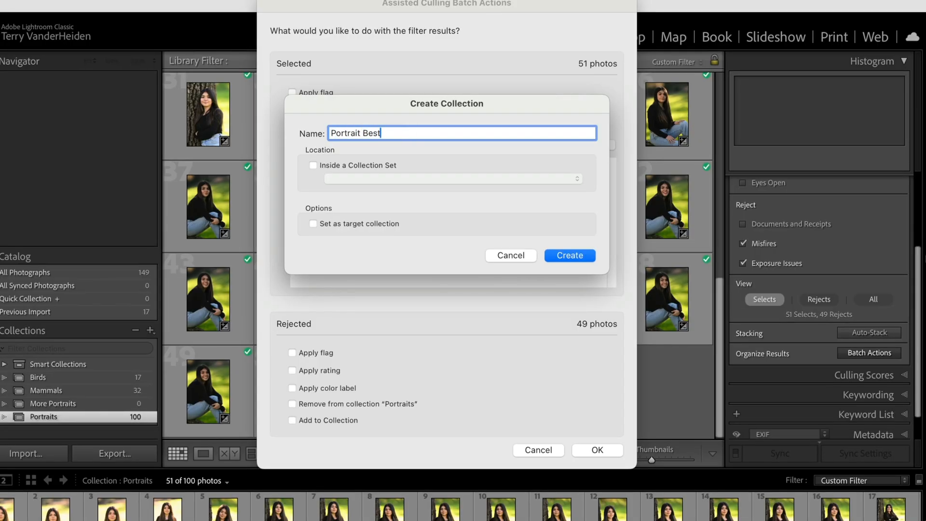
pyautogui.click(568, 255)
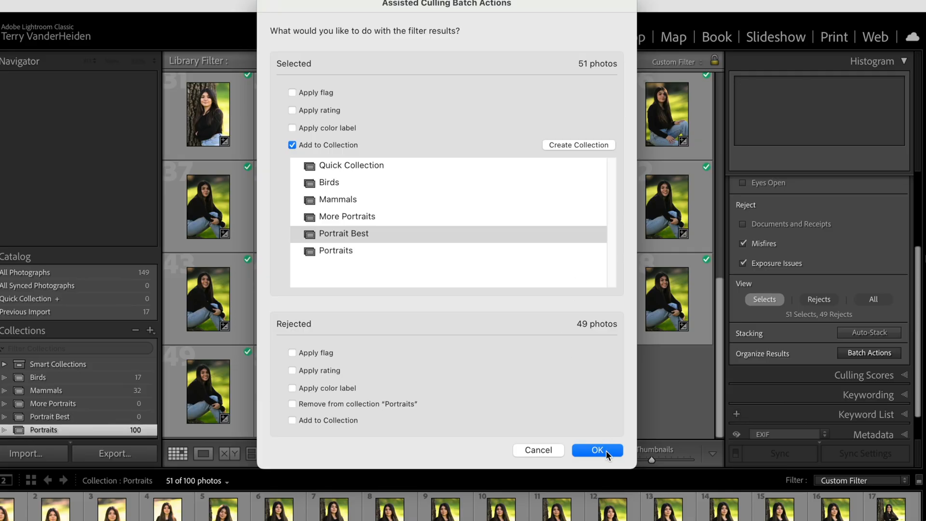
pyautogui.click(596, 450)
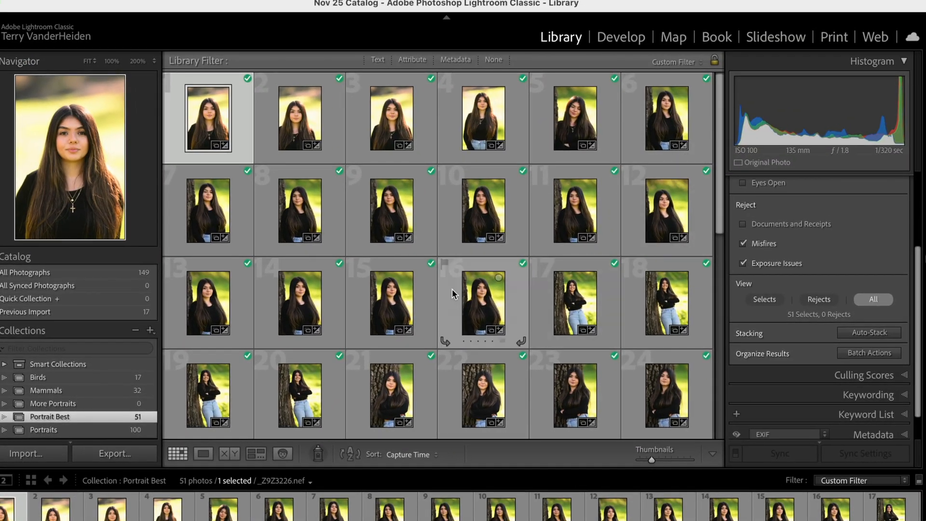
pyautogui.scroll(-3)
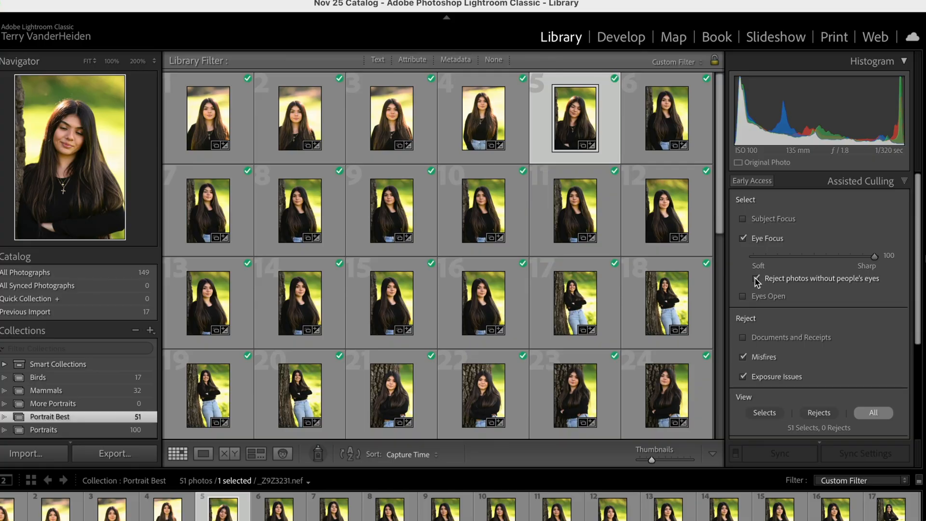
# Reject photos without detectable eyes and pick the sixth portrait, leaving 50 selects and 1 reject.
pyautogui.click(743, 296)
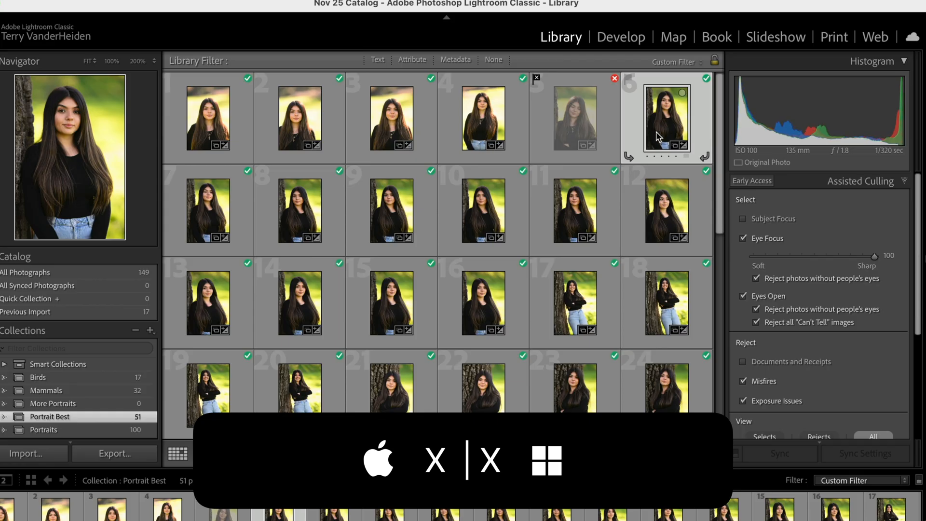
pyautogui.click(482, 119)
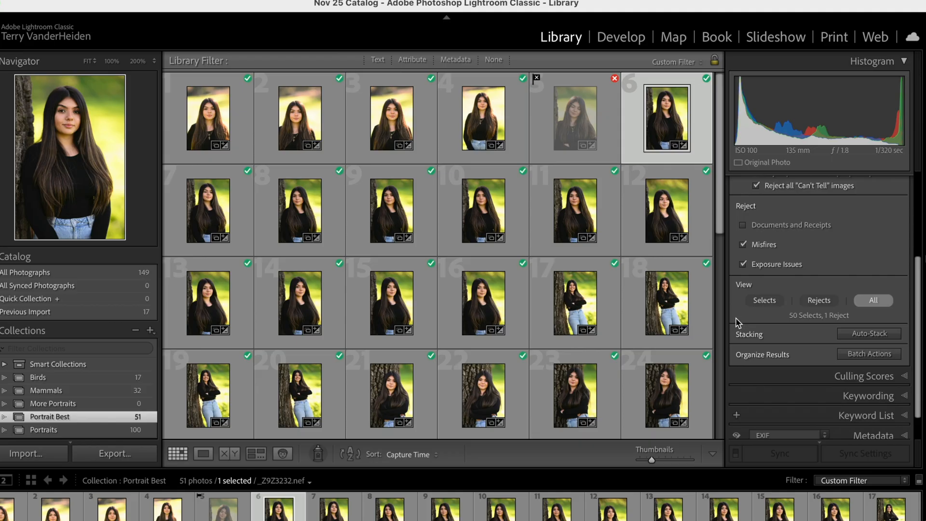
pyautogui.moveTo(806, 334)
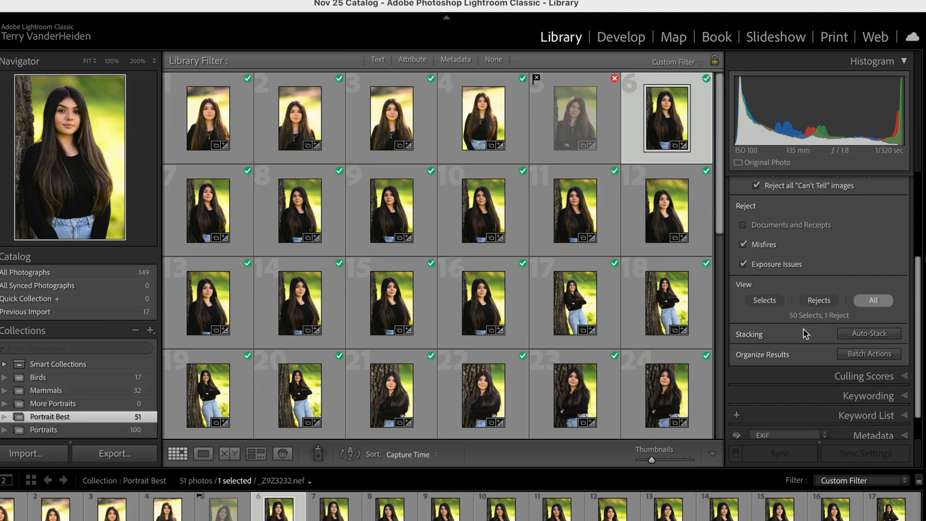
# Auto-stack Portrait Best by visual similarity with the slider pushed toward More Similar.
pyautogui.click(868, 333)
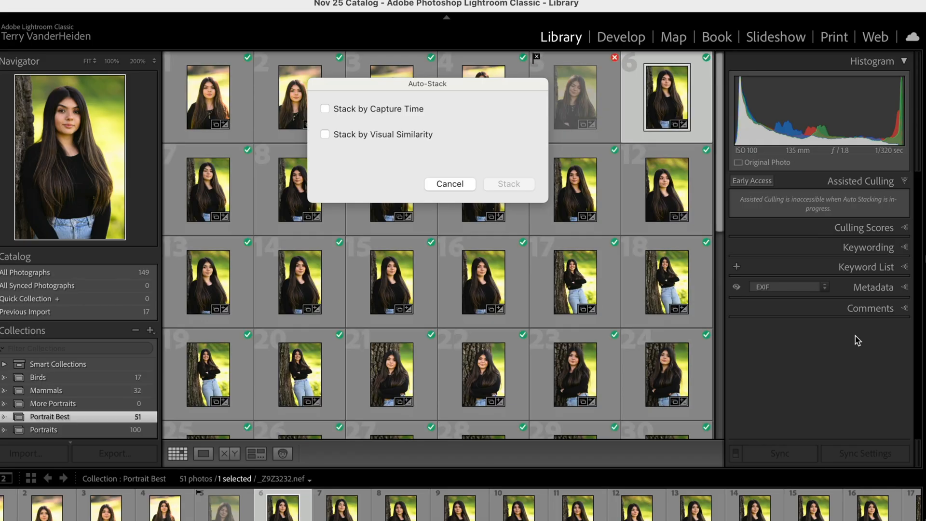
pyautogui.moveTo(583, 248)
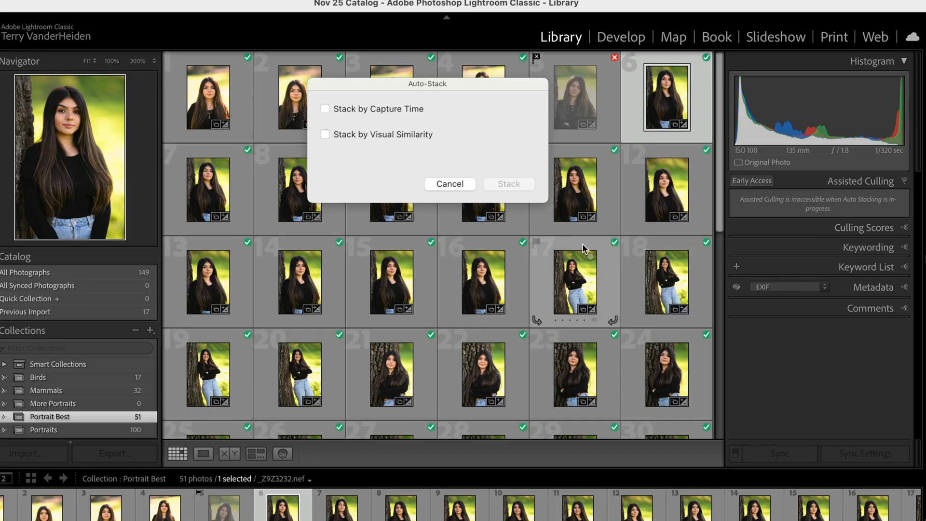
pyautogui.moveTo(339, 147)
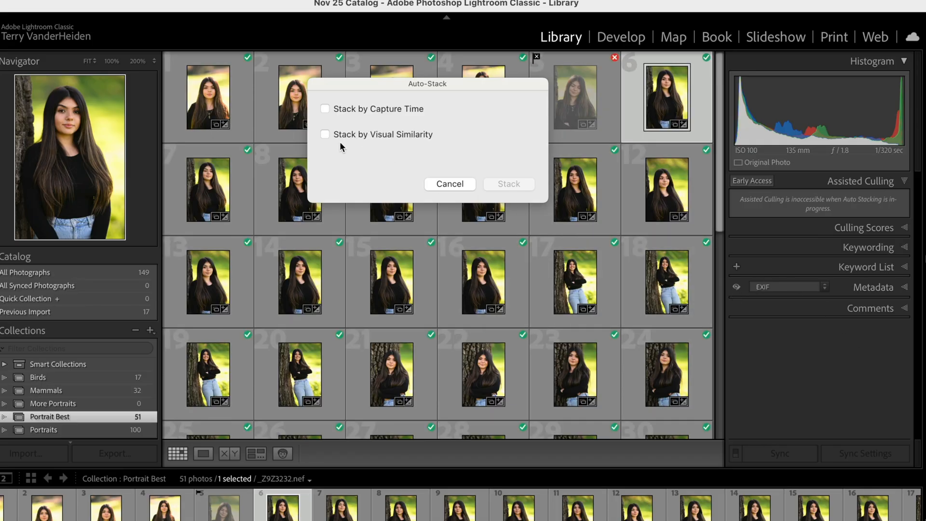
pyautogui.moveTo(335, 142)
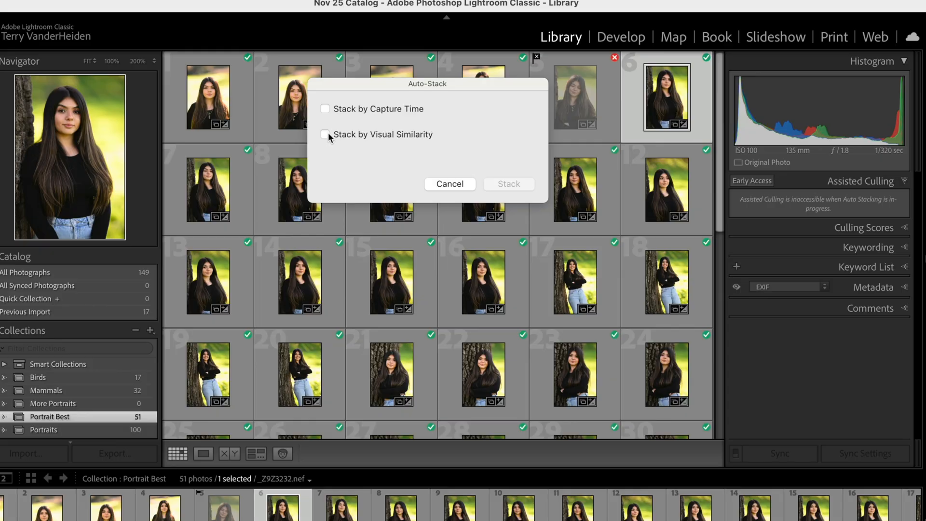
pyautogui.click(325, 135)
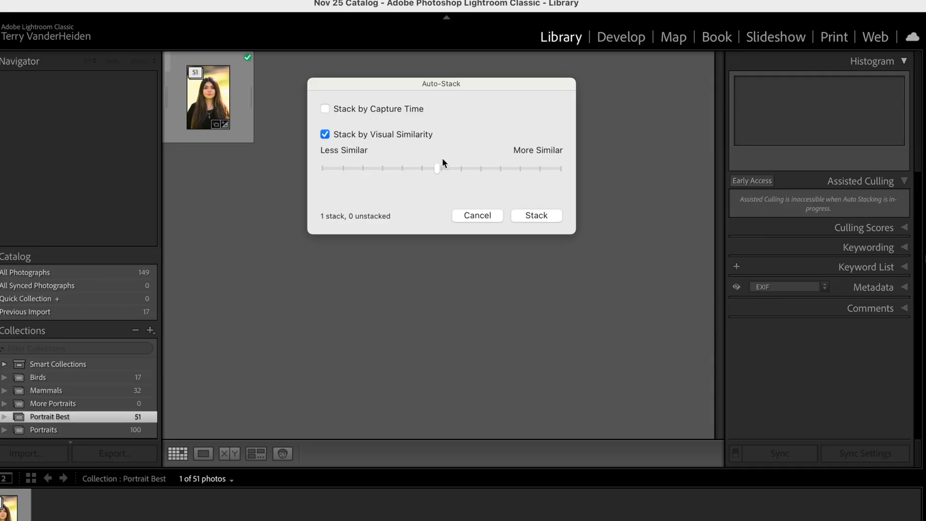
pyautogui.moveTo(356, 125)
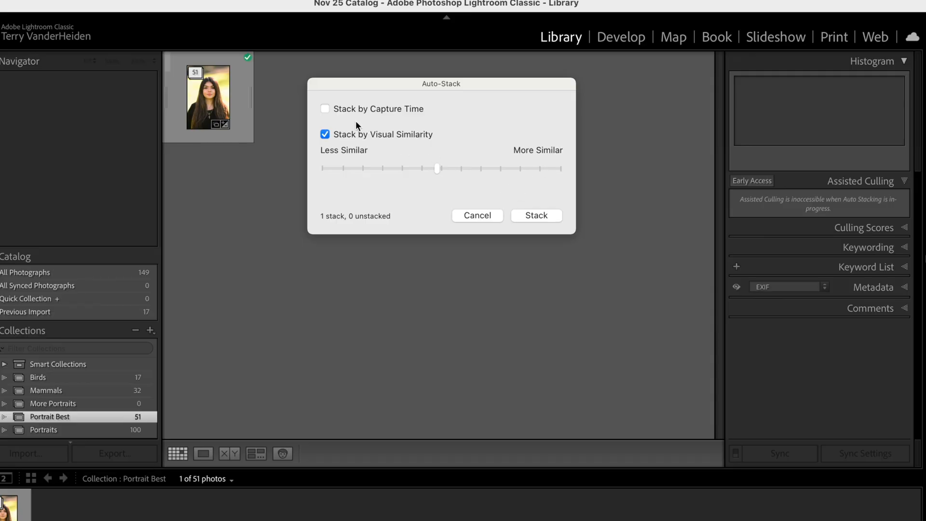
pyautogui.moveTo(192, 109)
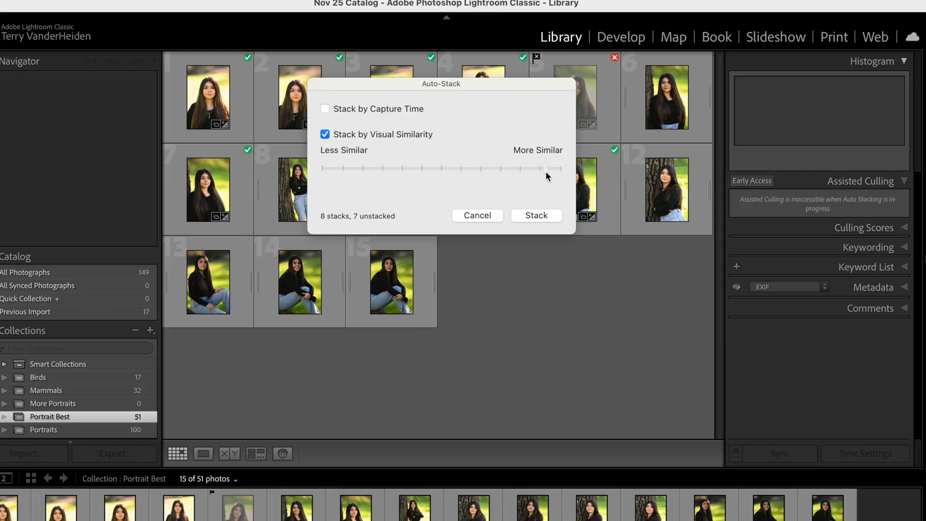
pyautogui.moveTo(546, 168); pyautogui.dragTo(529, 169)
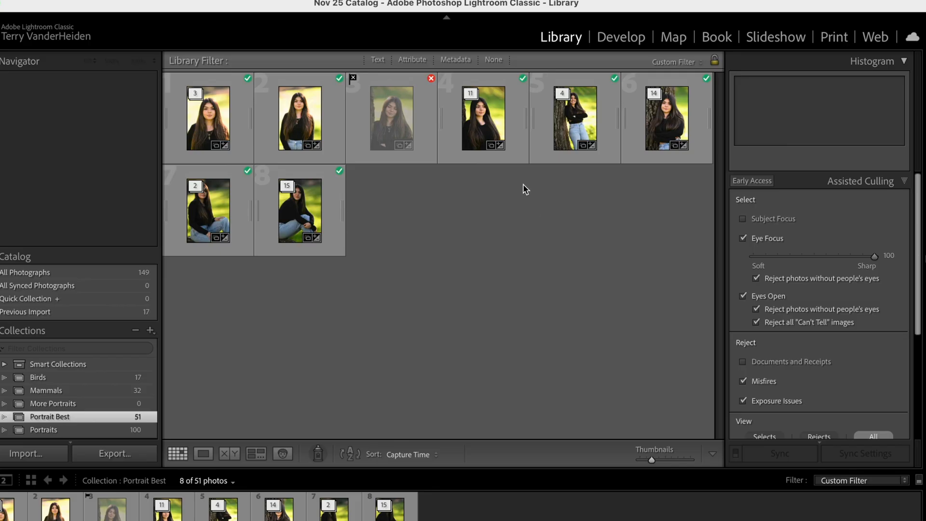
pyautogui.moveTo(482, 179)
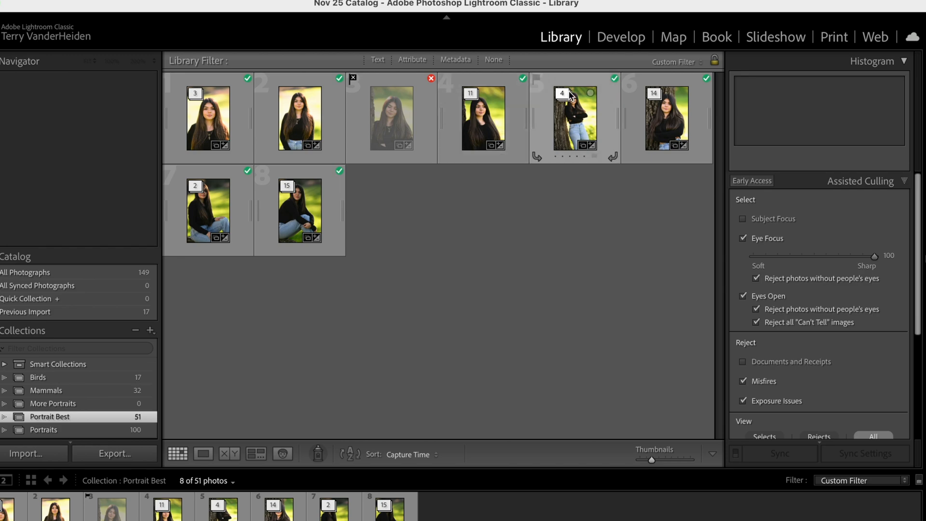
# Expand the four-photo tree-pose stack, drop one near-duplicate shot, and return to the grid.
pyautogui.click(574, 118)
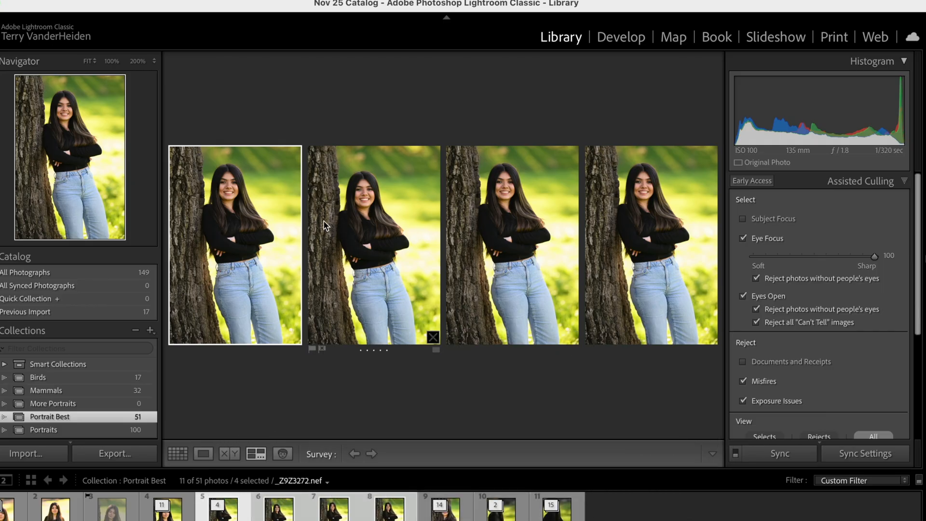
pyautogui.click(374, 244)
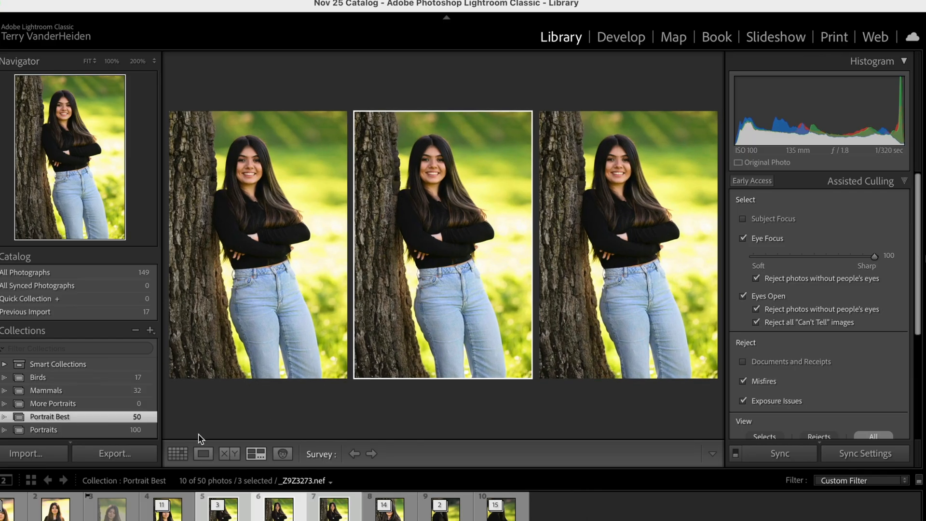
pyautogui.click(178, 454)
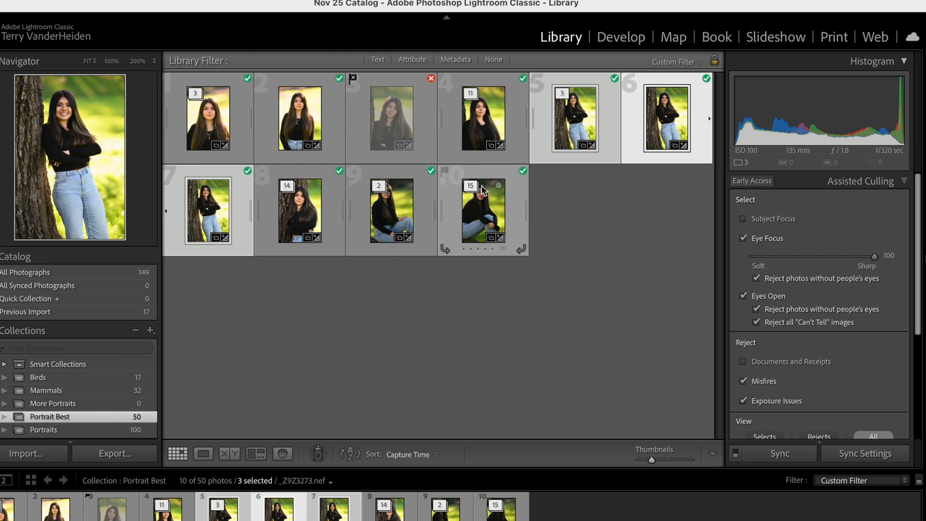
# Apply Eye Focus, Eyes Open, Misfires and Exposure Issues culling, rejecting two weaker seated shots.
pyautogui.scroll(-3)
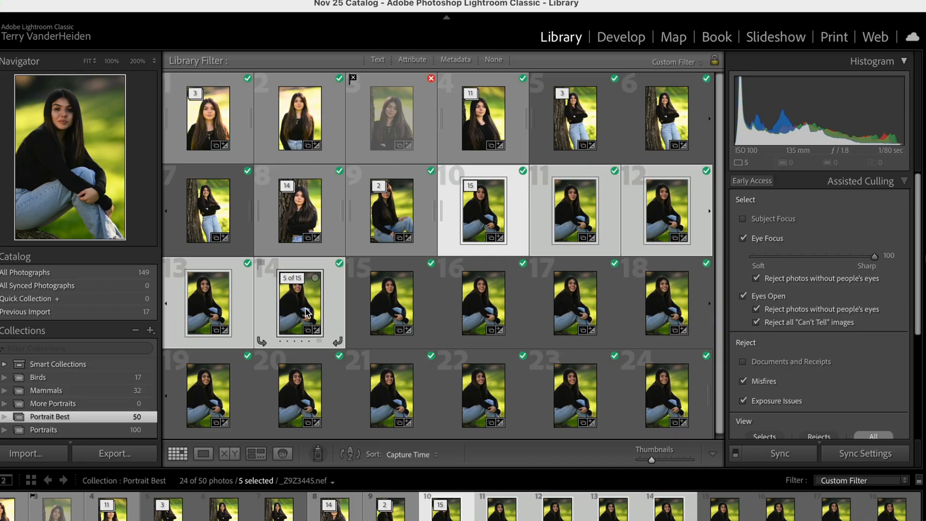
pyautogui.moveTo(305, 312)
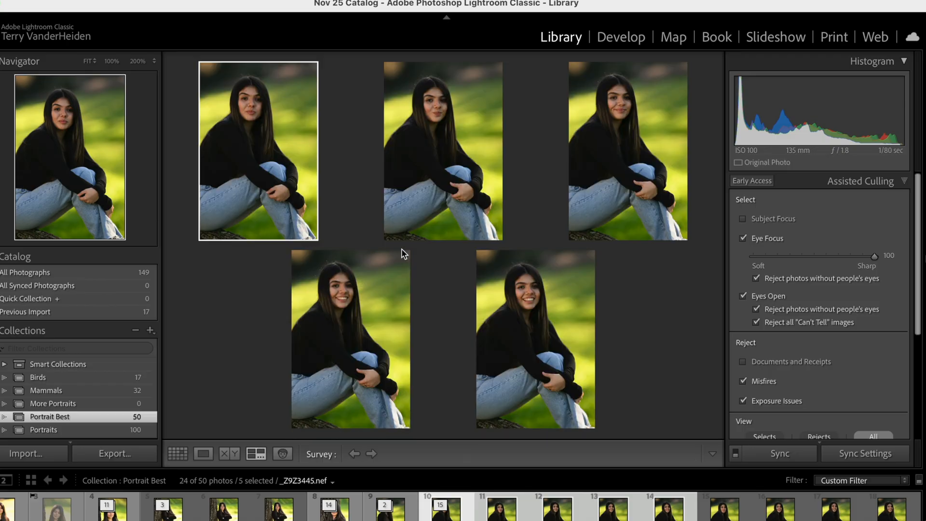
pyautogui.click(443, 151)
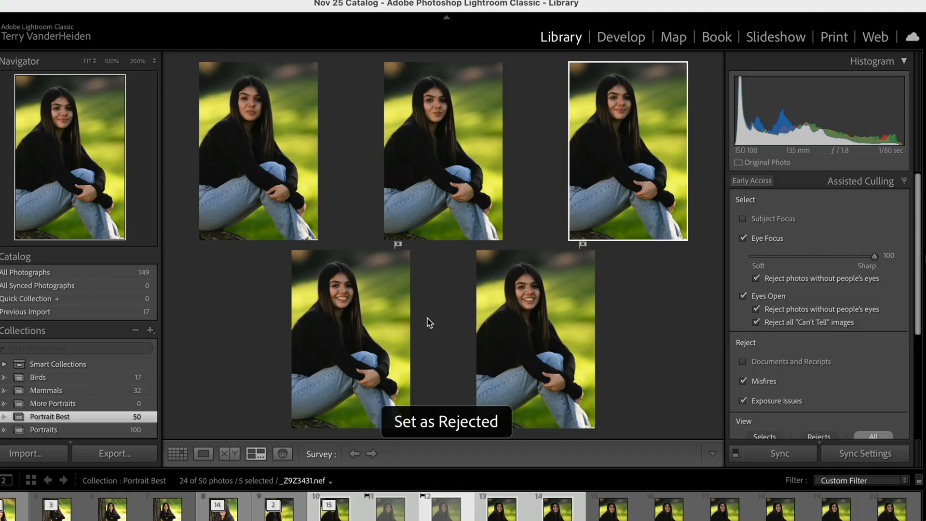
pyautogui.click(178, 453)
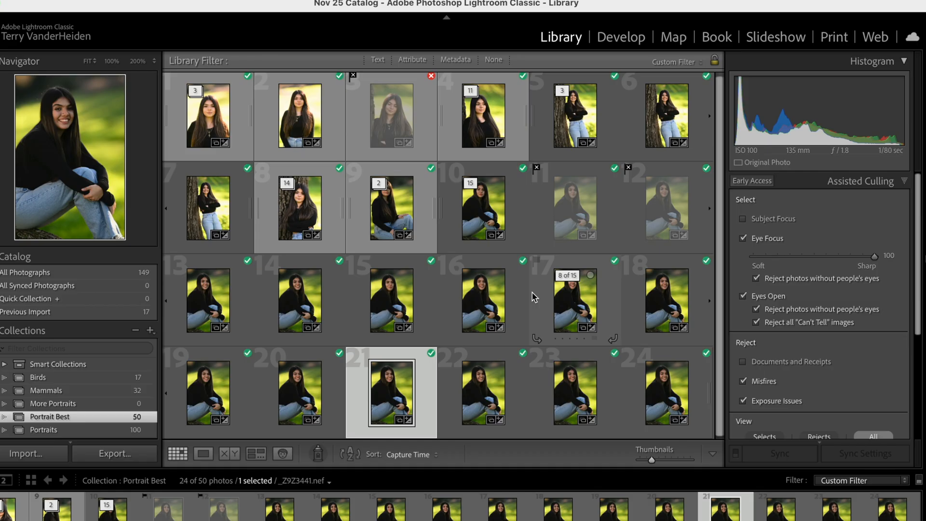
# Switch to the Birds collection, view the first photo in Loupe and enable Subject Focus culling.
pyautogui.click(38, 378)
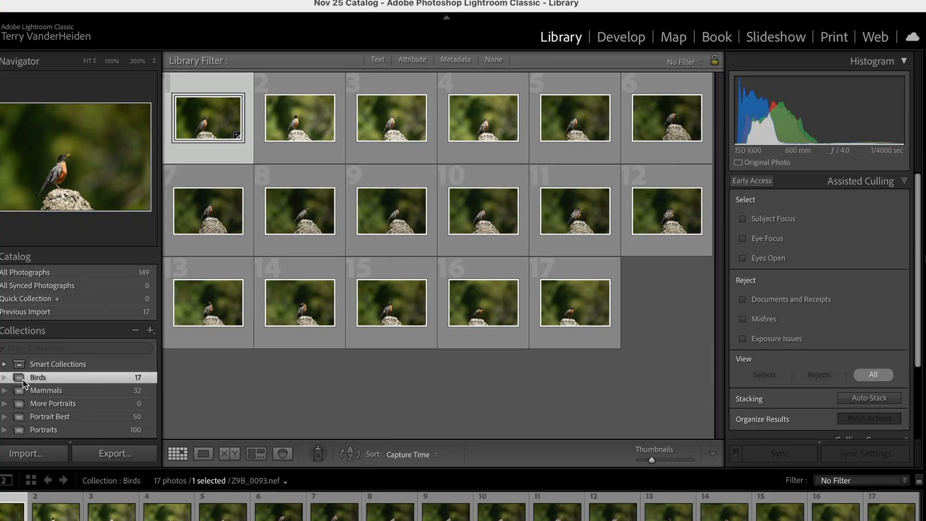
pyautogui.moveTo(224, 123)
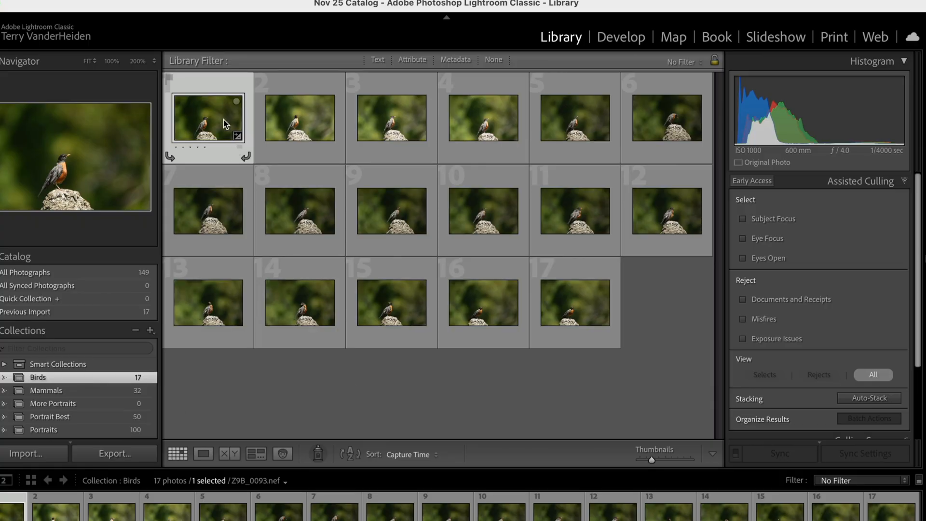
pyautogui.click(203, 453)
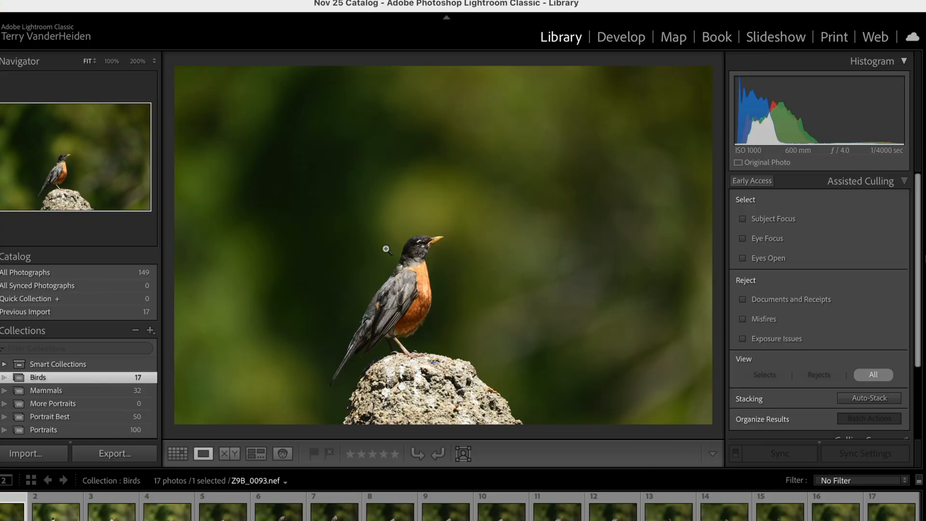
pyautogui.click(333, 508)
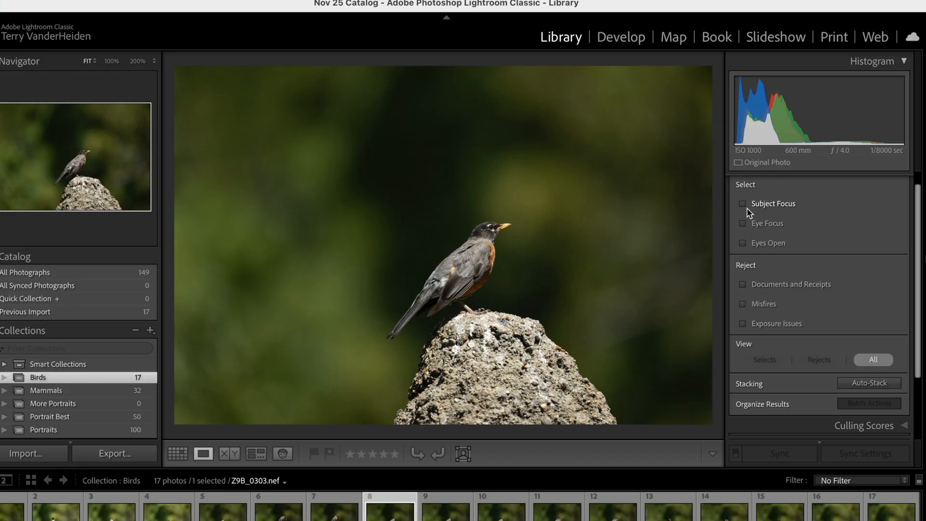
pyautogui.click(742, 203)
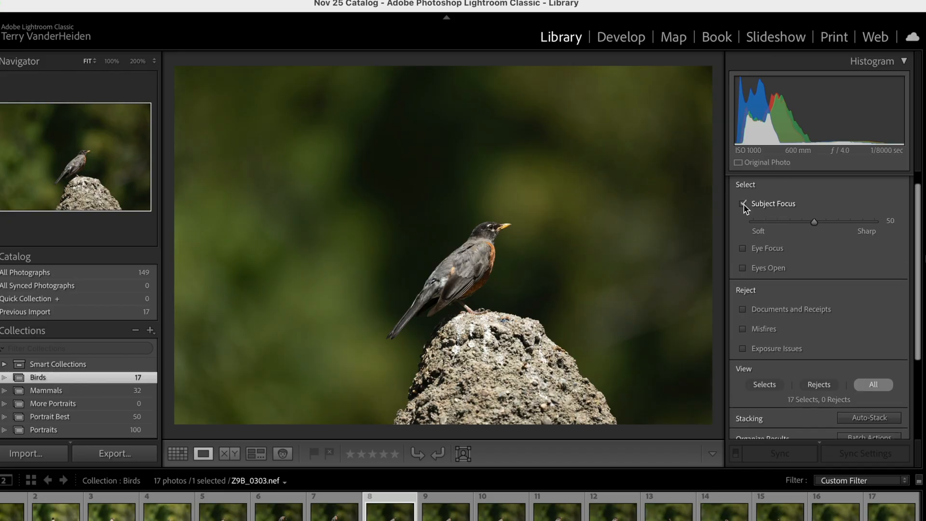
pyautogui.click(743, 203)
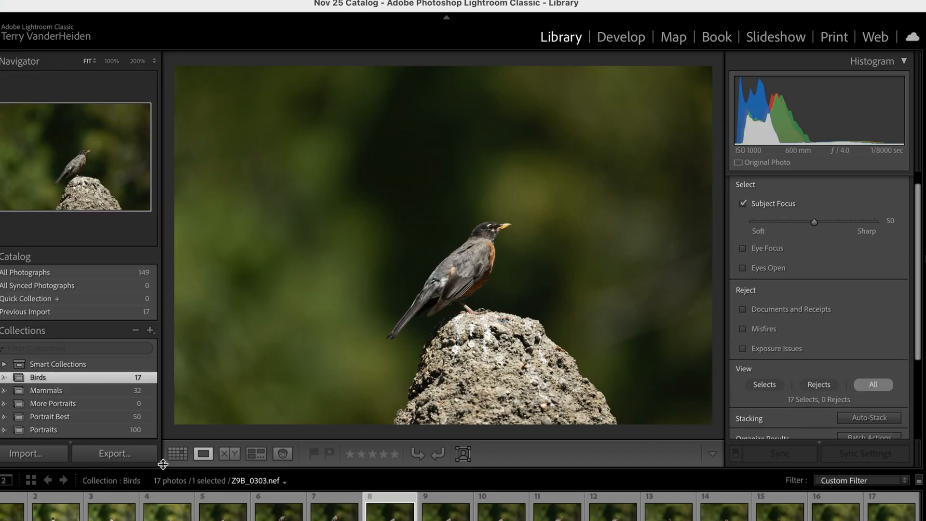
# Try Eyes Open on the birds, inspect a rejected shot, then leave all 17 as selects.
pyautogui.click(177, 453)
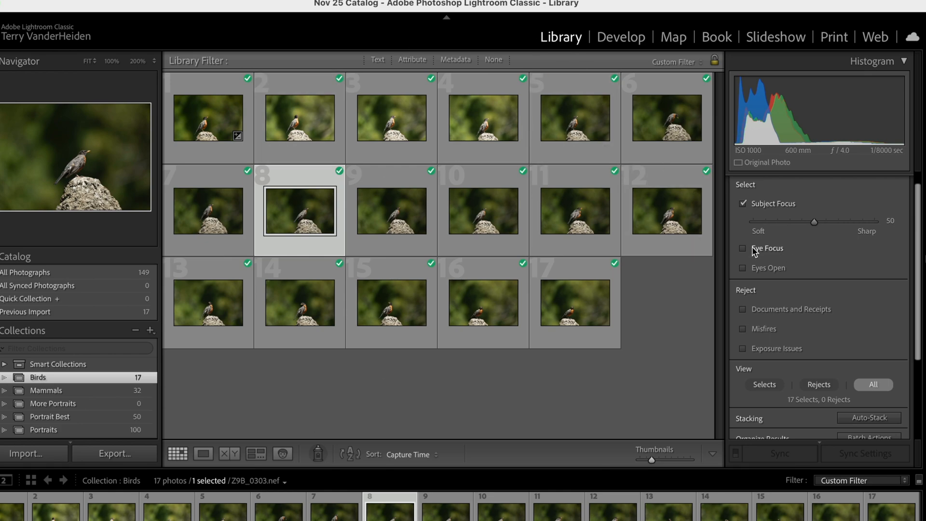
pyautogui.click(743, 267)
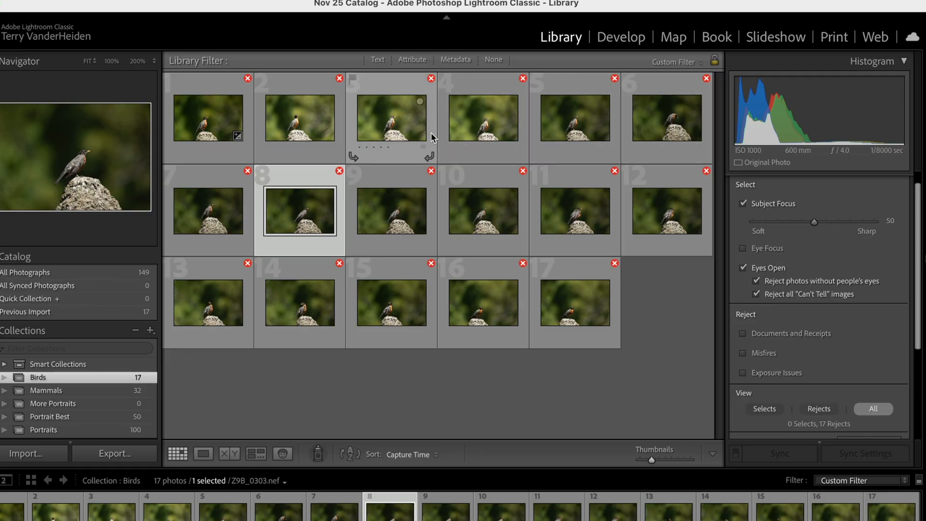
pyautogui.click(203, 453)
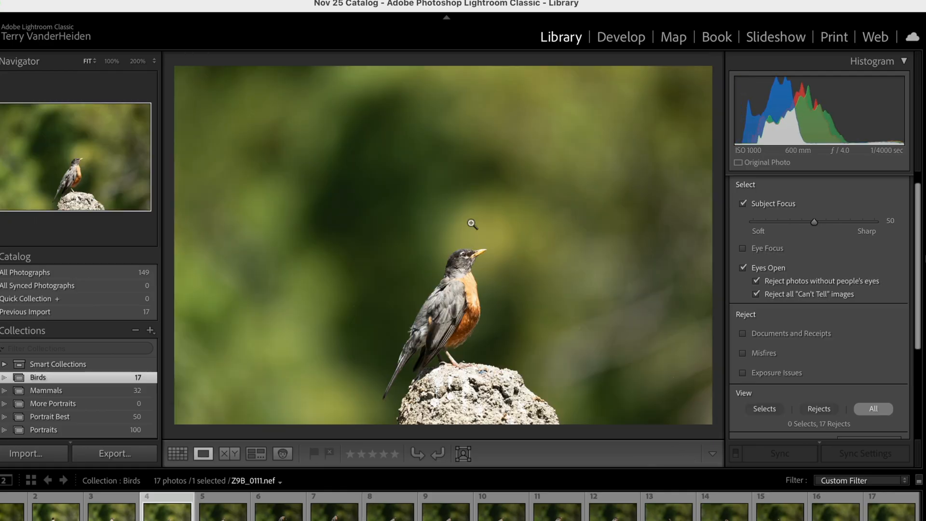
pyautogui.click(472, 224)
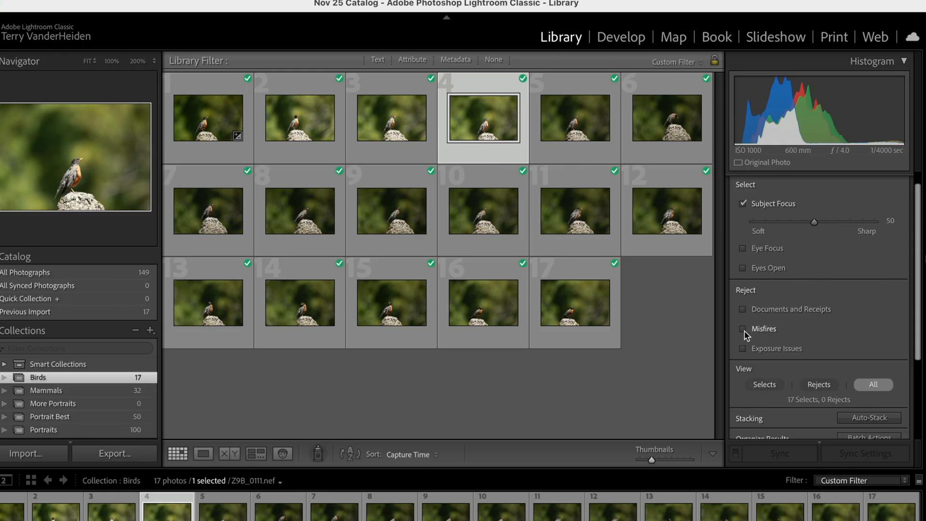
pyautogui.moveTo(745, 348)
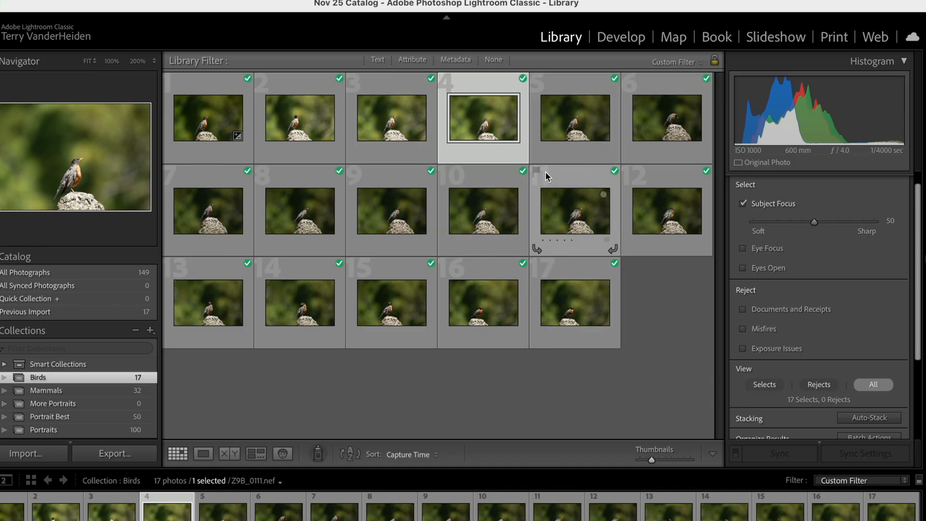
pyautogui.moveTo(335, 394)
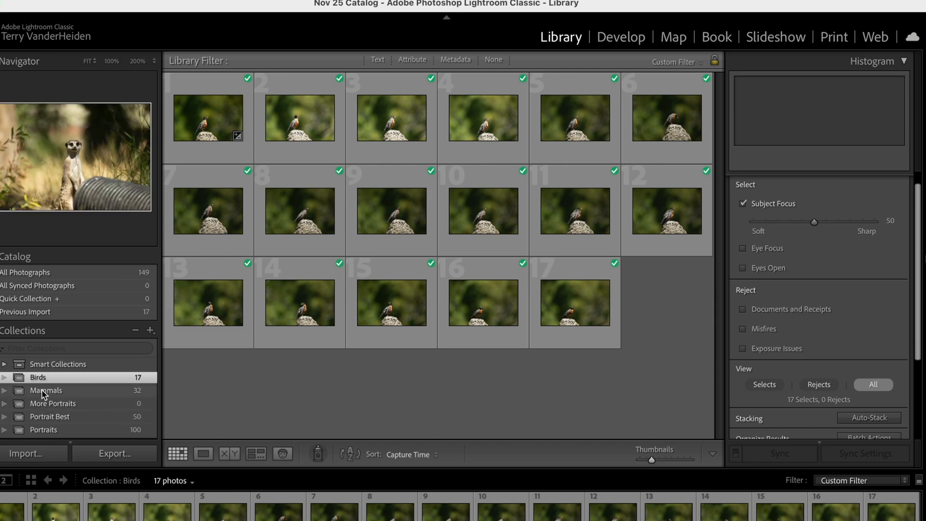
# Cull the Mammals collection with Subject Focus raised to 80.
pyautogui.click(46, 390)
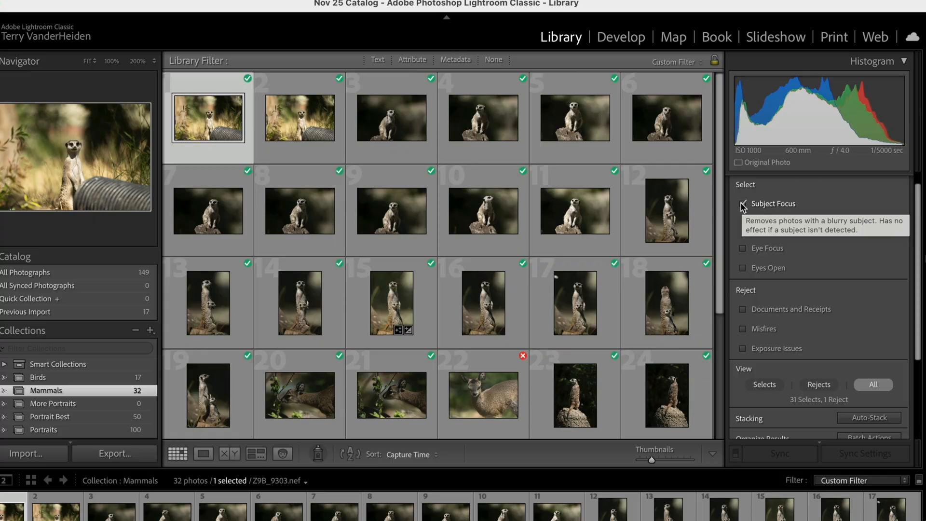
pyautogui.click(742, 204)
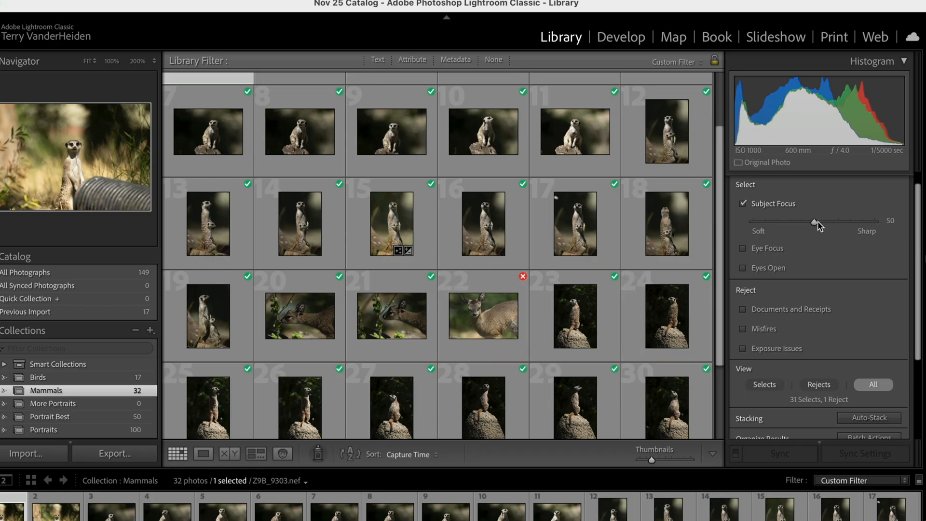
pyautogui.moveTo(802, 224); pyautogui.dragTo(850, 223)
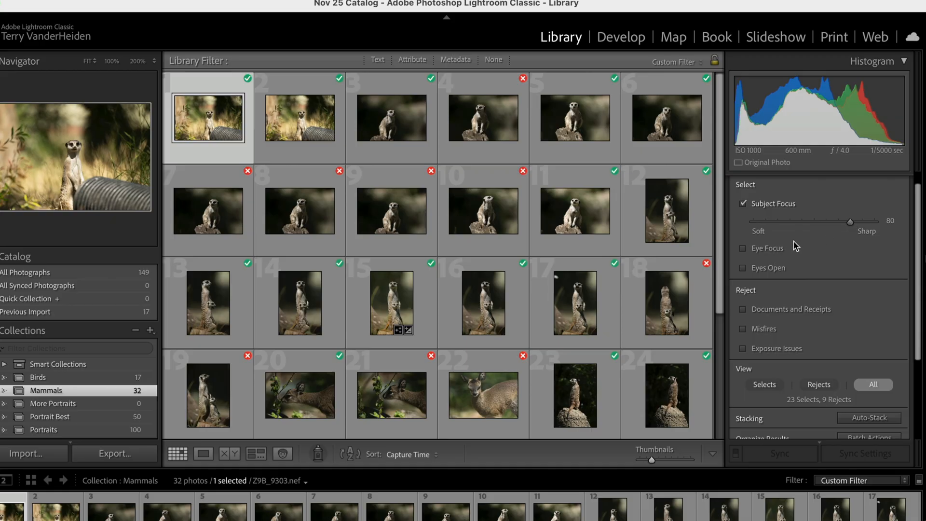
pyautogui.moveTo(665, 118)
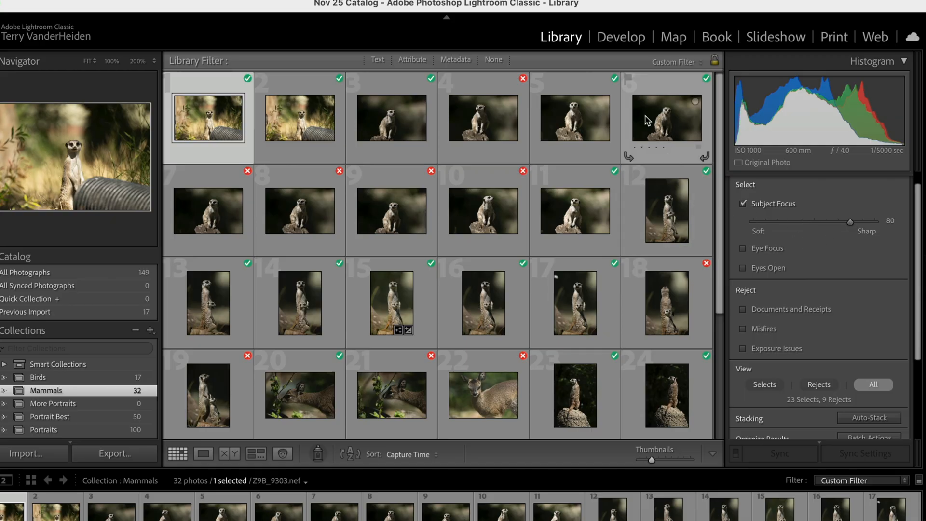
pyautogui.moveTo(483, 118)
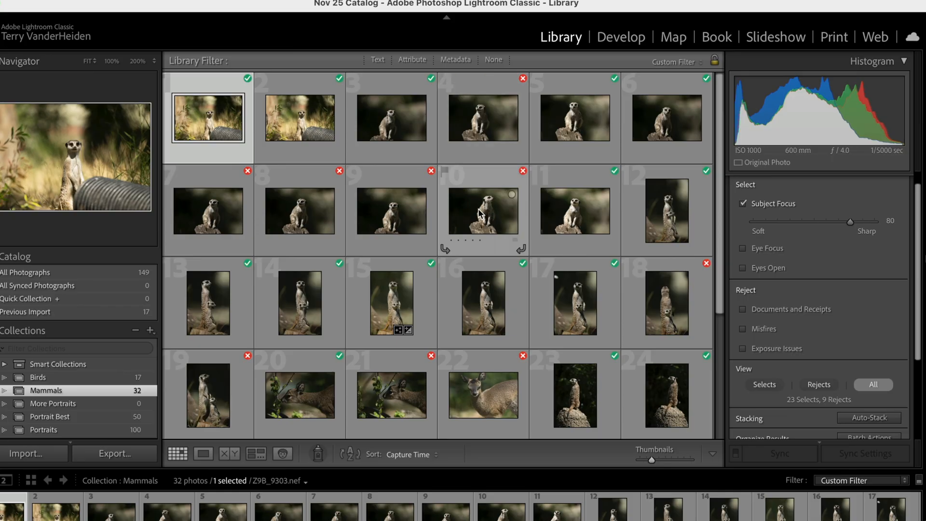
# Select the third and fourth meerkat photos and compare them side by side.
pyautogui.click(391, 118)
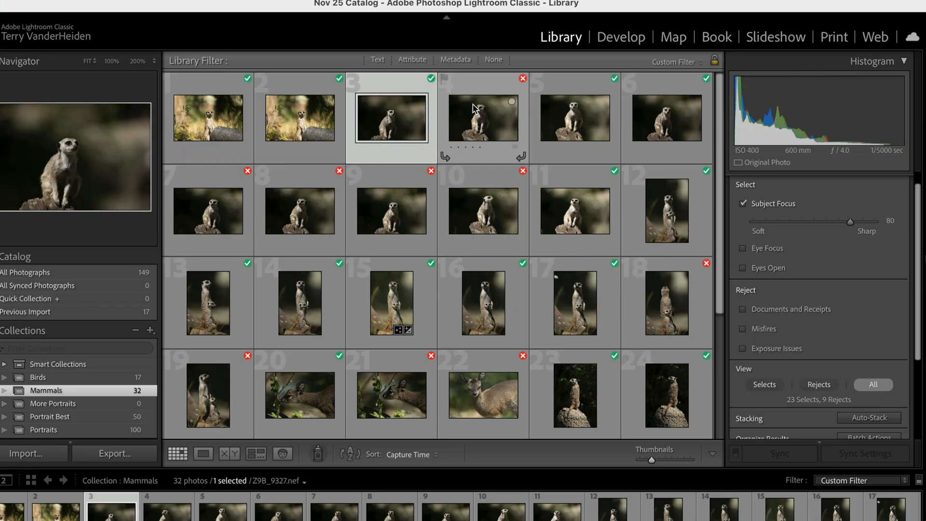
pyautogui.click(482, 117)
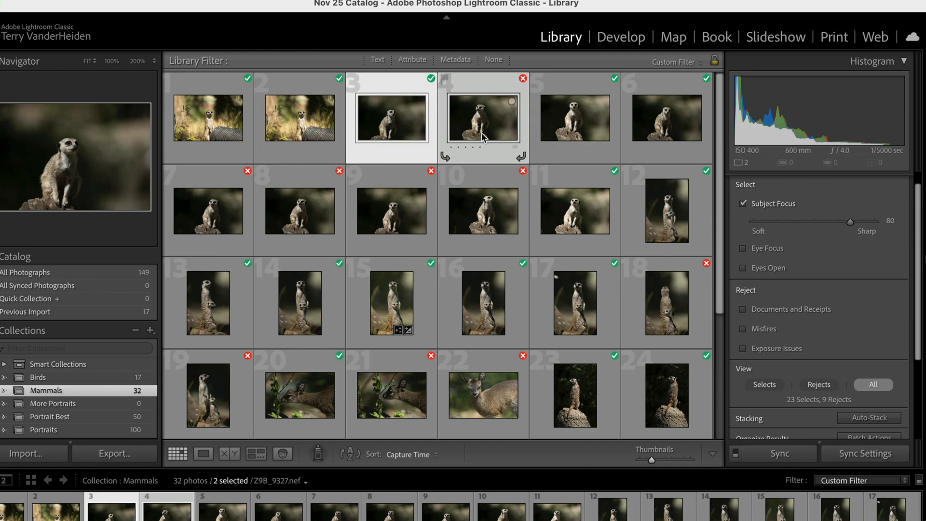
pyautogui.click(229, 454)
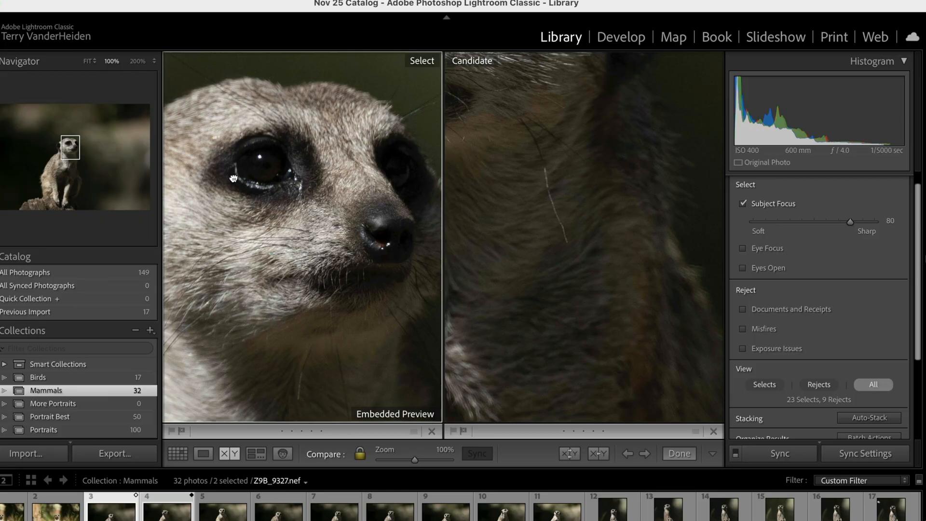
pyautogui.moveTo(322, 204)
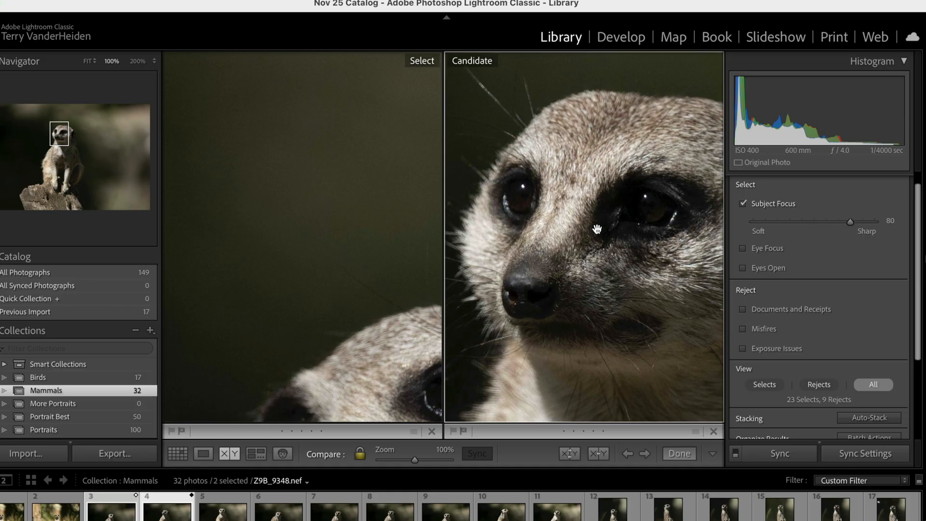
pyautogui.moveTo(758, 210)
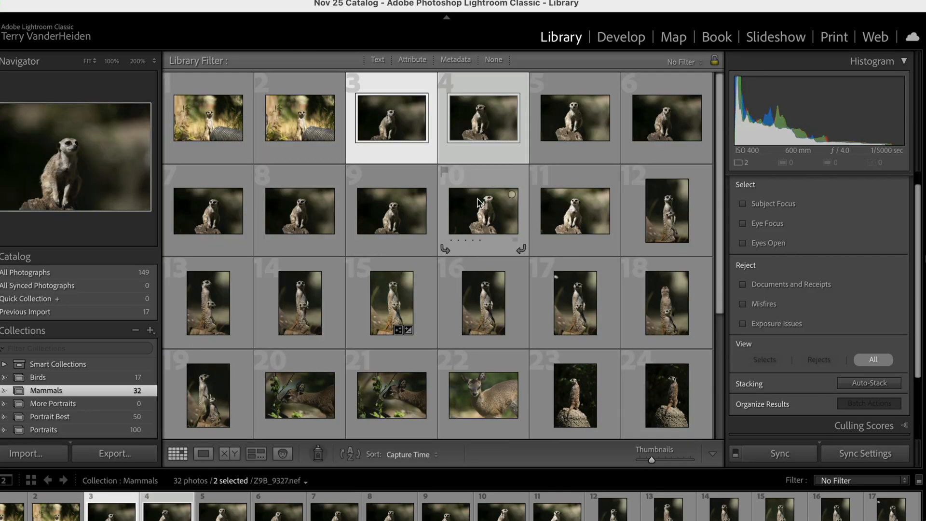
# Clear all Assisted Culling criteria so all 32 Mammals photos show unfiltered.
pyautogui.scroll(-3)
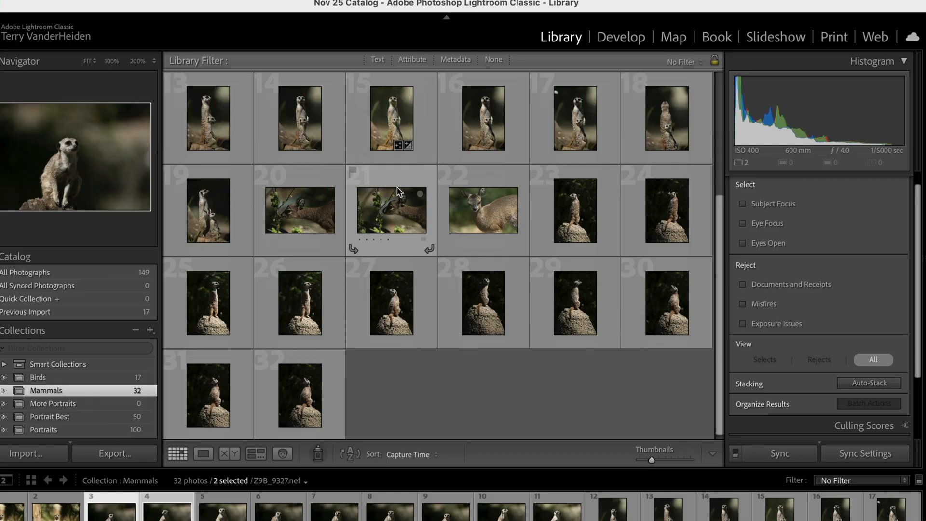
pyautogui.moveTo(399, 200)
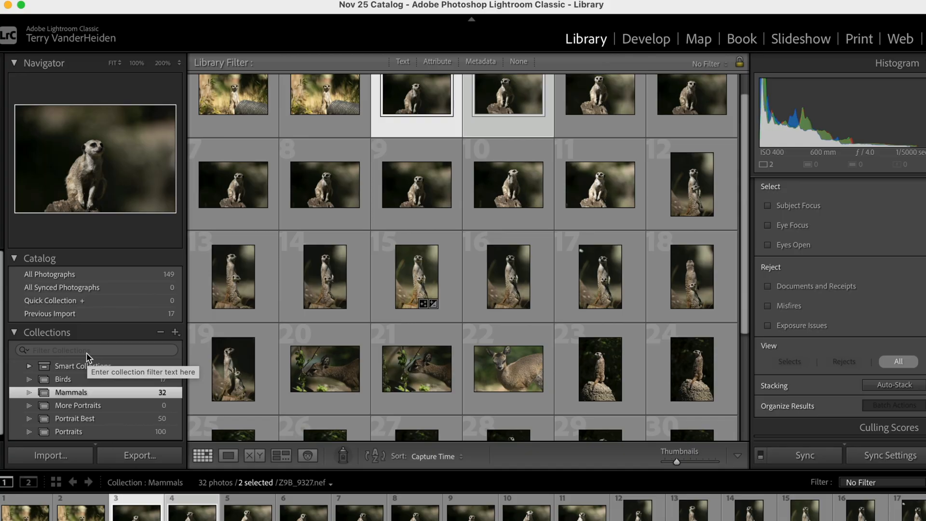
pyautogui.moveTo(47, 473)
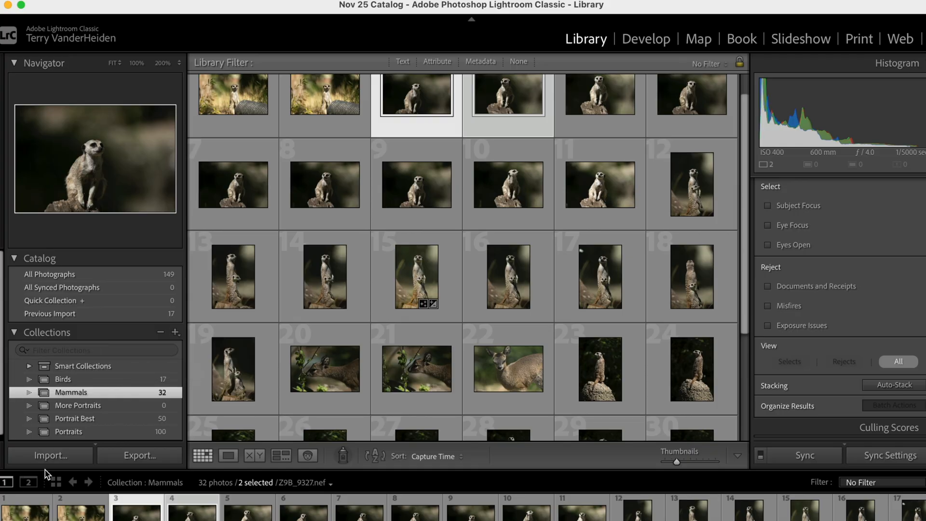
# Start an import from the Unloaded Portraits folder and show its Assisted Culling options.
pyautogui.click(50, 455)
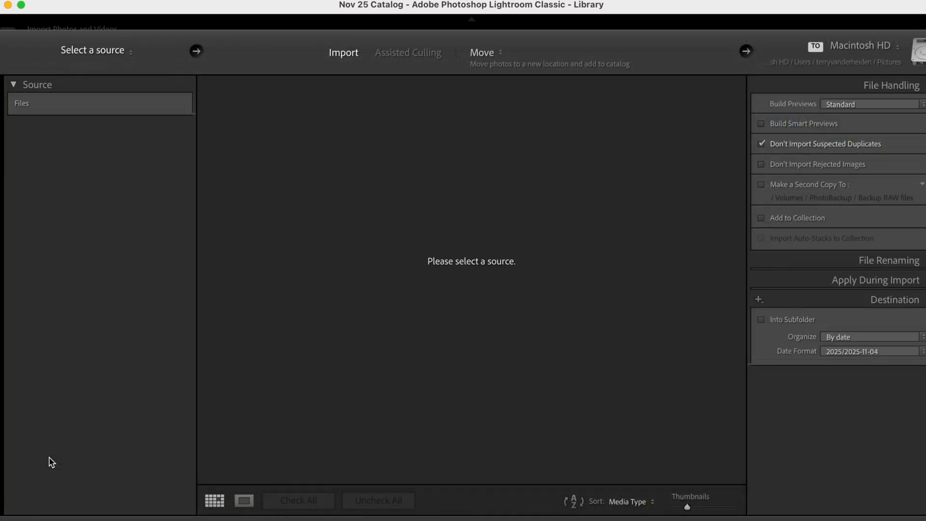
pyautogui.click(77, 182)
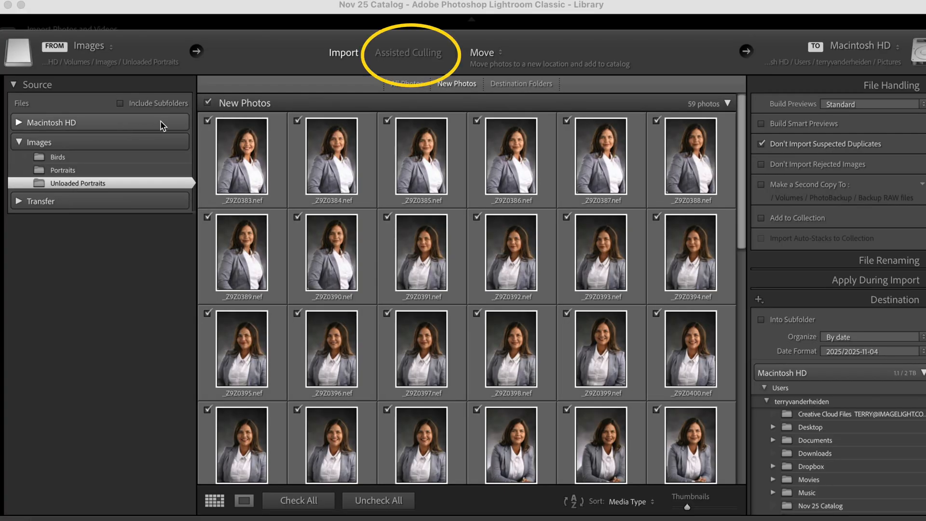
pyautogui.click(408, 53)
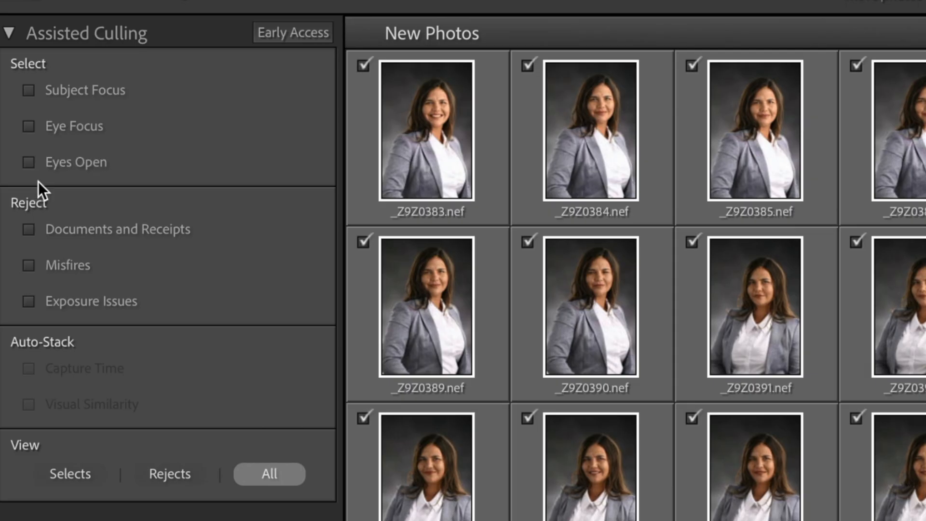
# Enable Eye Focus at 100 and reject documents/receipts, misfires and exposure issues, giving 57 selects, 2 rejects.
pyautogui.click(28, 136)
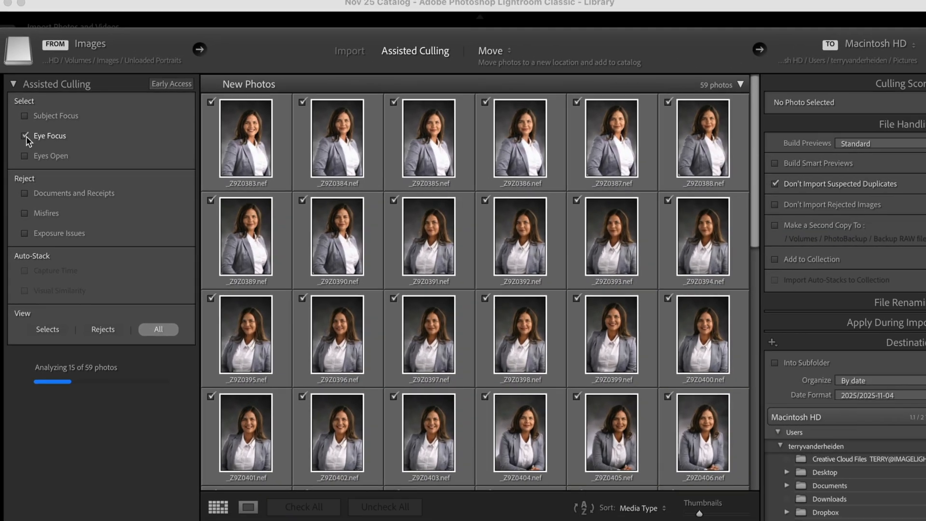
pyautogui.click(25, 135)
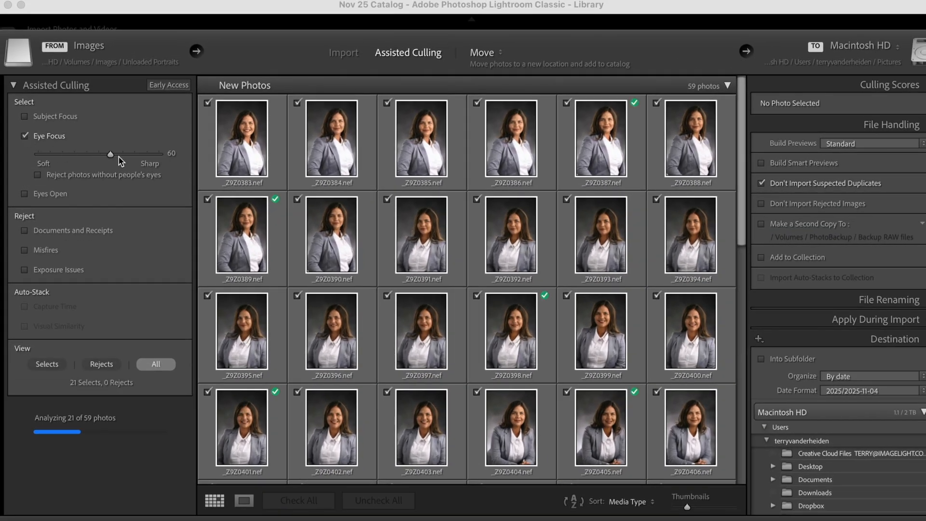
pyautogui.moveTo(110, 154); pyautogui.dragTo(160, 153)
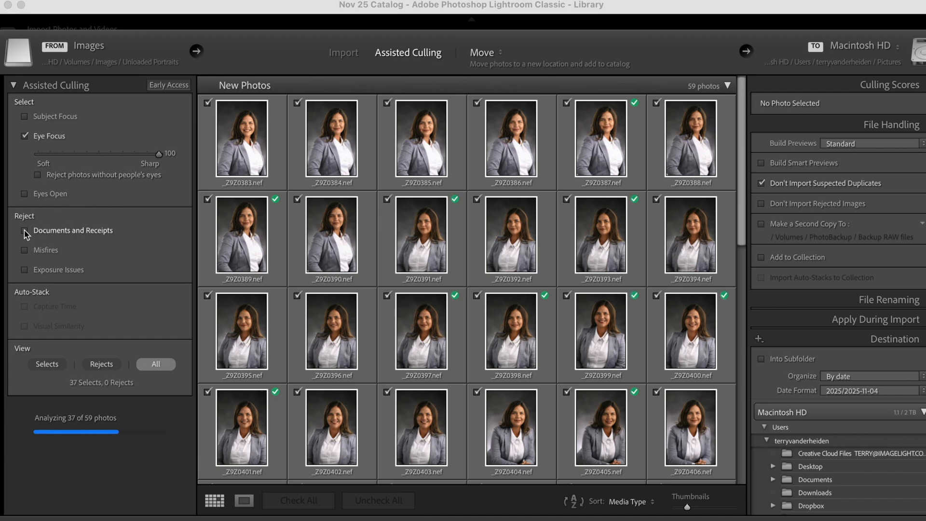
pyautogui.click(24, 269)
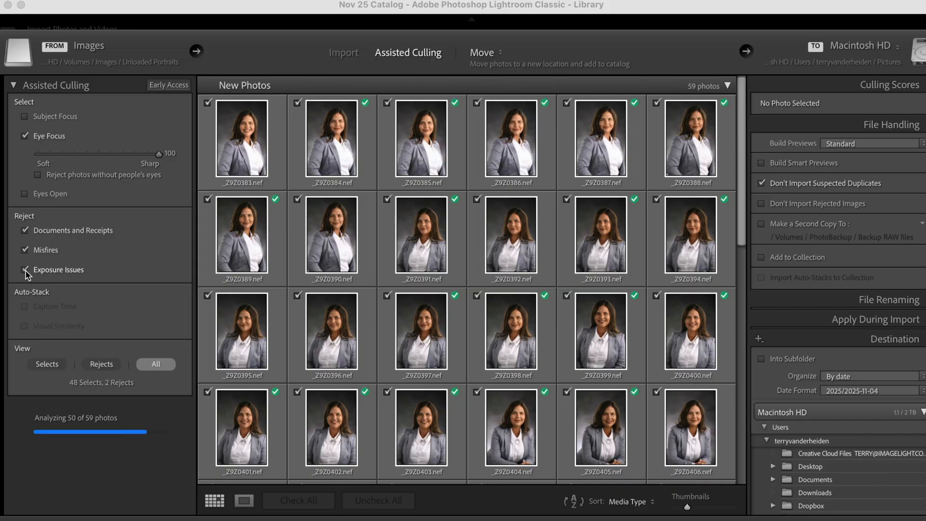
pyautogui.click(24, 269)
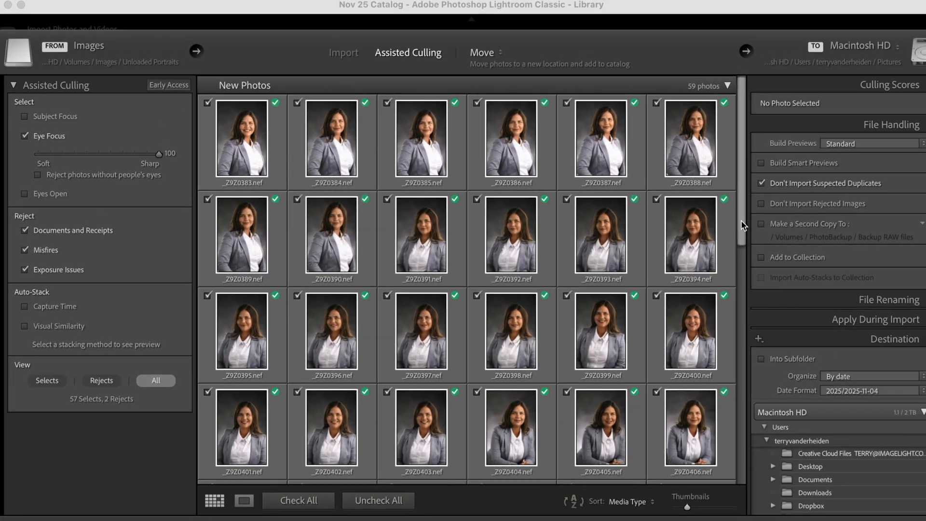
pyautogui.scroll(-3)
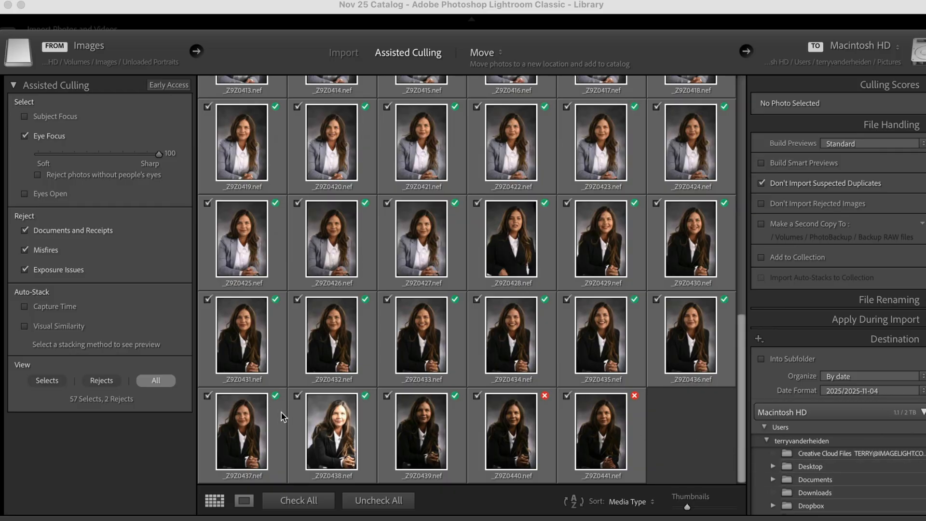
pyautogui.scroll(3)
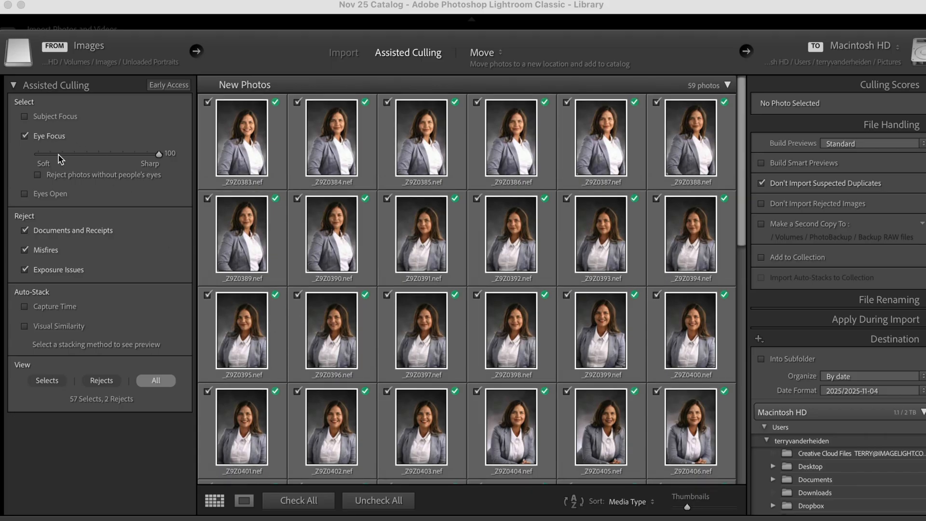
# Require Subject Focus at sharpness 80, leaving 36 selects and 23 rejects.
pyautogui.click(25, 116)
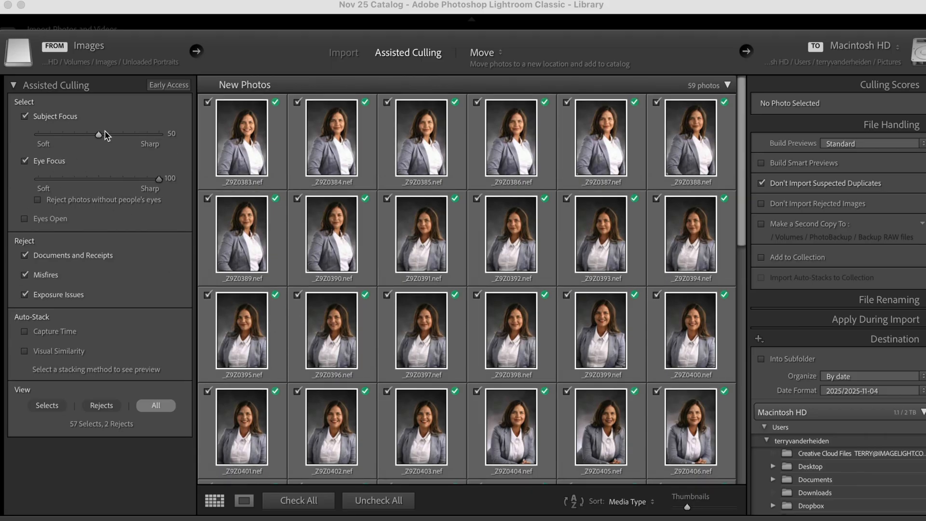
pyautogui.moveTo(97, 134); pyautogui.dragTo(158, 134)
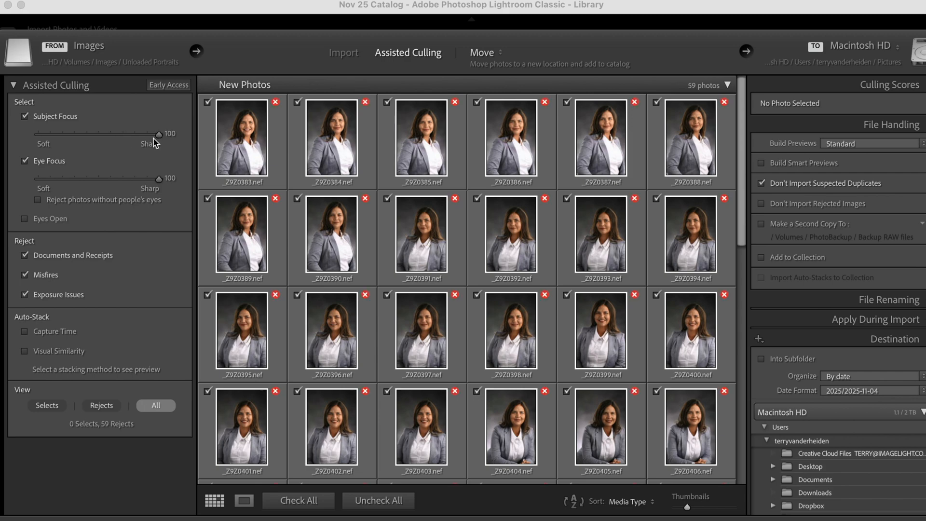
pyautogui.moveTo(154, 141)
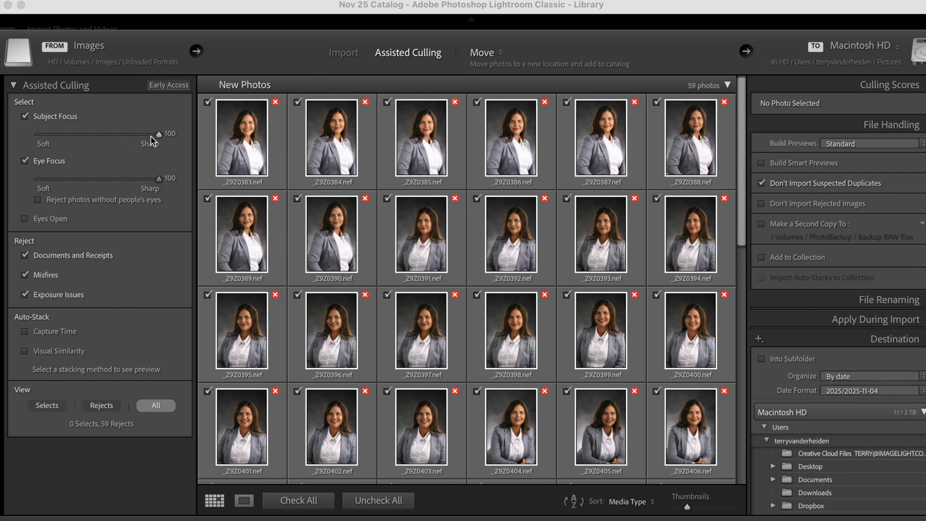
pyautogui.moveTo(158, 134); pyautogui.dragTo(119, 134)
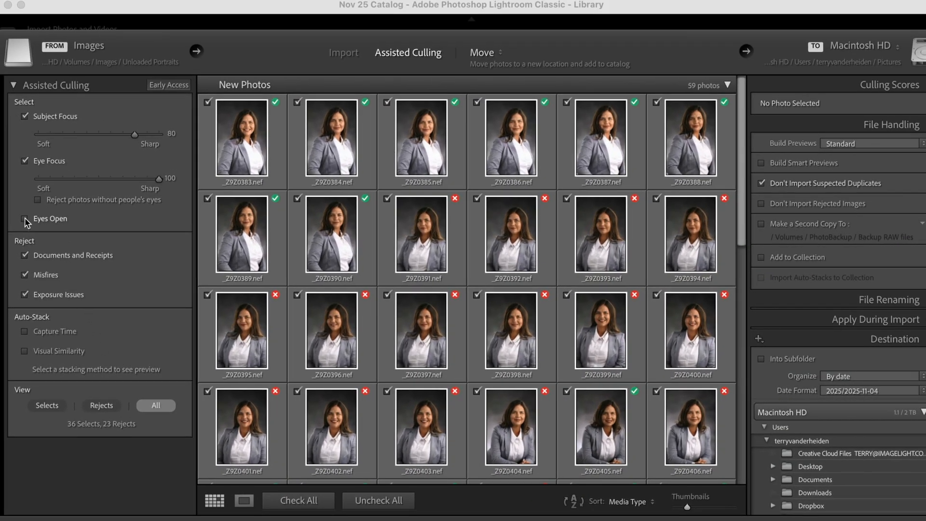
# Require Eyes Open, rejecting photos without eyes and can't-tell images.
pyautogui.click(26, 218)
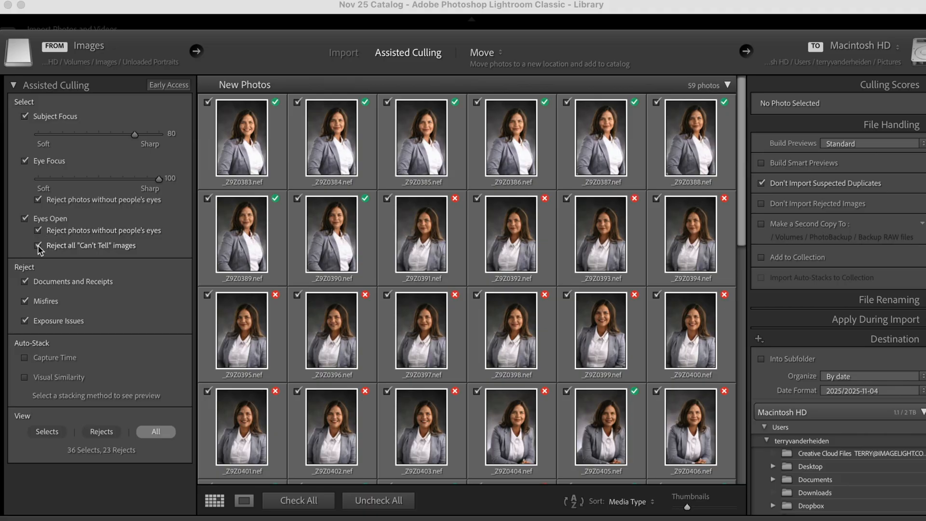
pyautogui.click(39, 245)
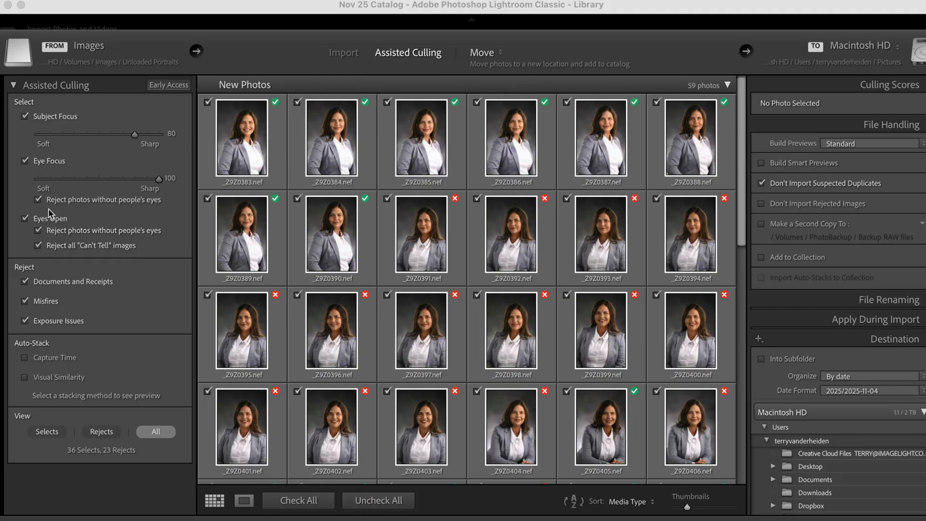
pyautogui.moveTo(47, 342)
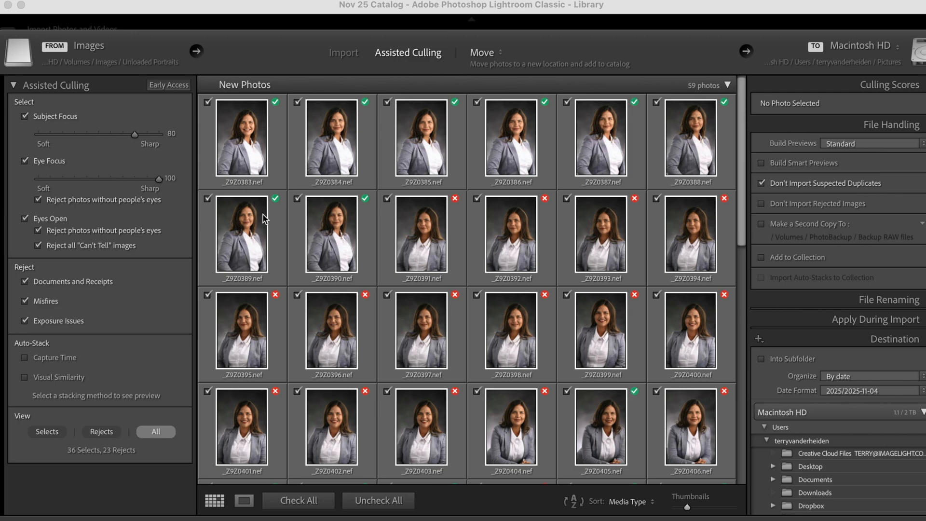
pyautogui.moveTo(242, 234)
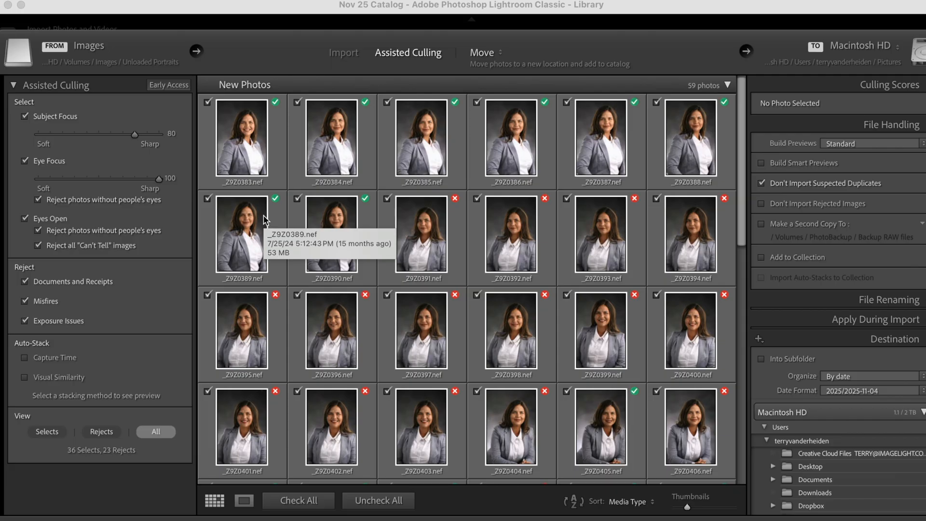
pyautogui.moveTo(229, 130)
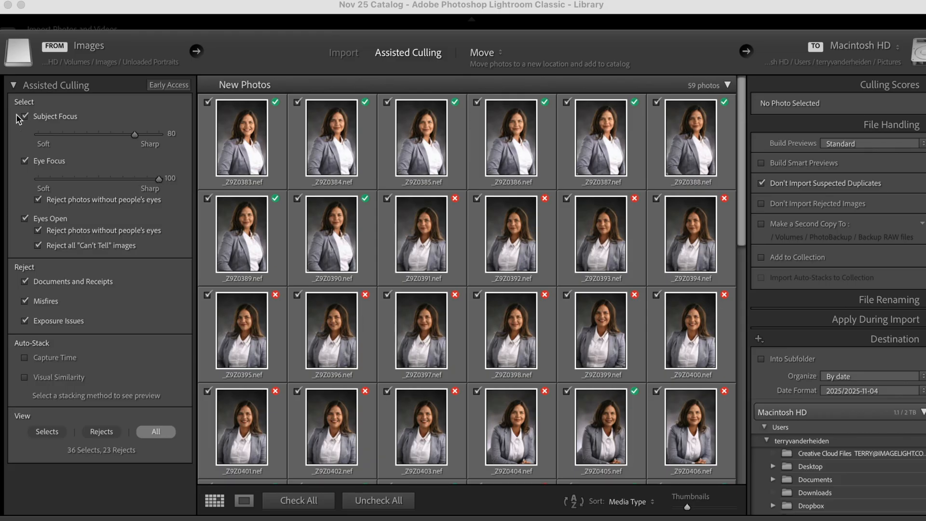
# Turn off Subject Focus culling, restoring the counts to 57 selects and 2 rejects.
pyautogui.click(25, 116)
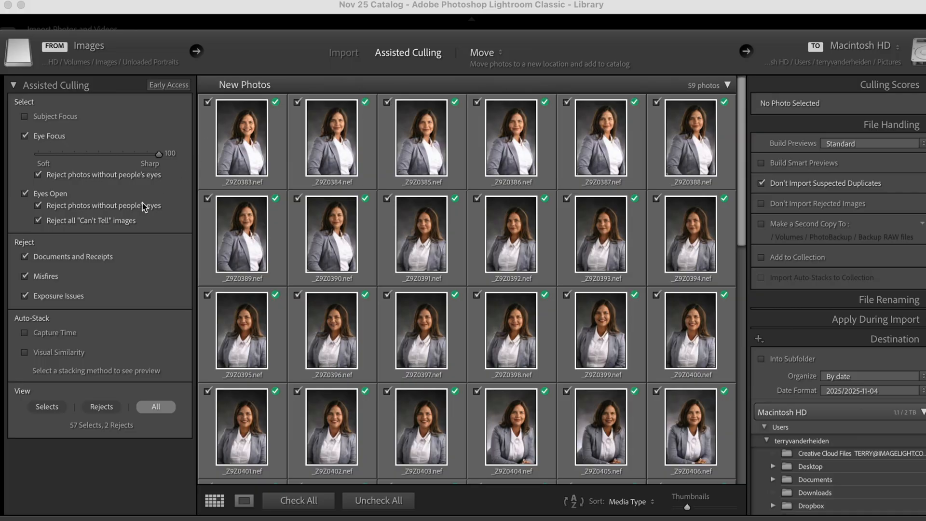
# Enable Visual Similarity auto-stacking at closer similarity, grouping the 59 portraits into 5 stacks plus 4 singles.
pyautogui.click(24, 352)
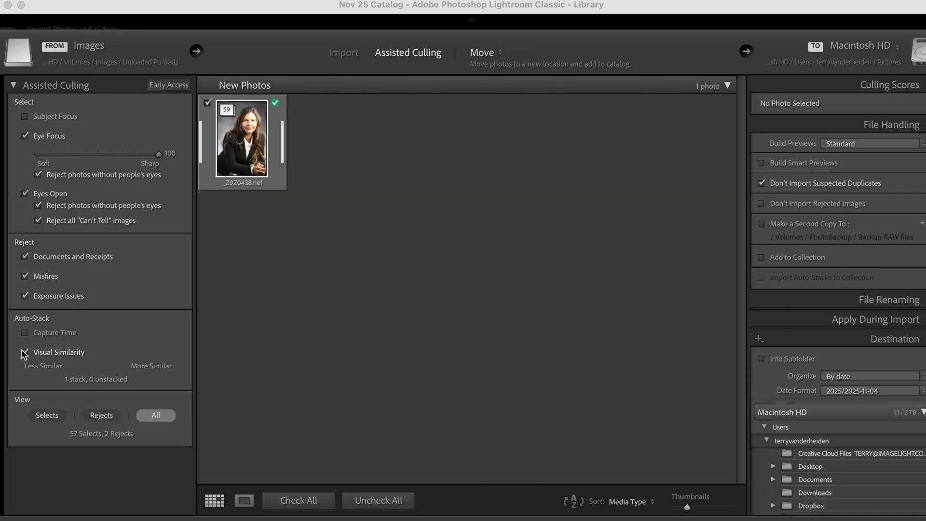
pyautogui.click(24, 353)
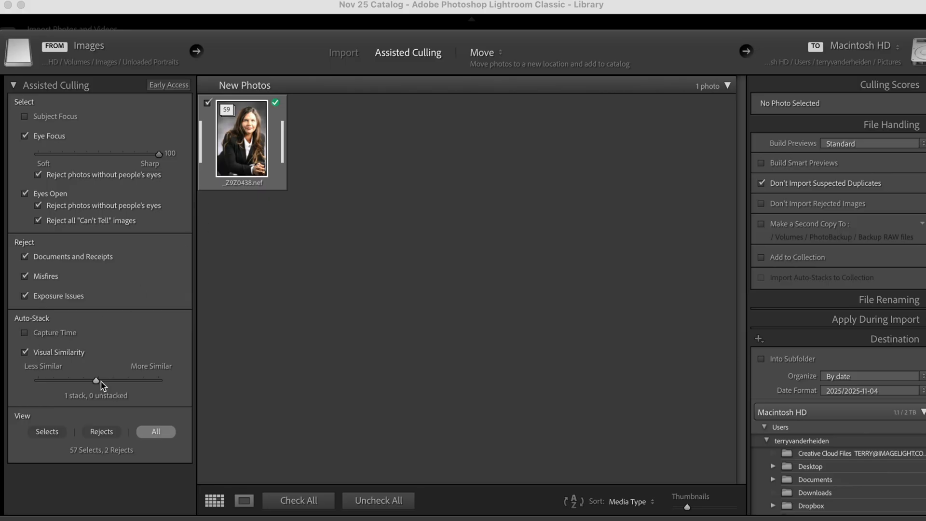
pyautogui.moveTo(96, 380); pyautogui.dragTo(149, 380)
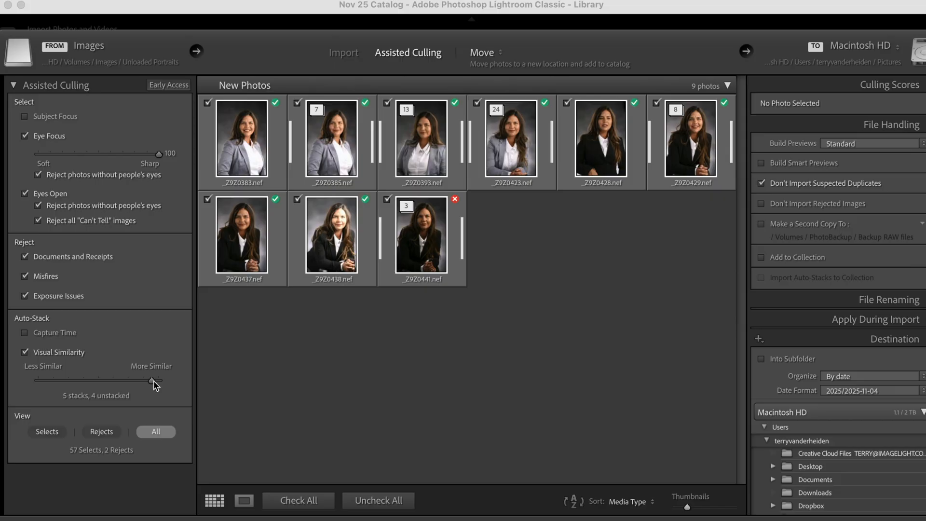
pyautogui.moveTo(203, 373)
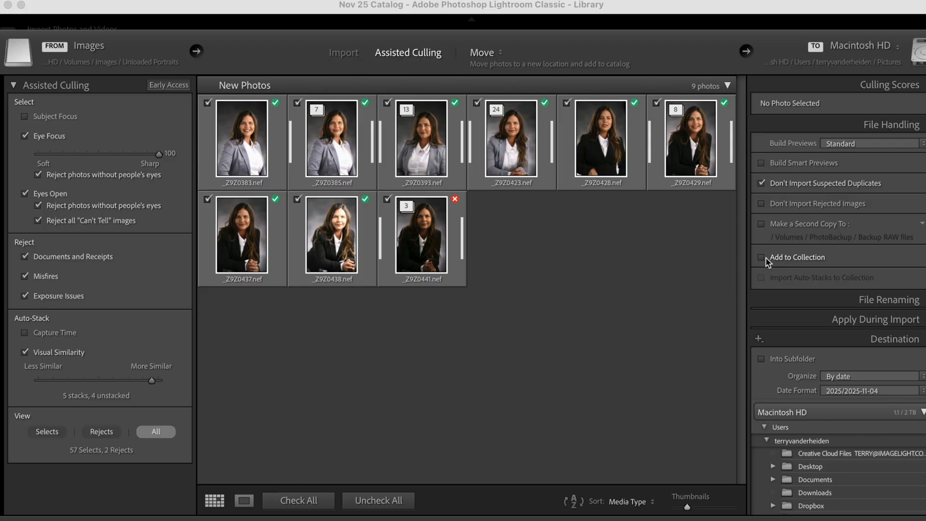
# Enable Add to Collection and create a new collection named 'New Portraits' as the import destination.
pyautogui.click(761, 257)
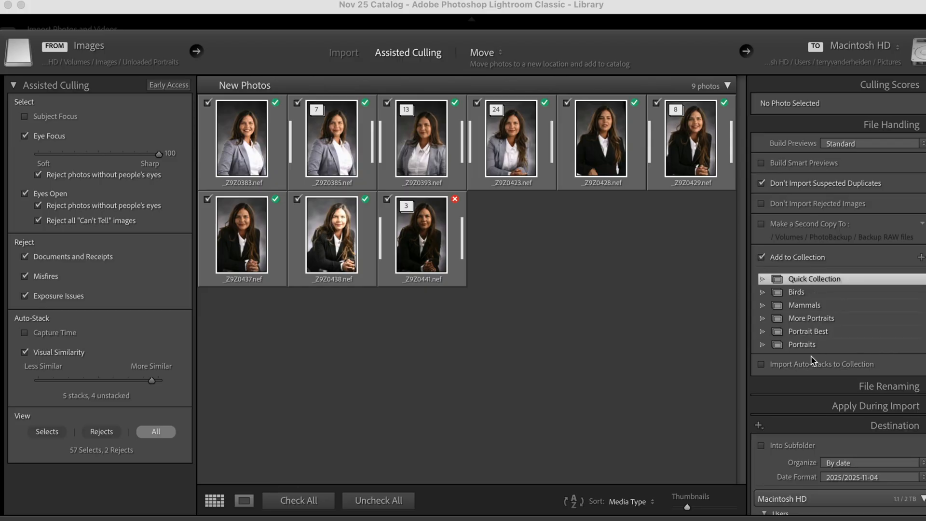
pyautogui.moveTo(765, 326)
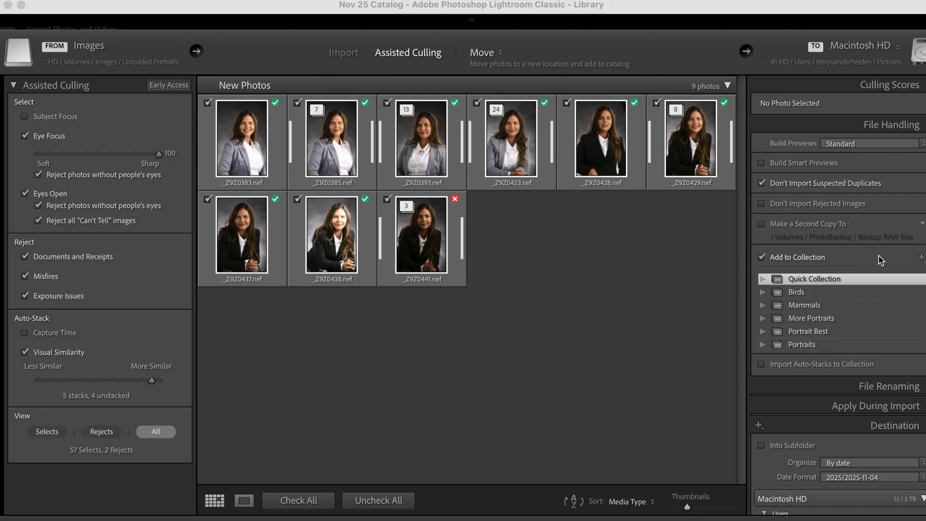
pyautogui.click(920, 257)
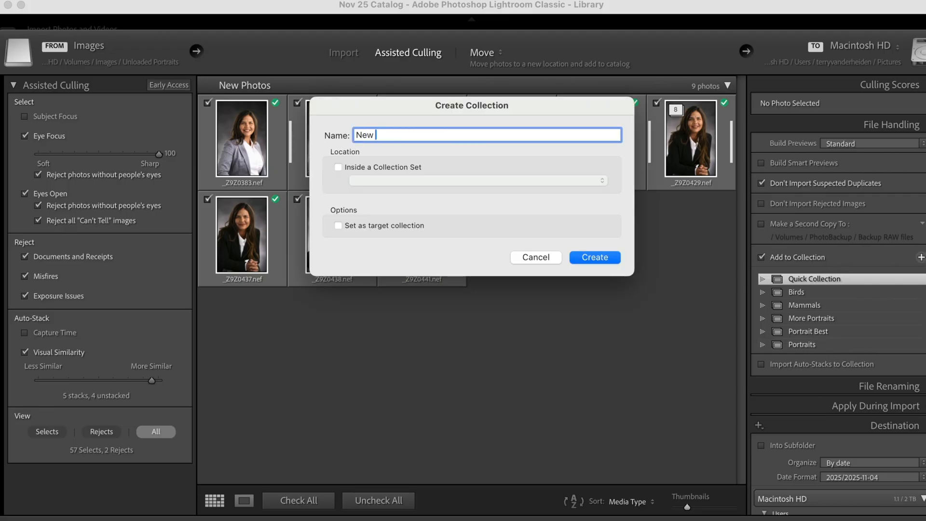
pyautogui.write('Portr')
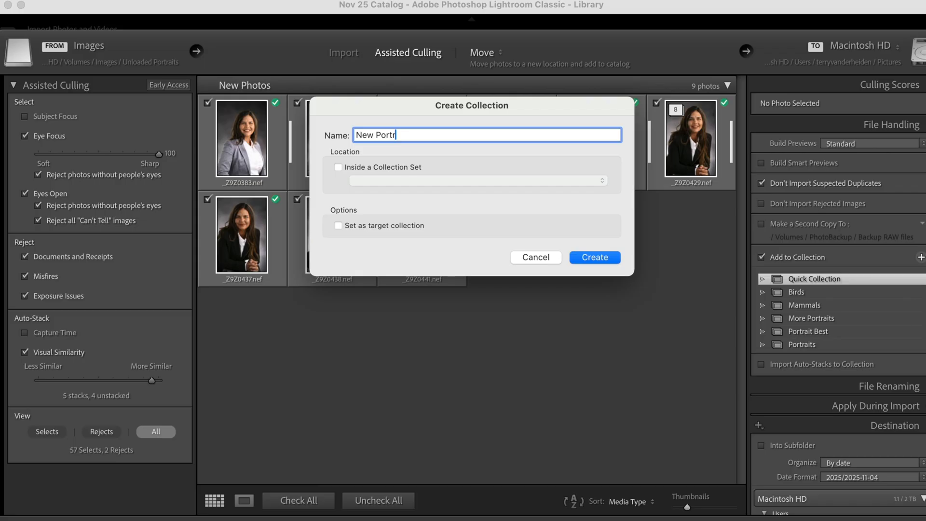
pyautogui.write('aits')
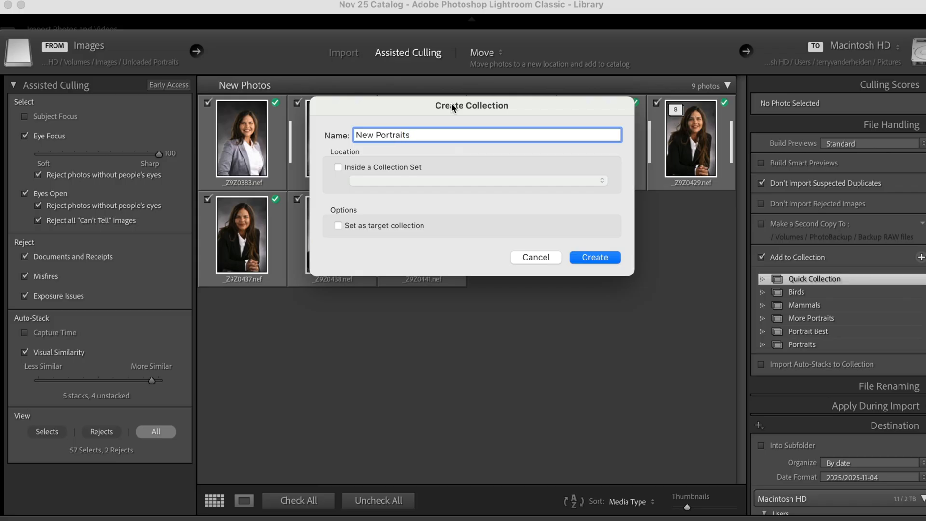
pyautogui.click(594, 257)
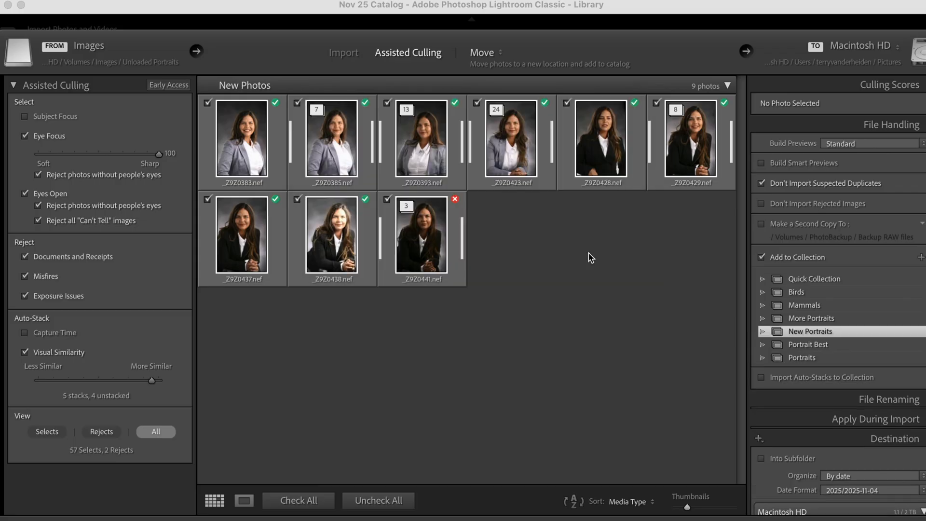
pyautogui.moveTo(650, 165)
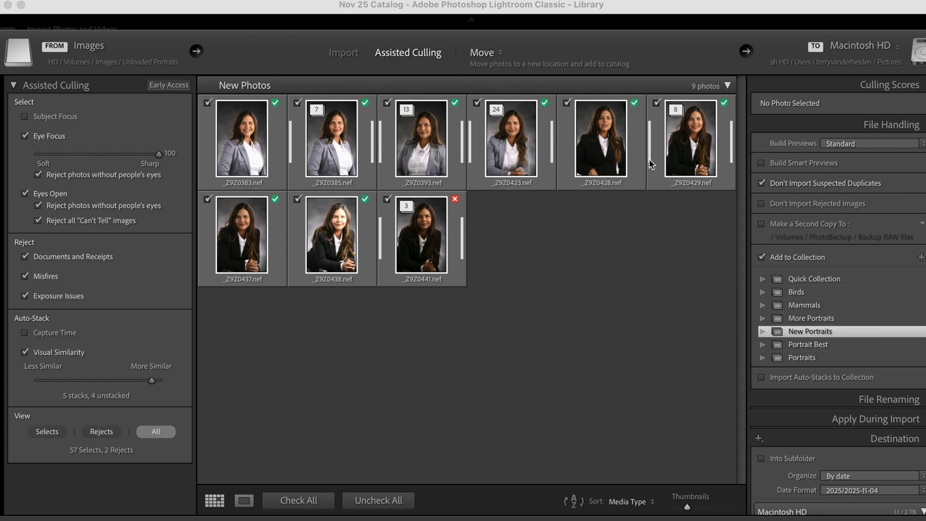
pyautogui.moveTo(350, 138)
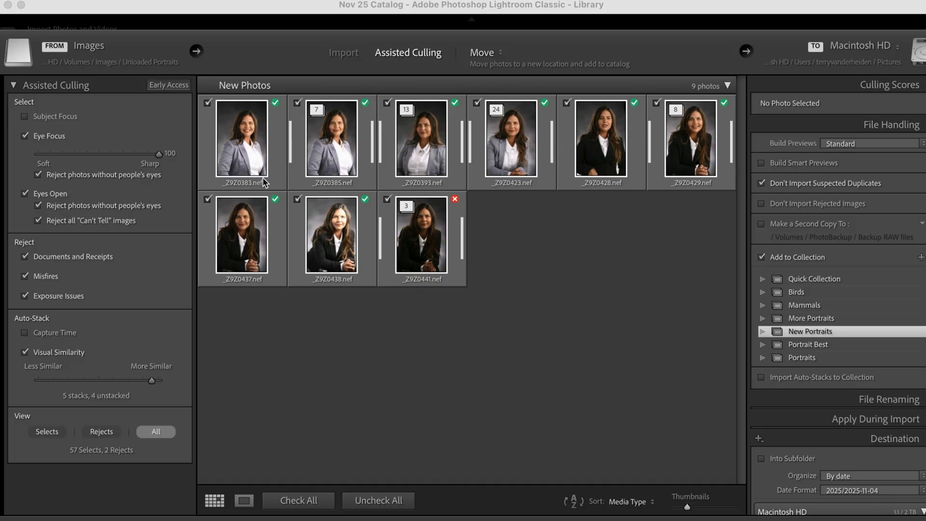
pyautogui.moveTo(64, 377)
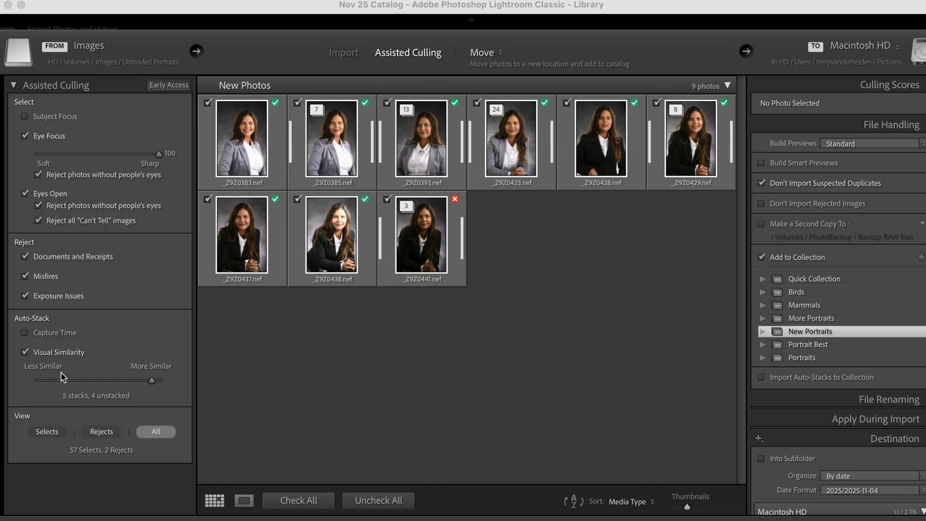
# Filter the import grid to Selects only, hiding the rejected stack.
pyautogui.click(47, 431)
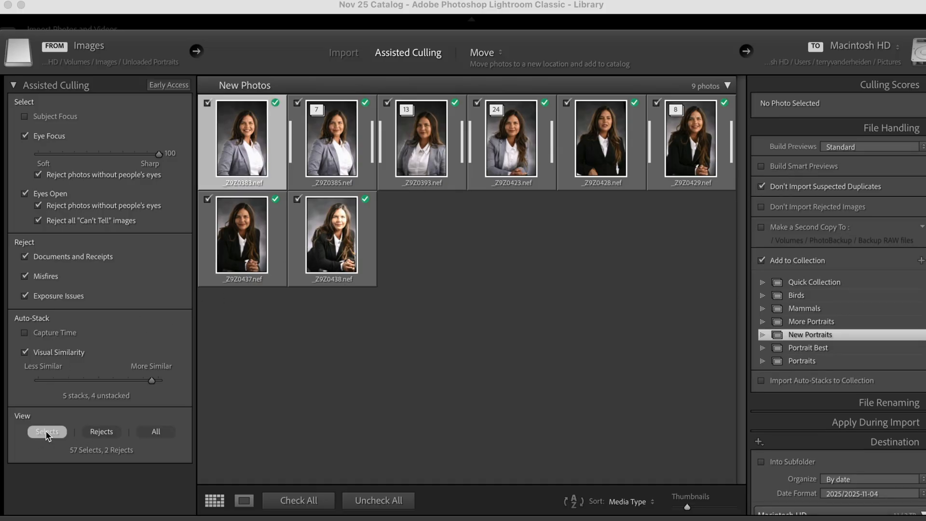